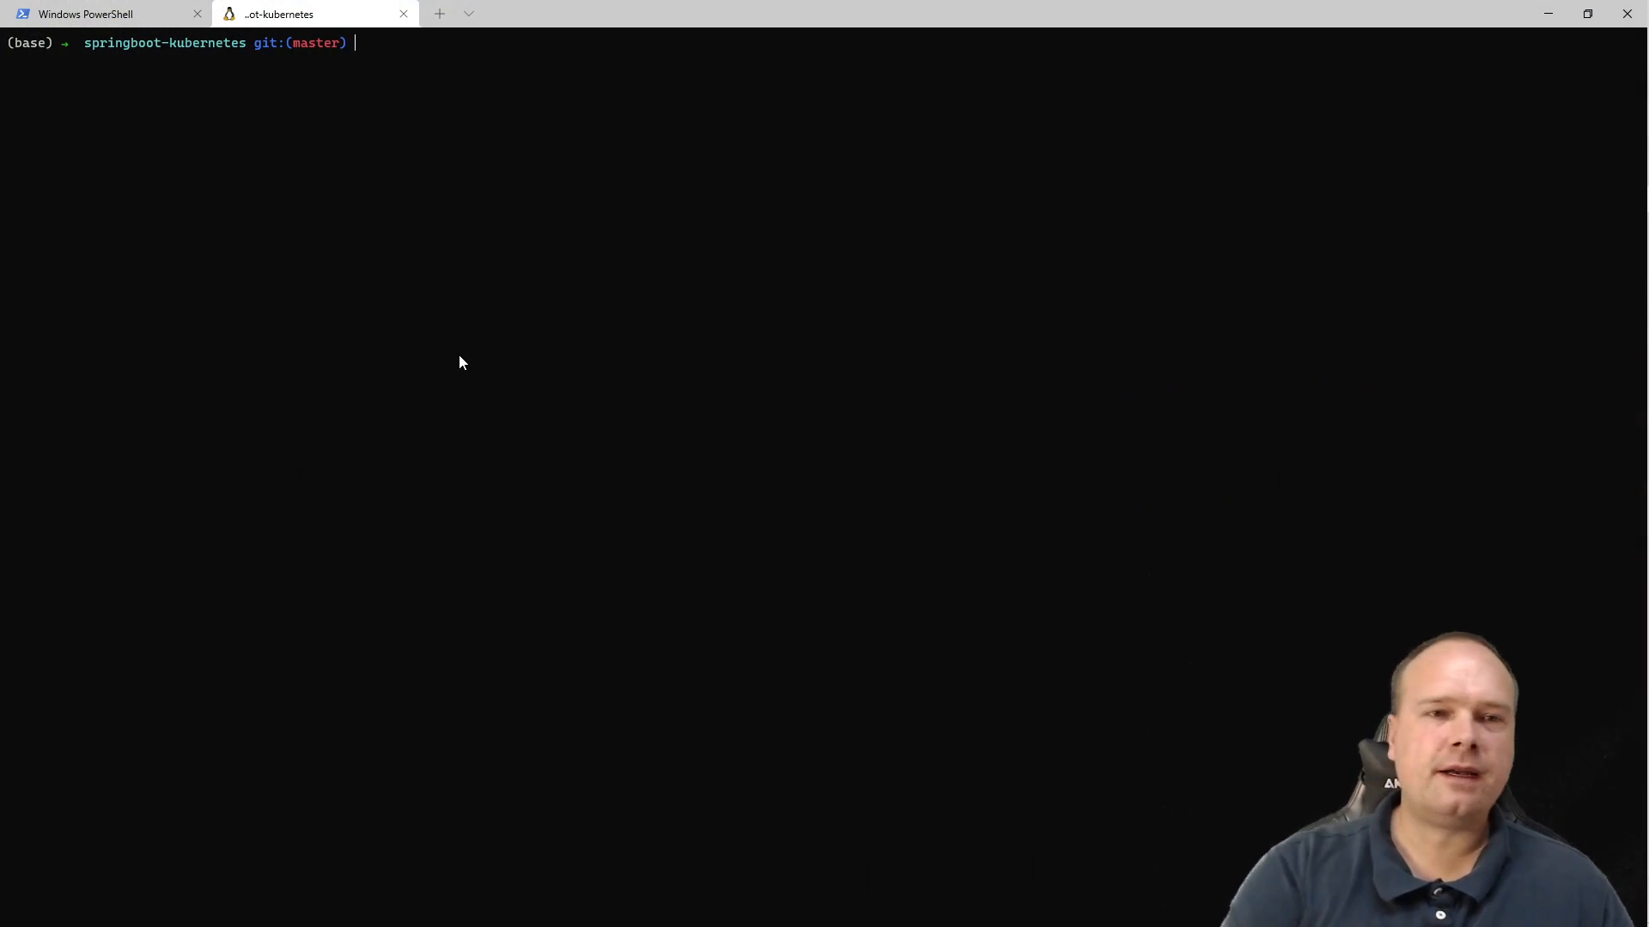
Run git log to list the five commits of the springboot-kubernetes repository.
{"action": "type", "text": "git"}
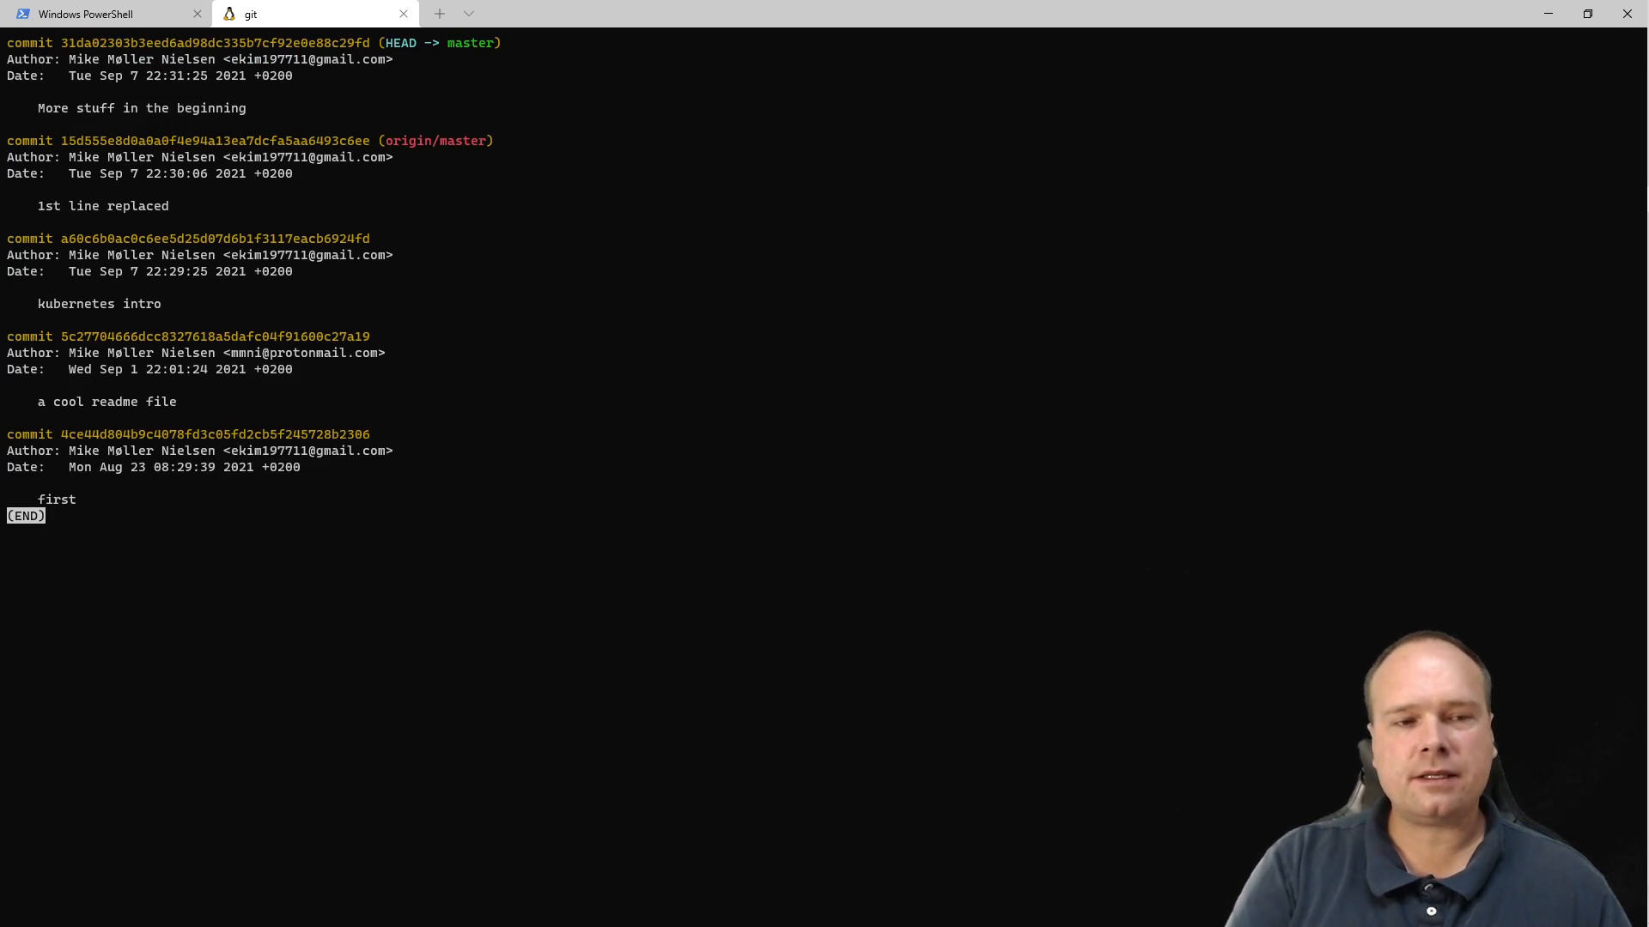
Exit the log pager and run git blame on README.md.
{"action": "key", "text": "q"}
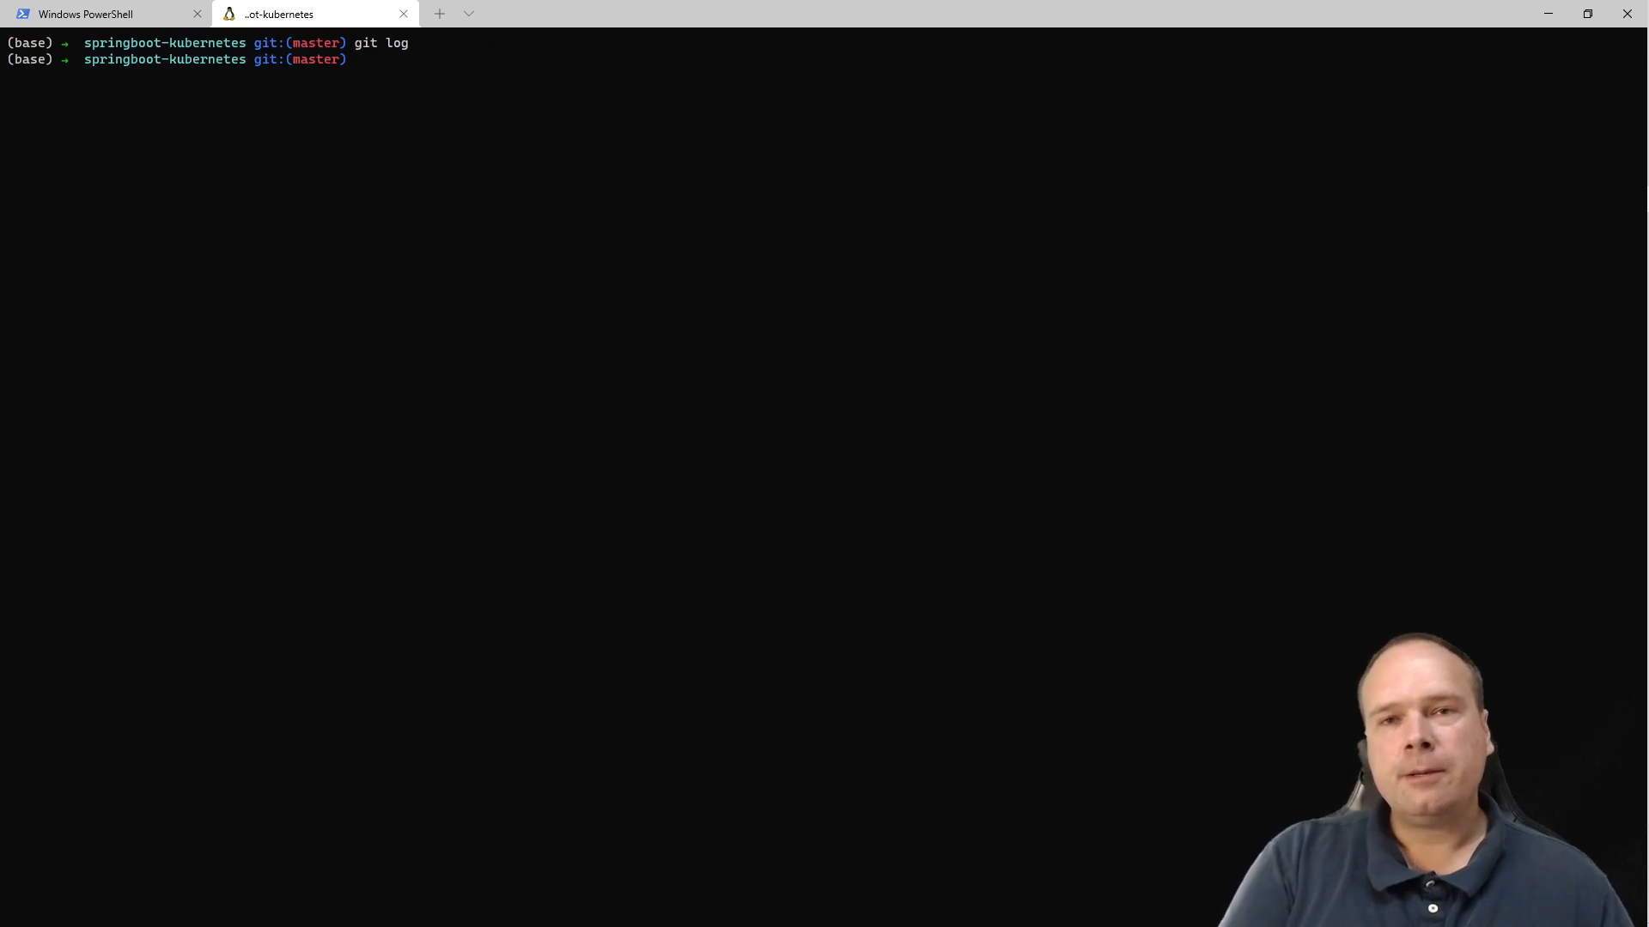
{"action": "type", "text": "git"}
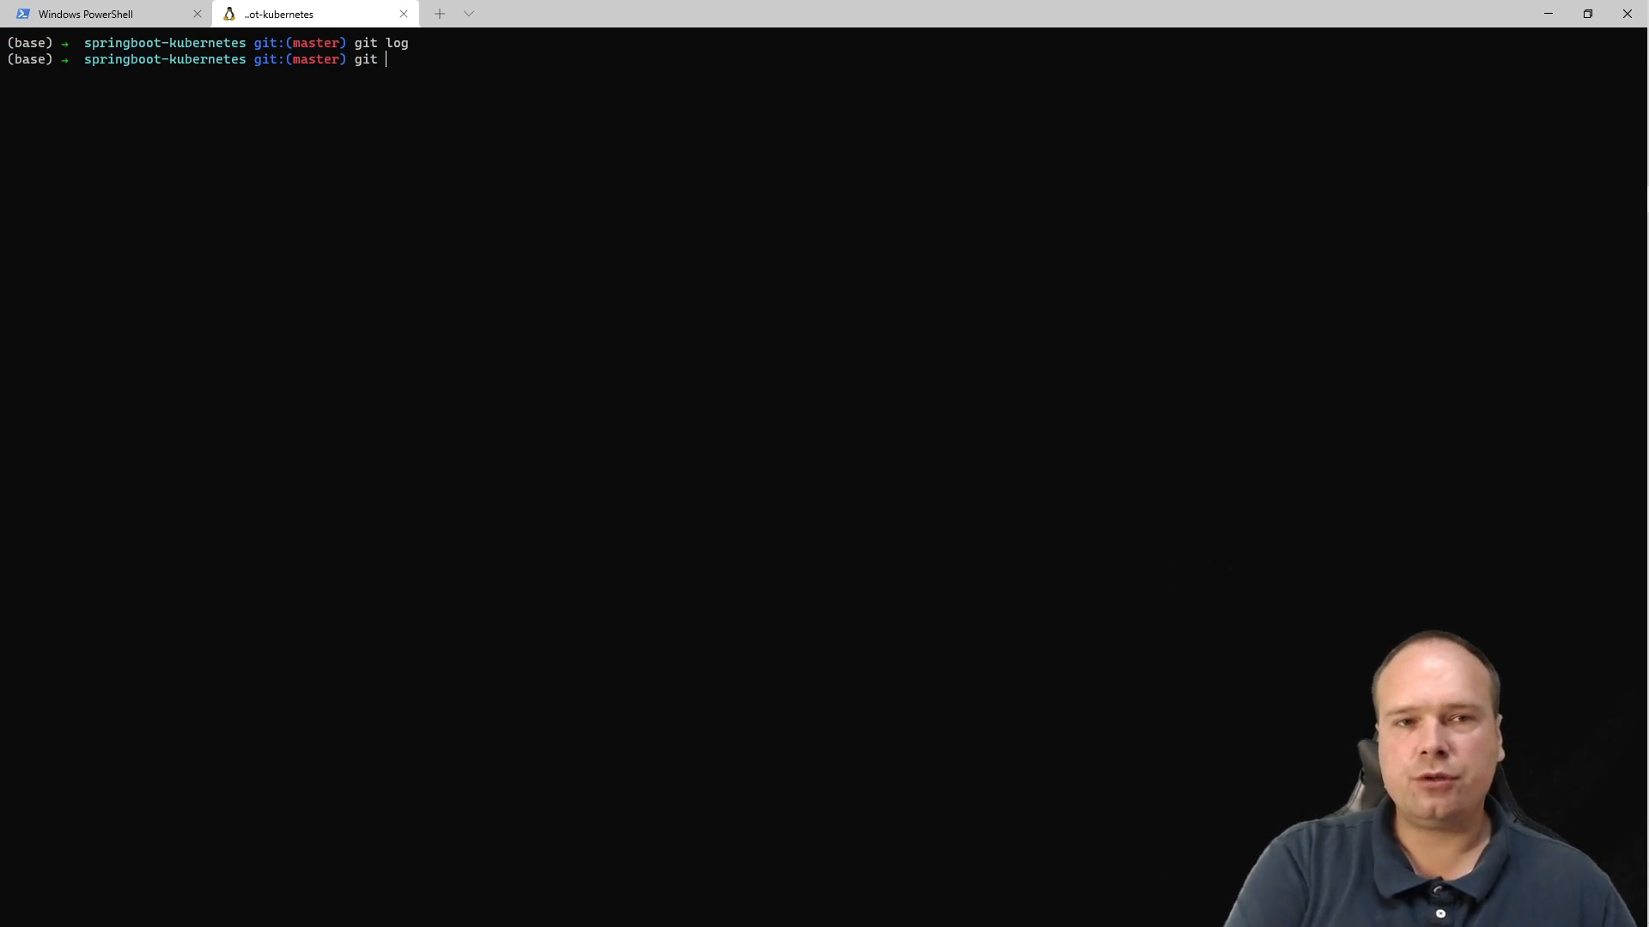
{"action": "type", "text": "blame"}
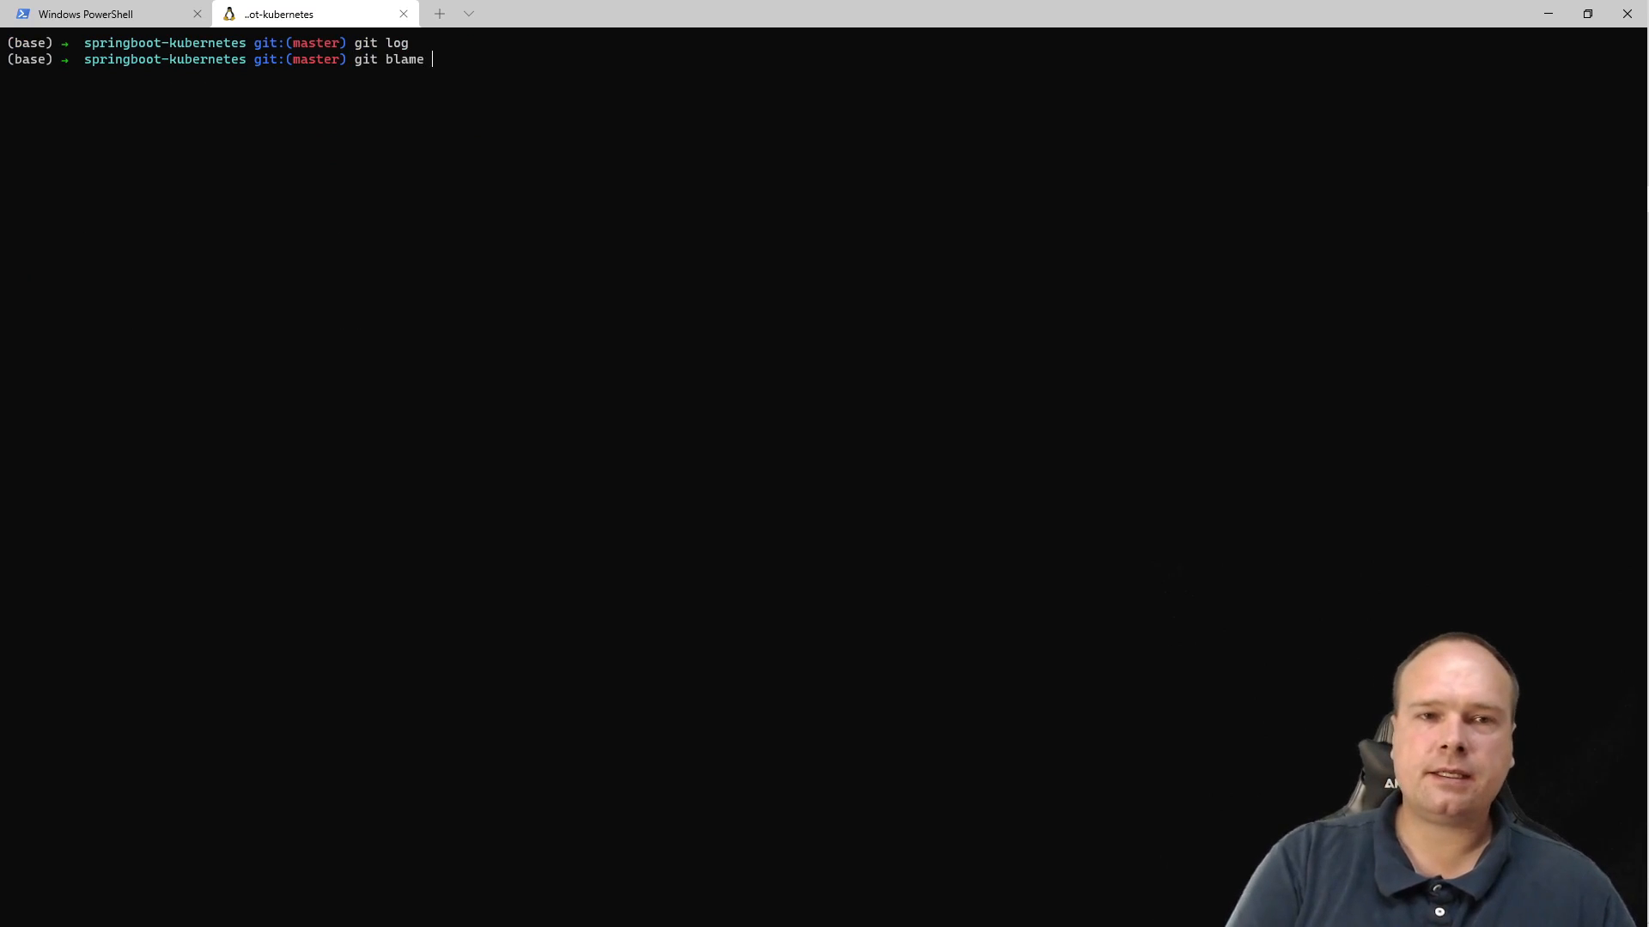
{"action": "type", "text": "README."}
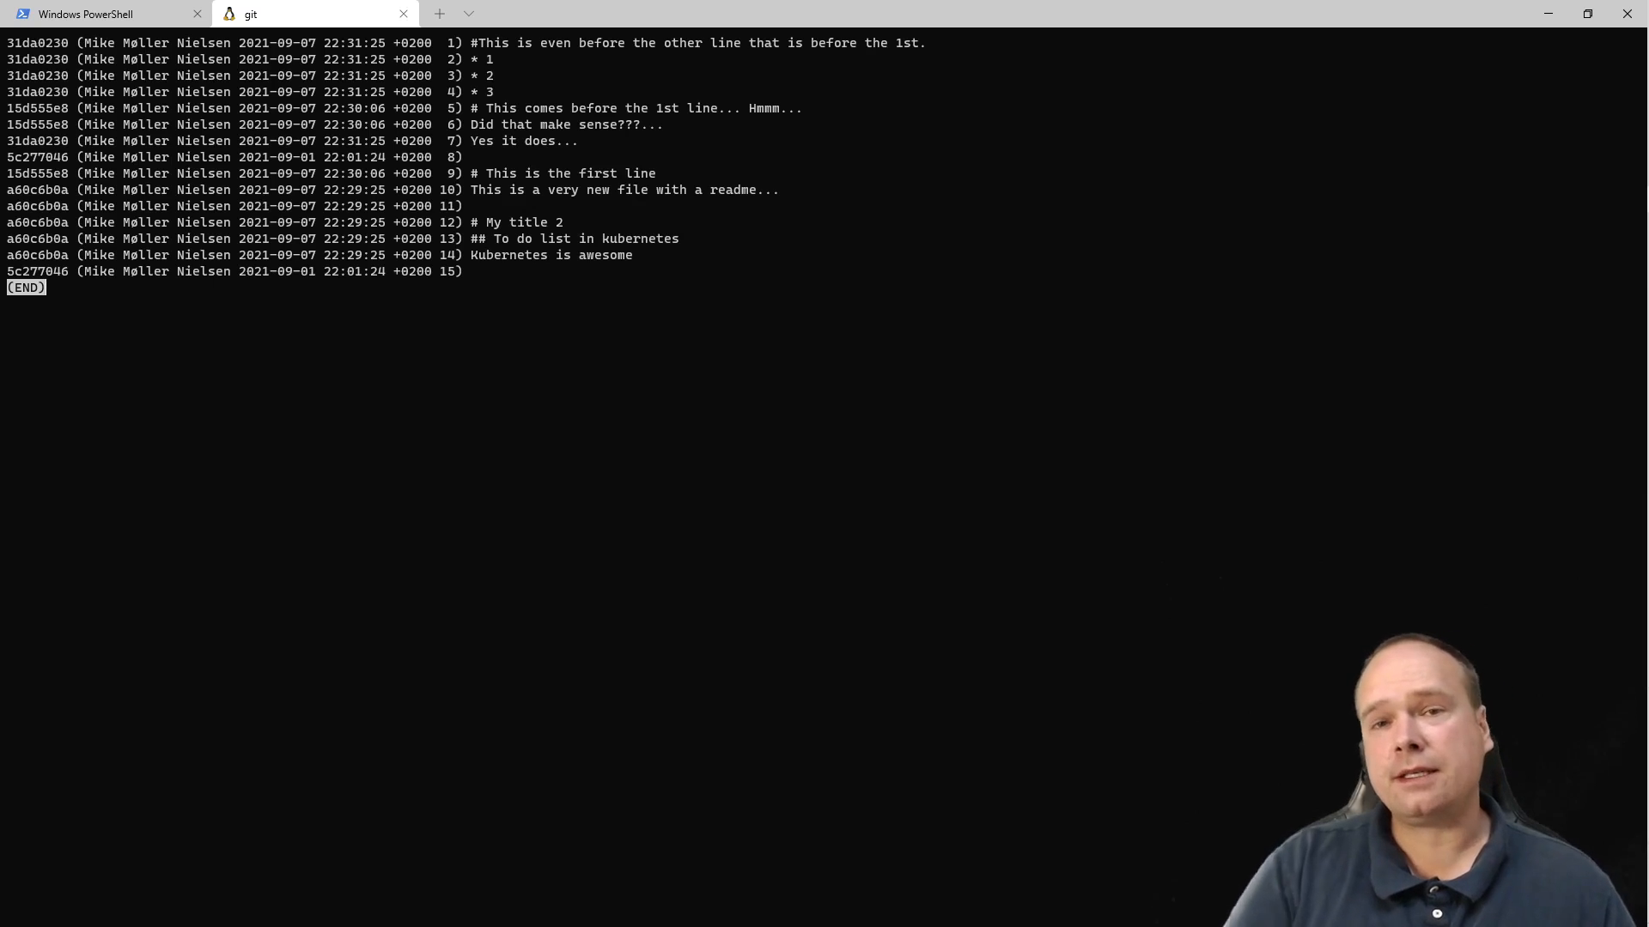
{"action": "mouse_move", "coordinate": [878, 486]}
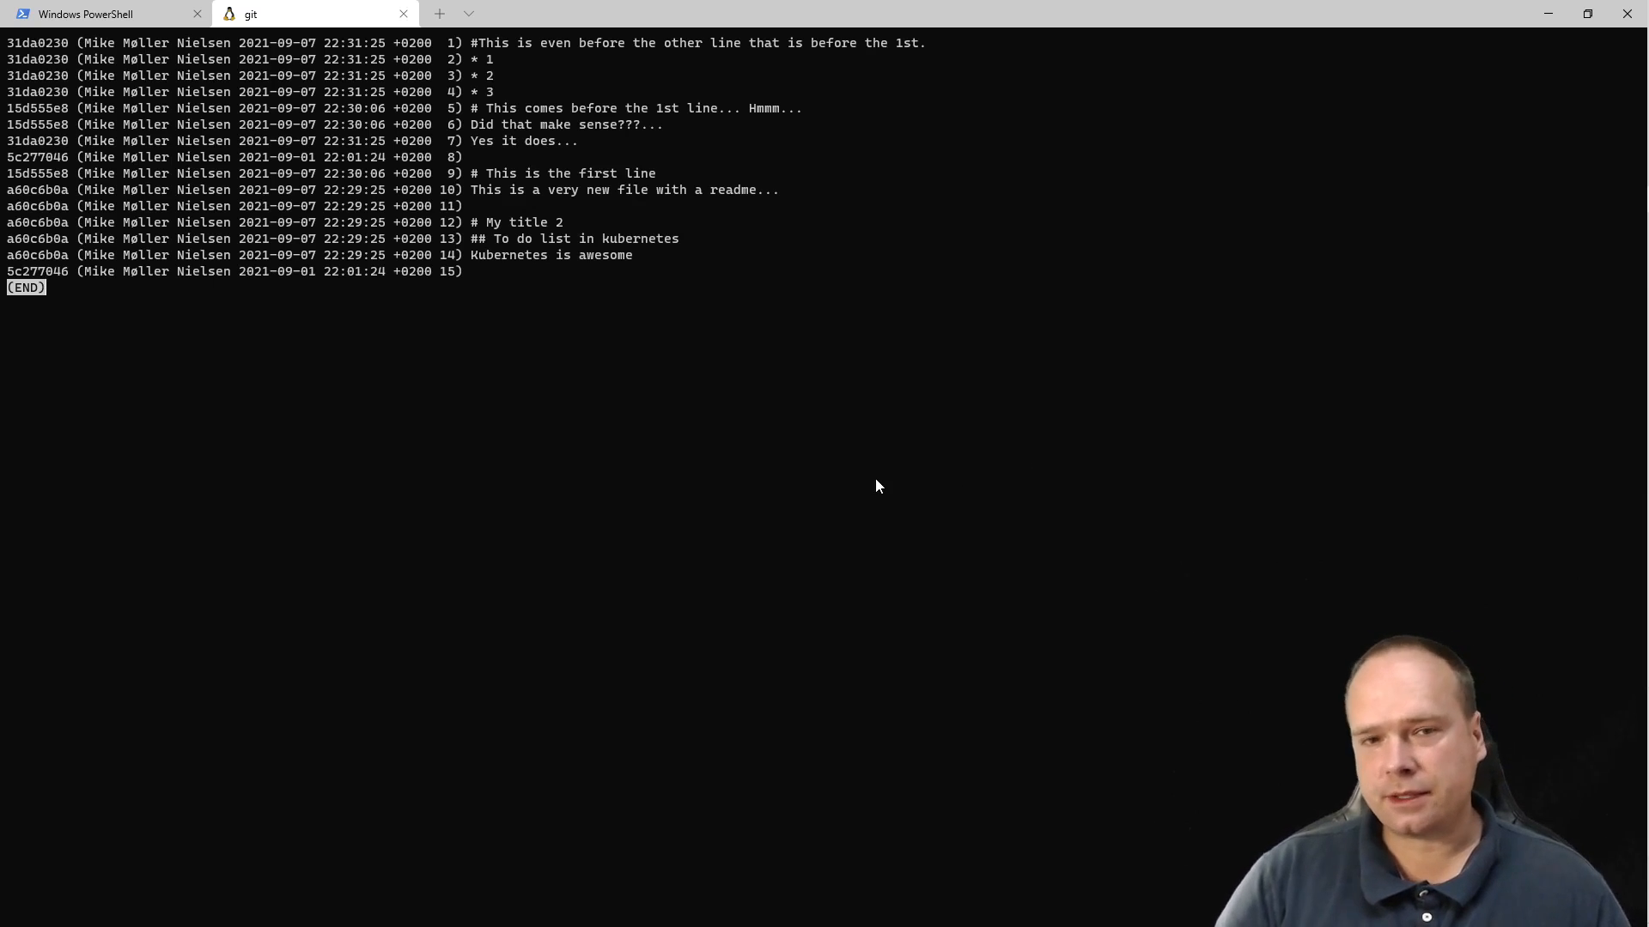
Switch to IntelliJ IDEA and reorder README.md's bullet lines to 1, 3, 2.
{"action": "key", "text": "alt+tab"}
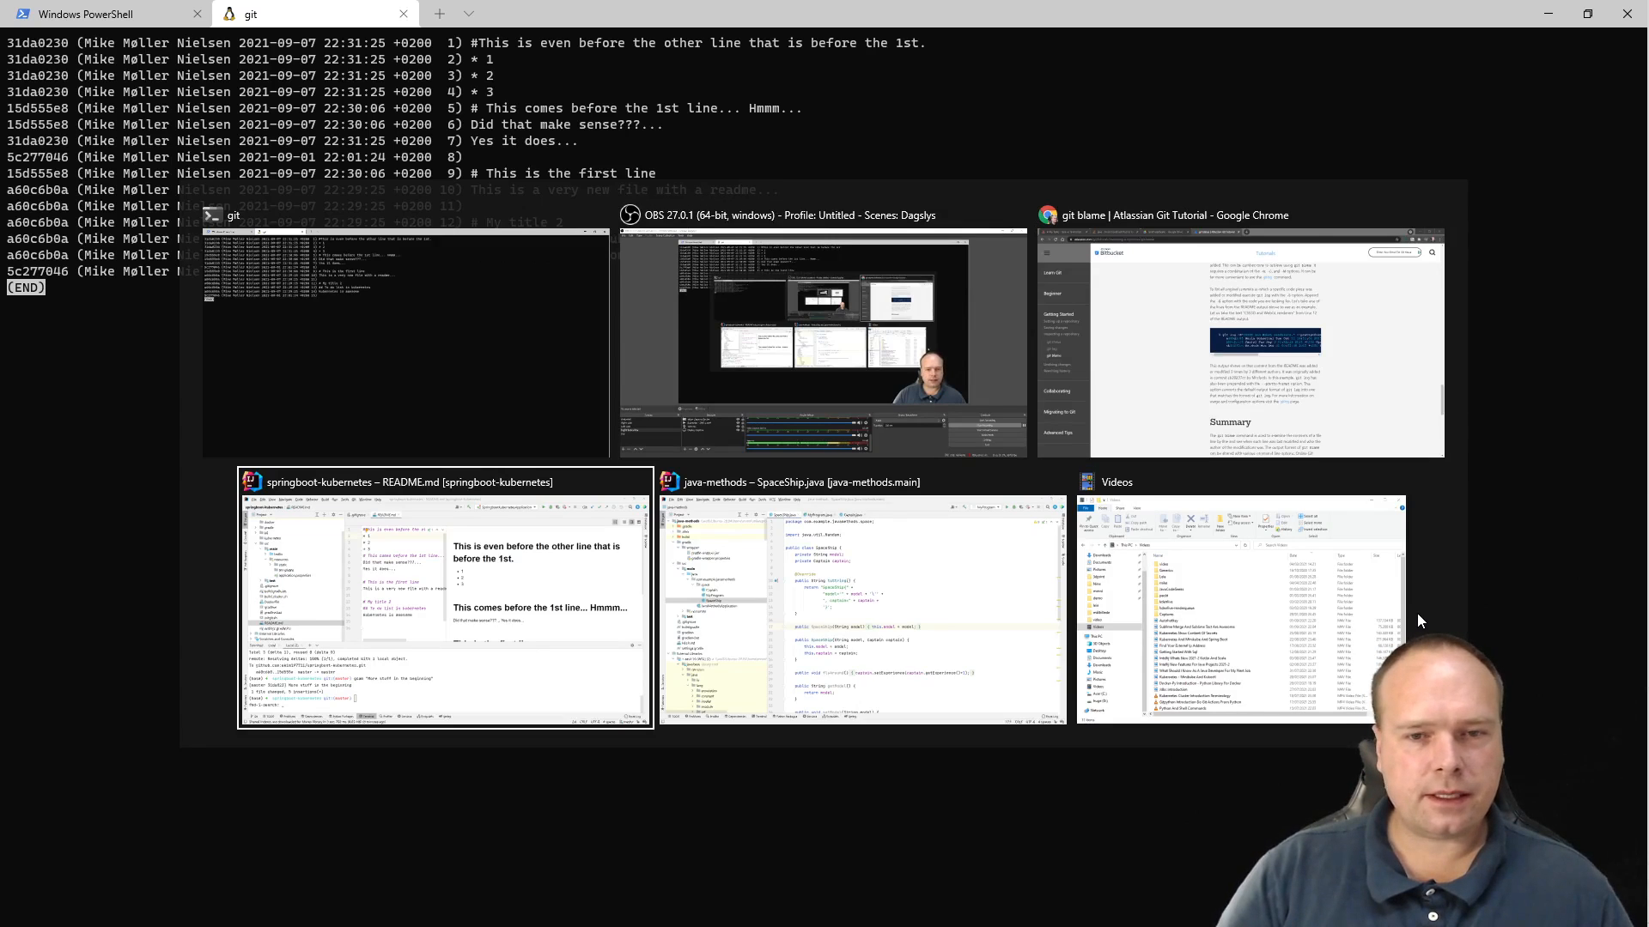
{"action": "left_click", "coordinate": [441, 600]}
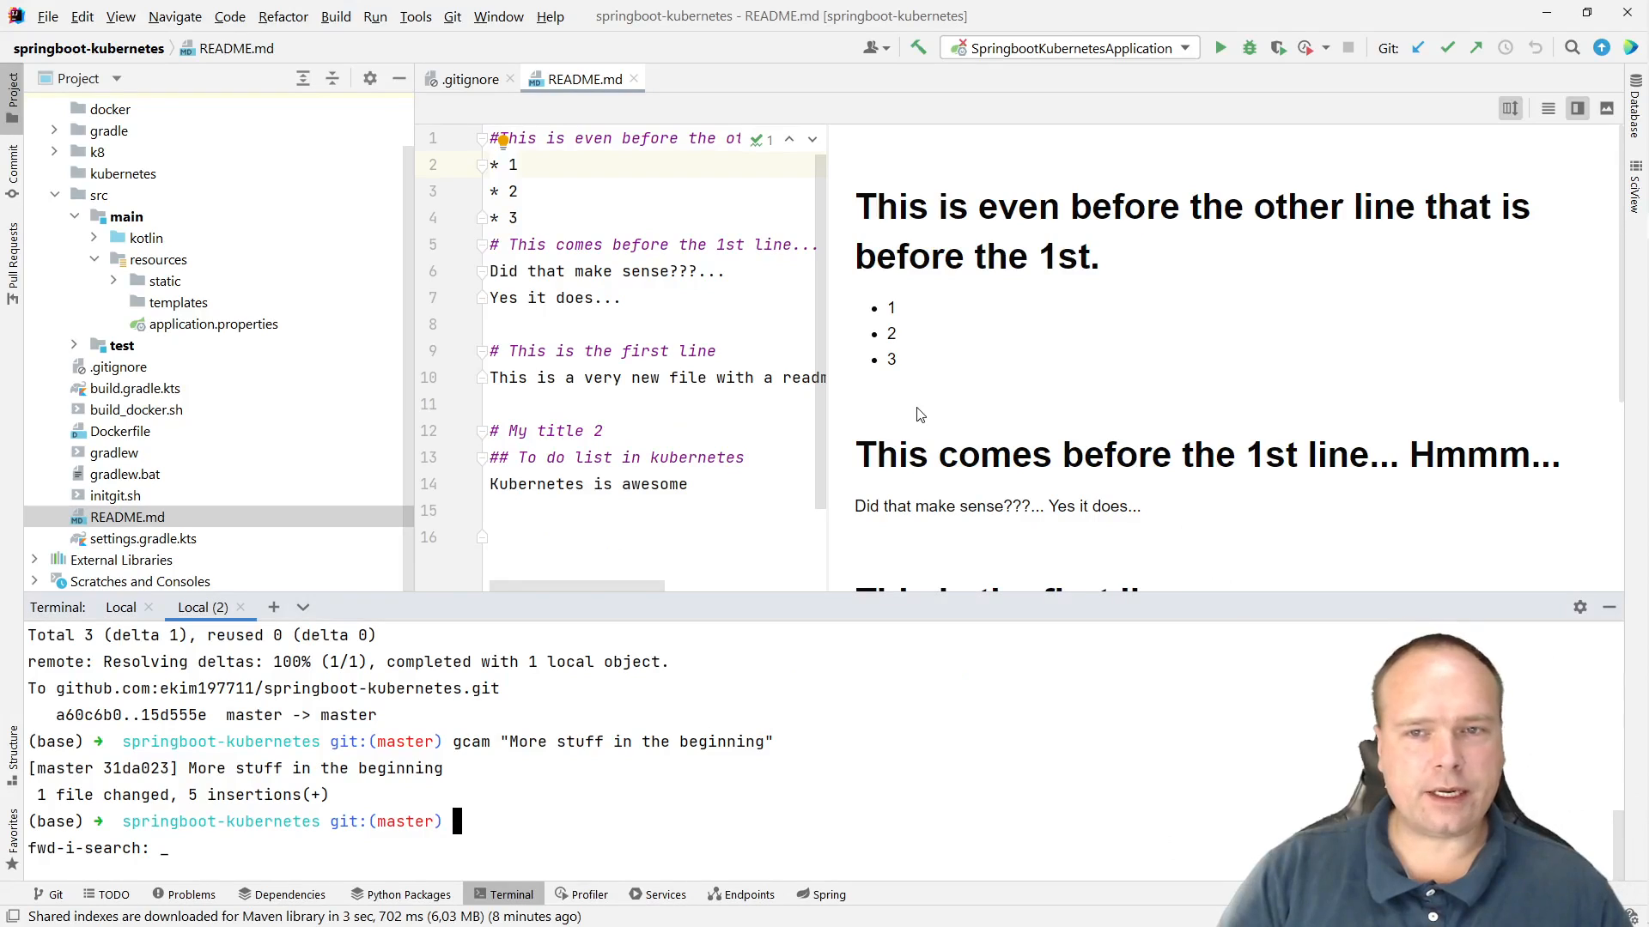
{"action": "mouse_move", "coordinate": [830, 511]}
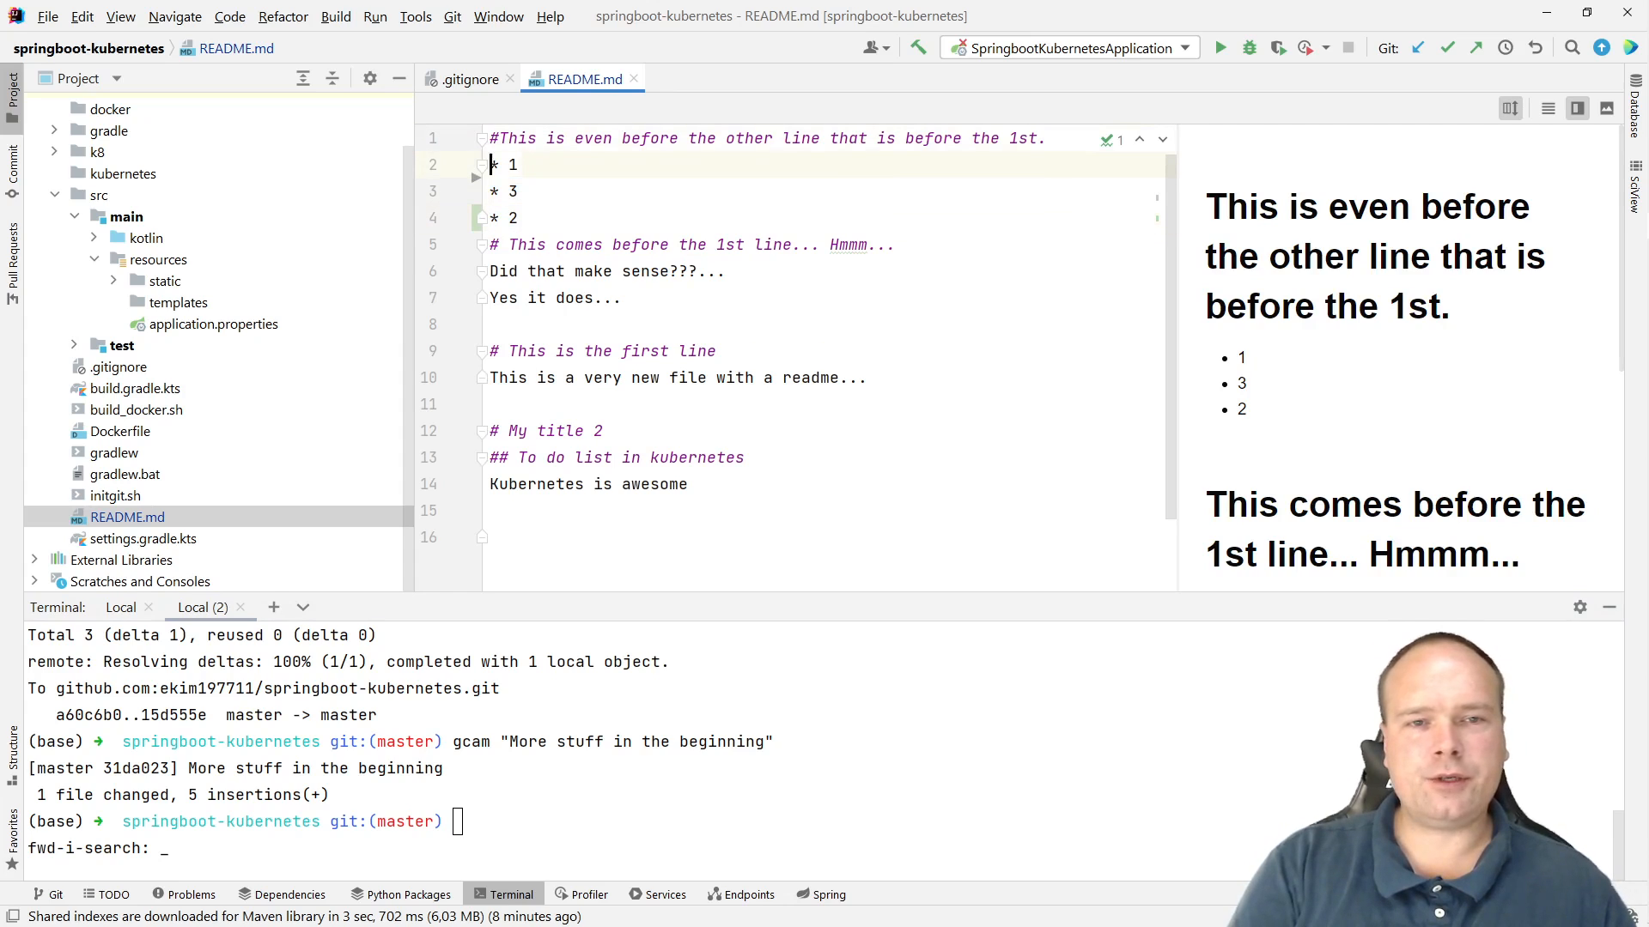
{"action": "left_click_drag", "start_coordinate": [490, 164], "coordinate": [519, 217]}
{"action": "type", "text": "gcam \"More"}
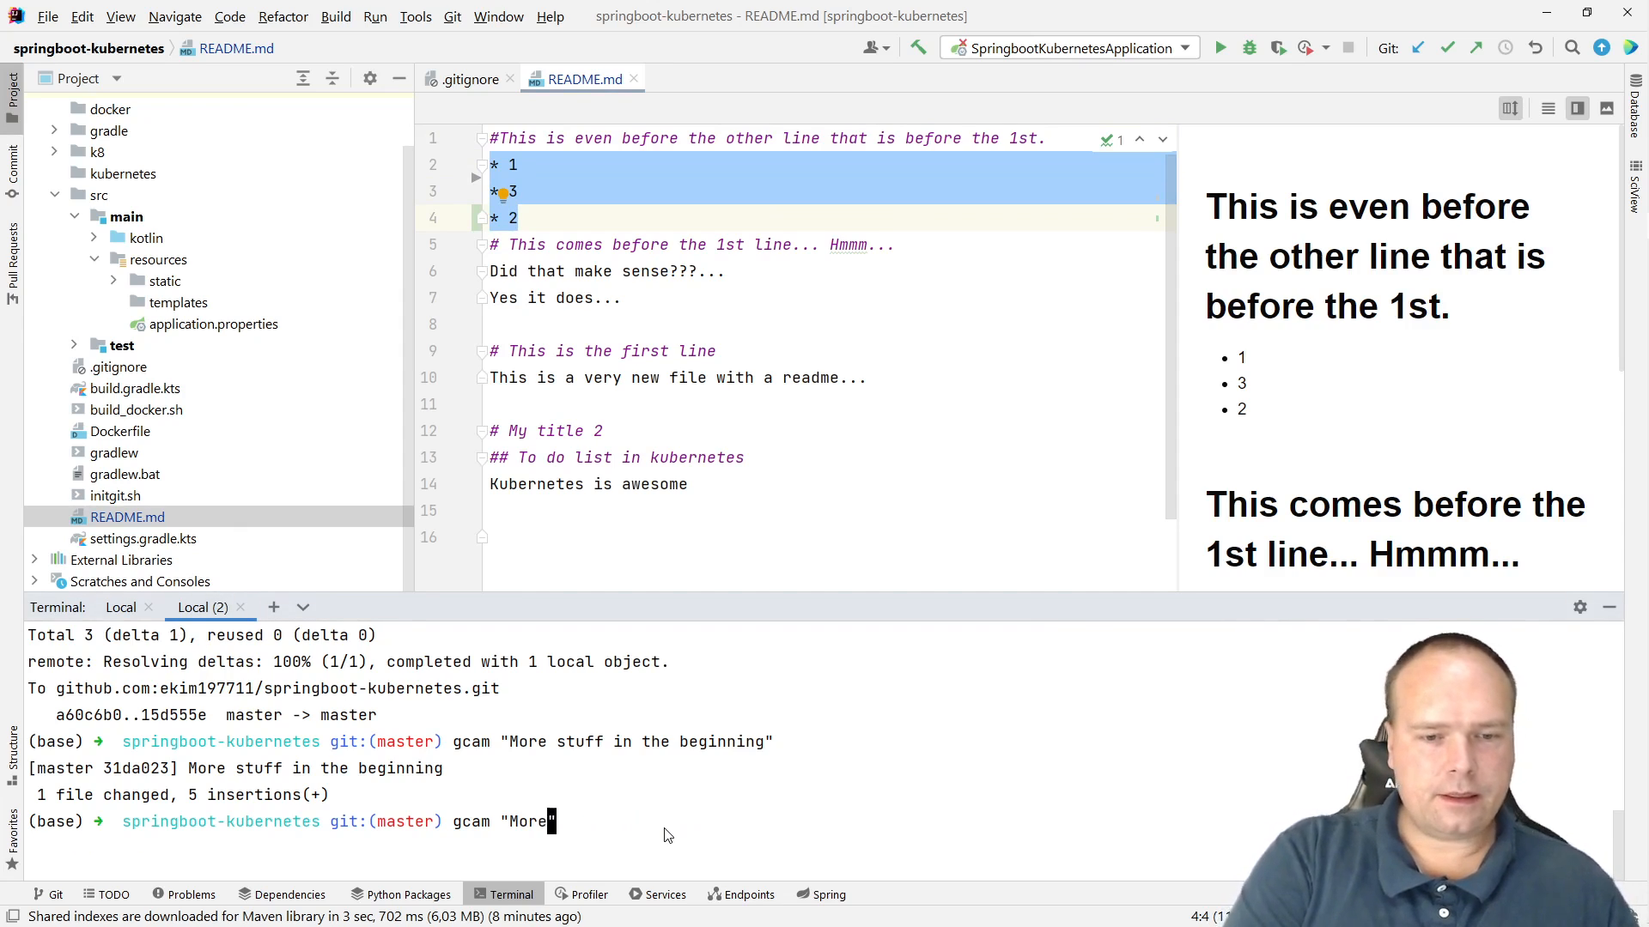
Commit the reordered README with the message 'an error on purpose'.
{"action": "type", "text": "an e"}
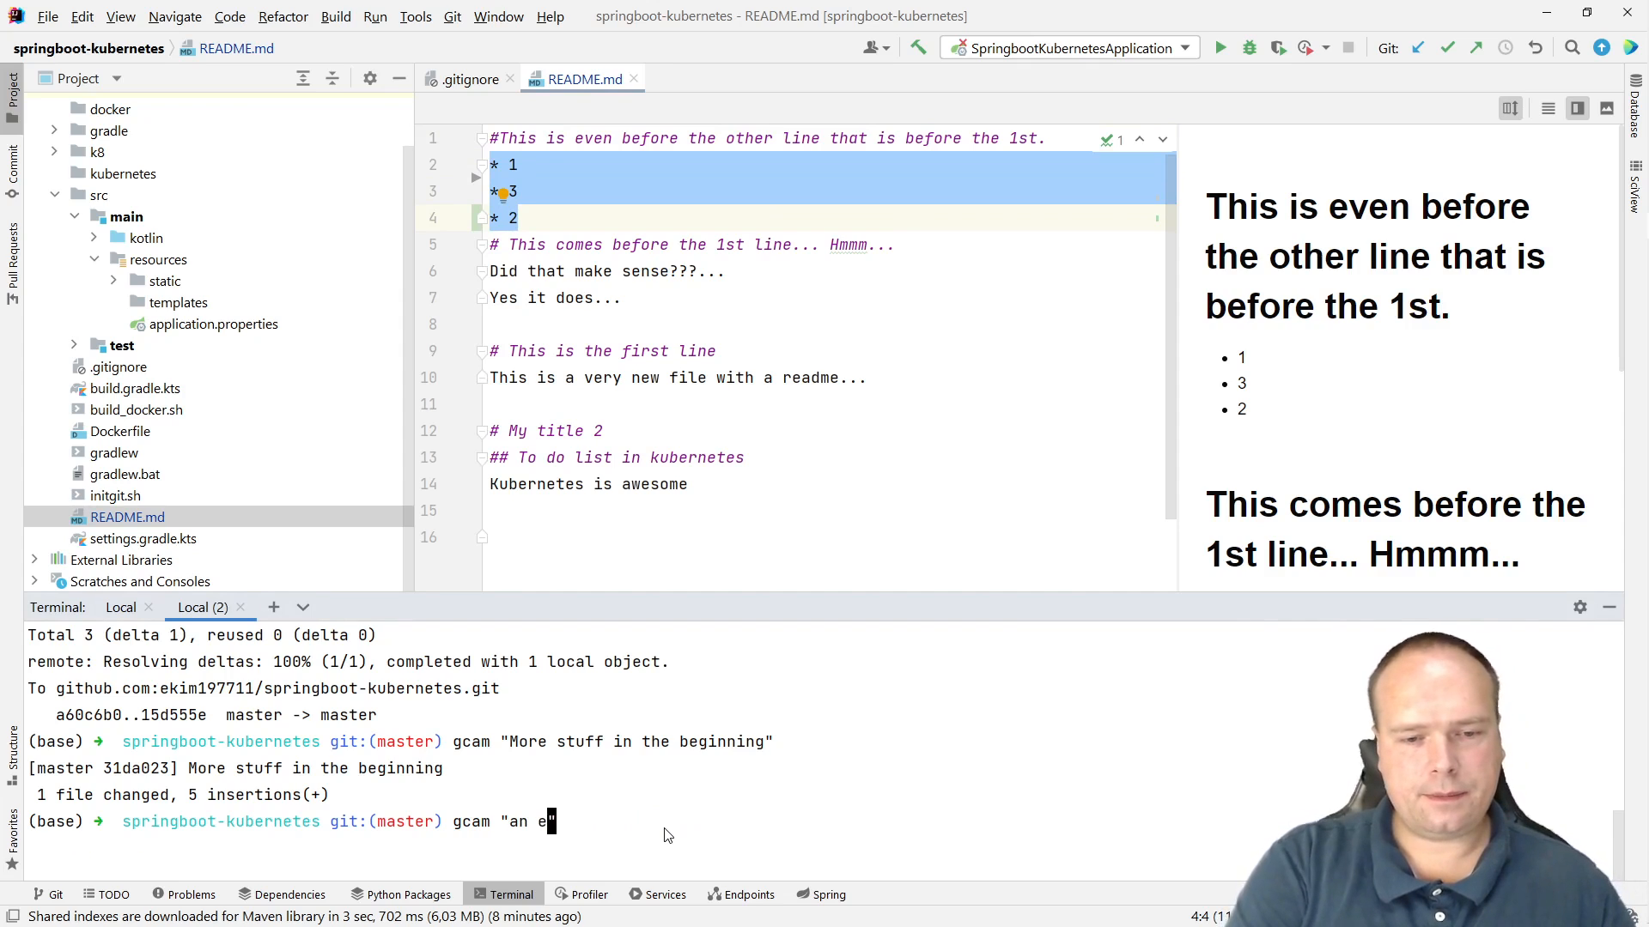
{"action": "type", "text": "rror on purppose"}
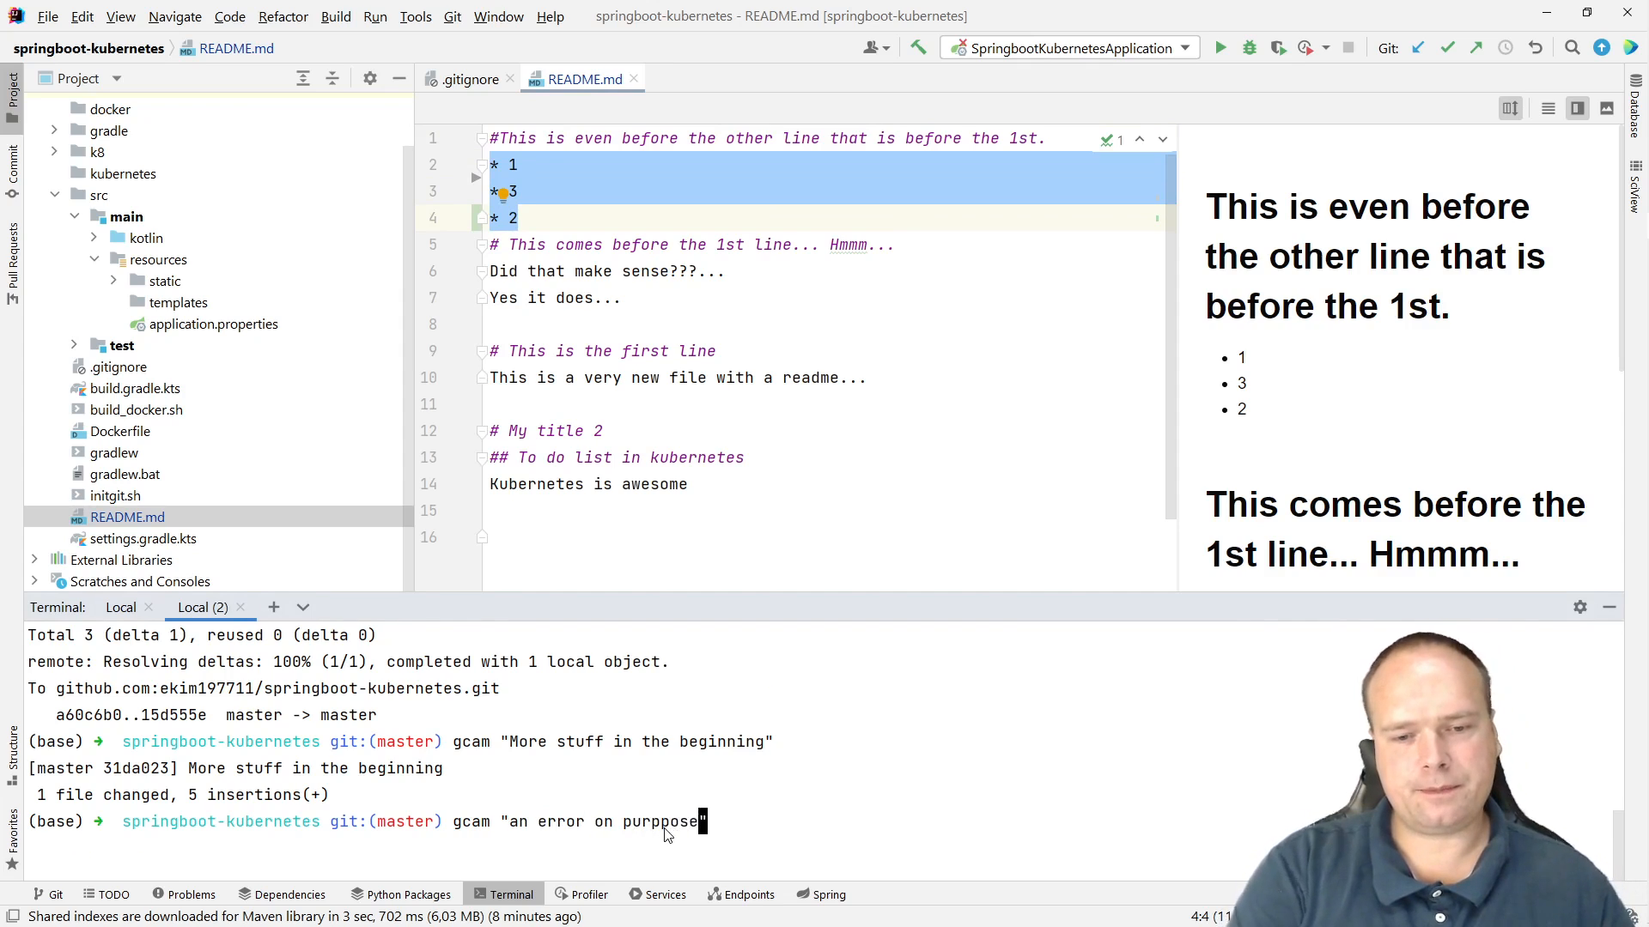
{"action": "key", "text": "Return"}
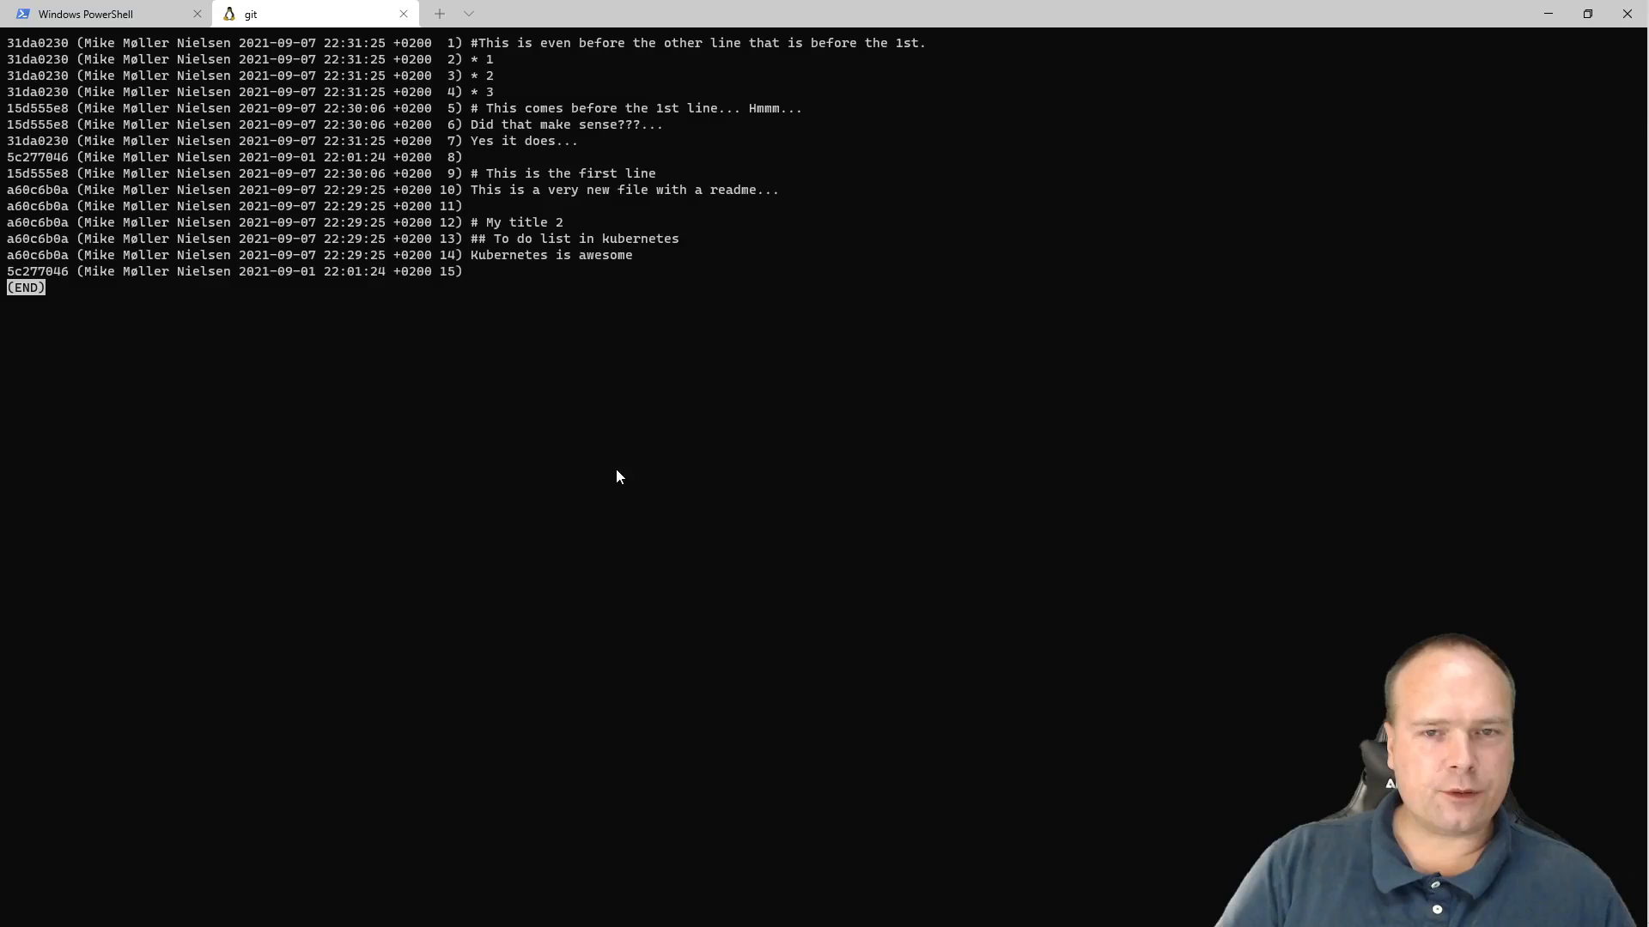
Quit the pager and rerun git blame README.md to see commit a99aff0b.
{"action": "key", "text": "q"}
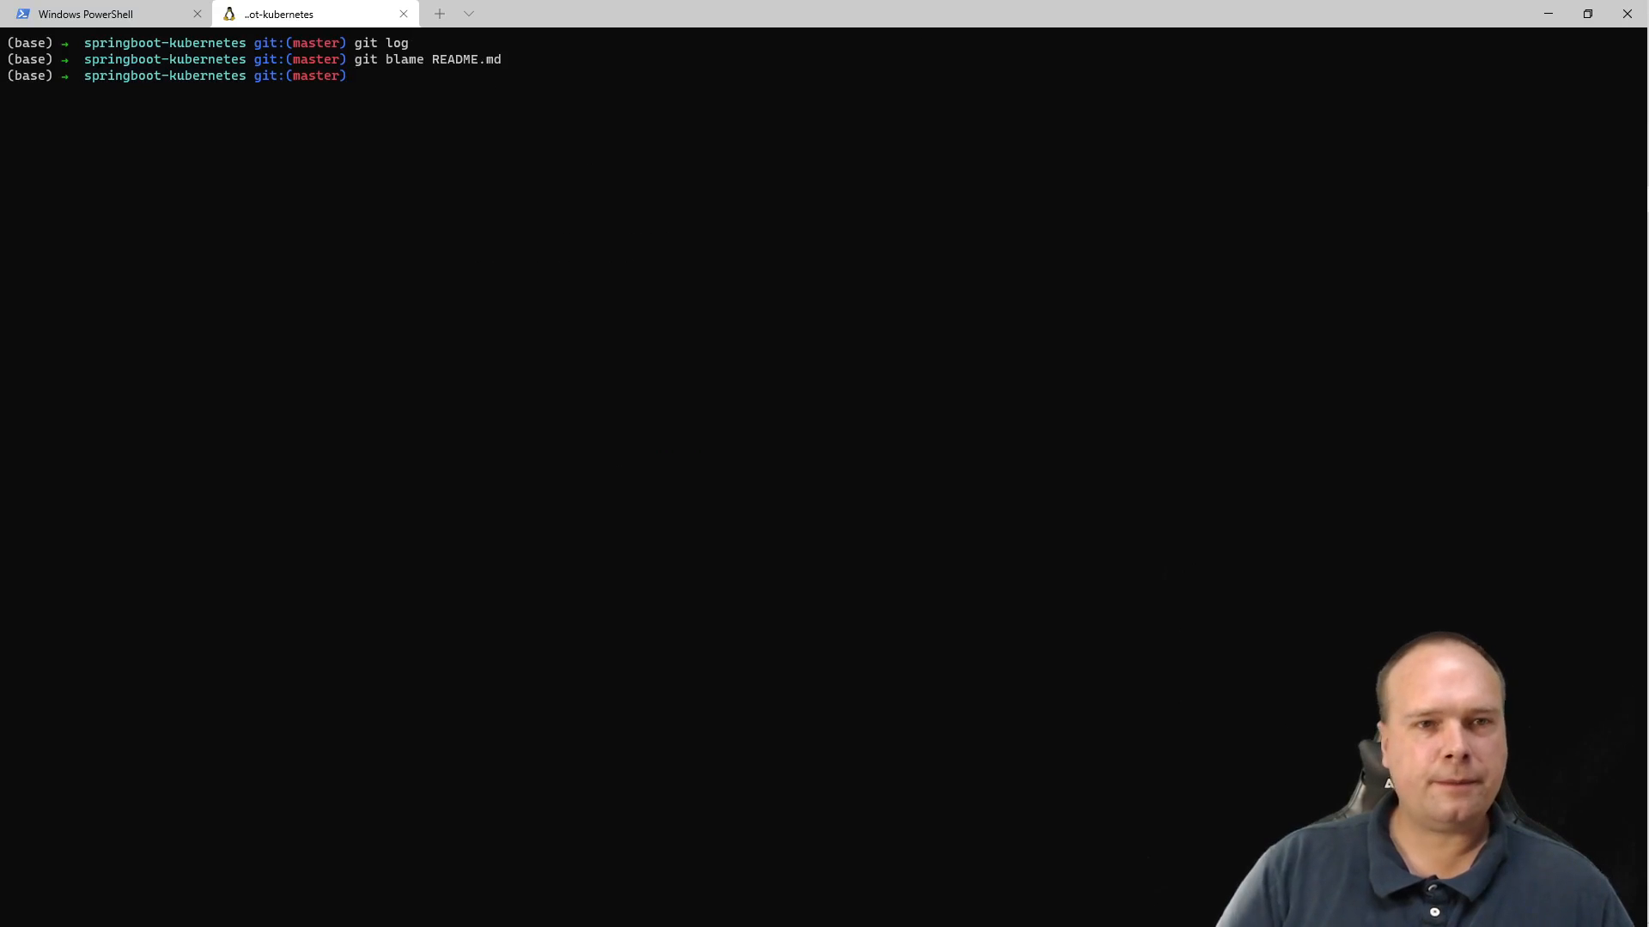
{"action": "key", "text": "Return"}
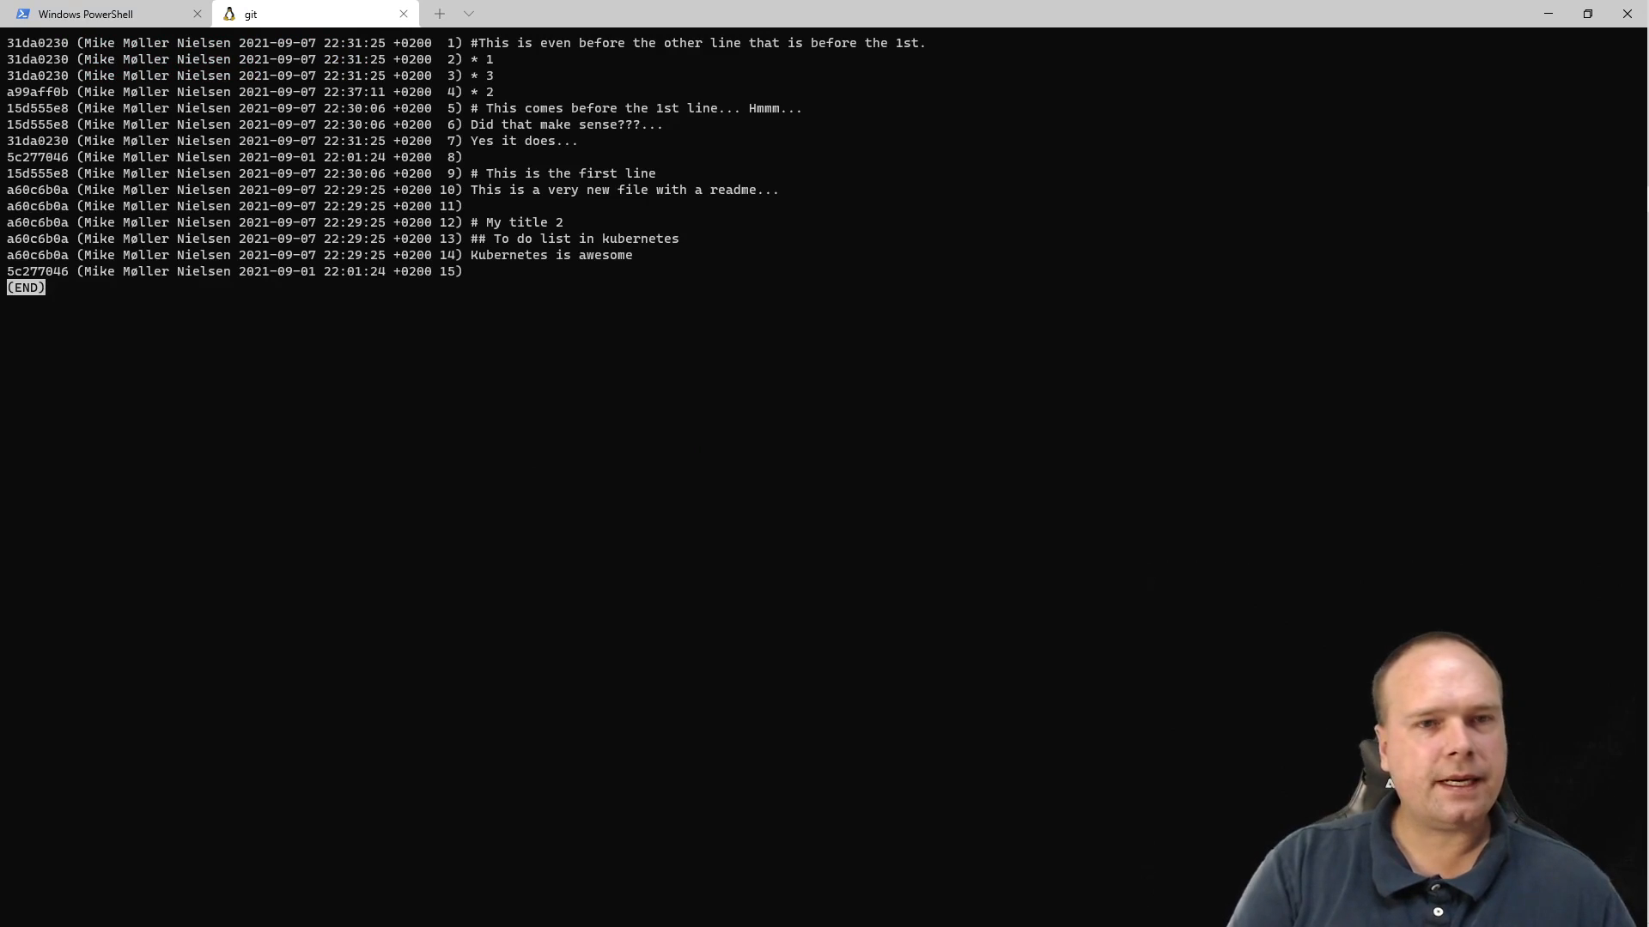
{"action": "mouse_move", "coordinate": [504, 217]}
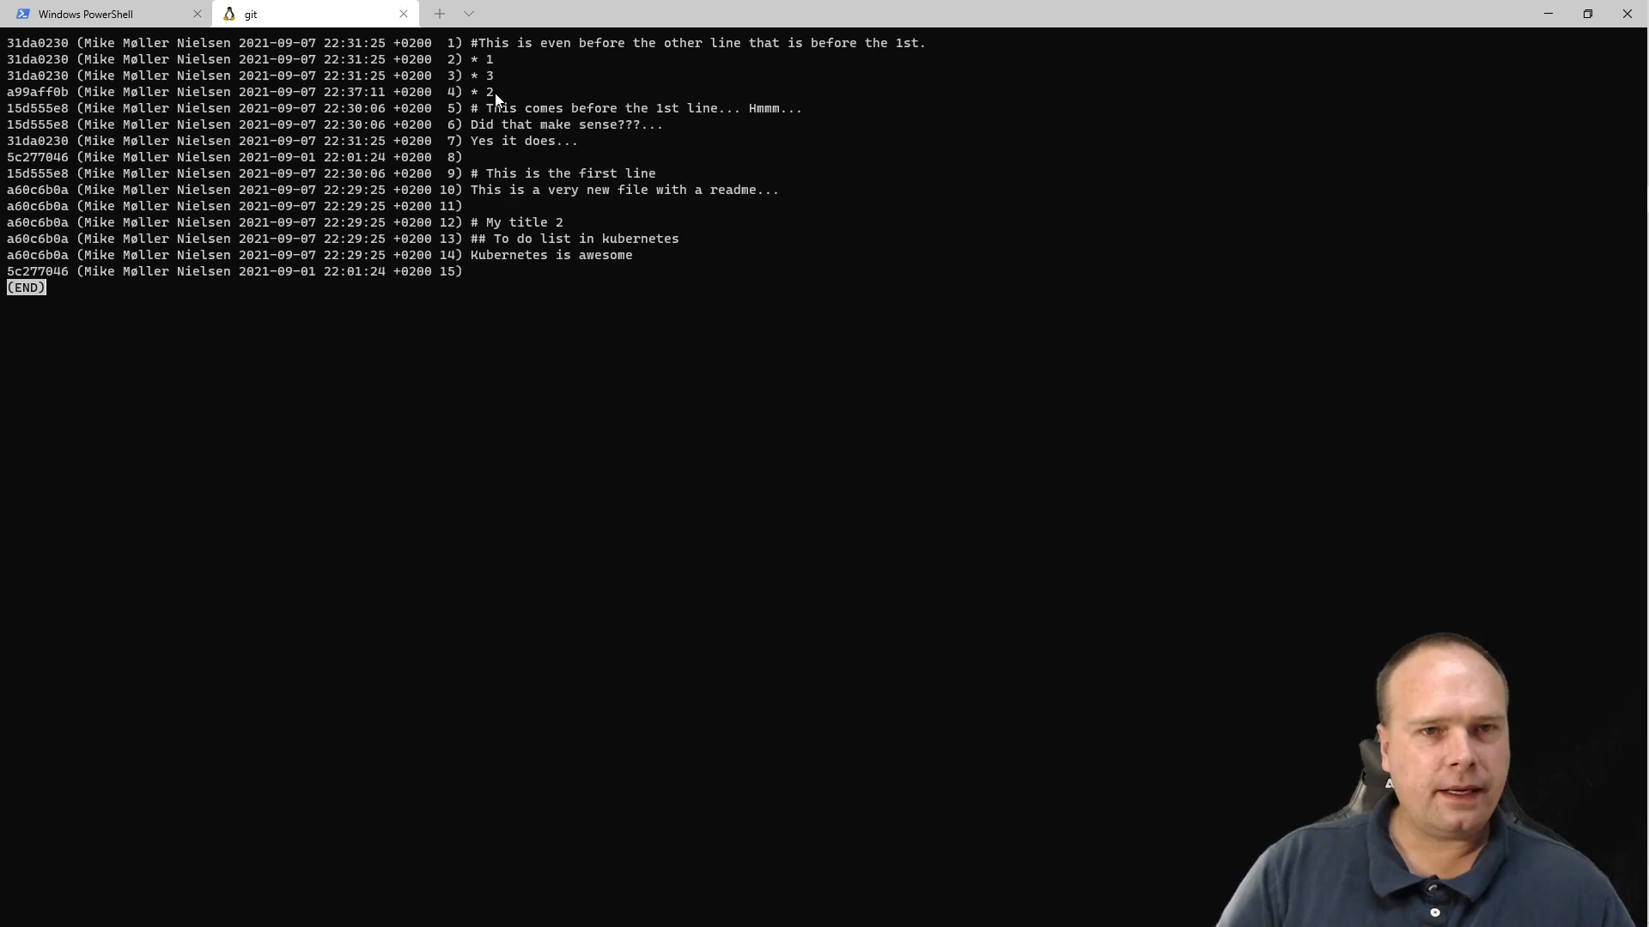
{"action": "mouse_move", "coordinate": [457, 79]}
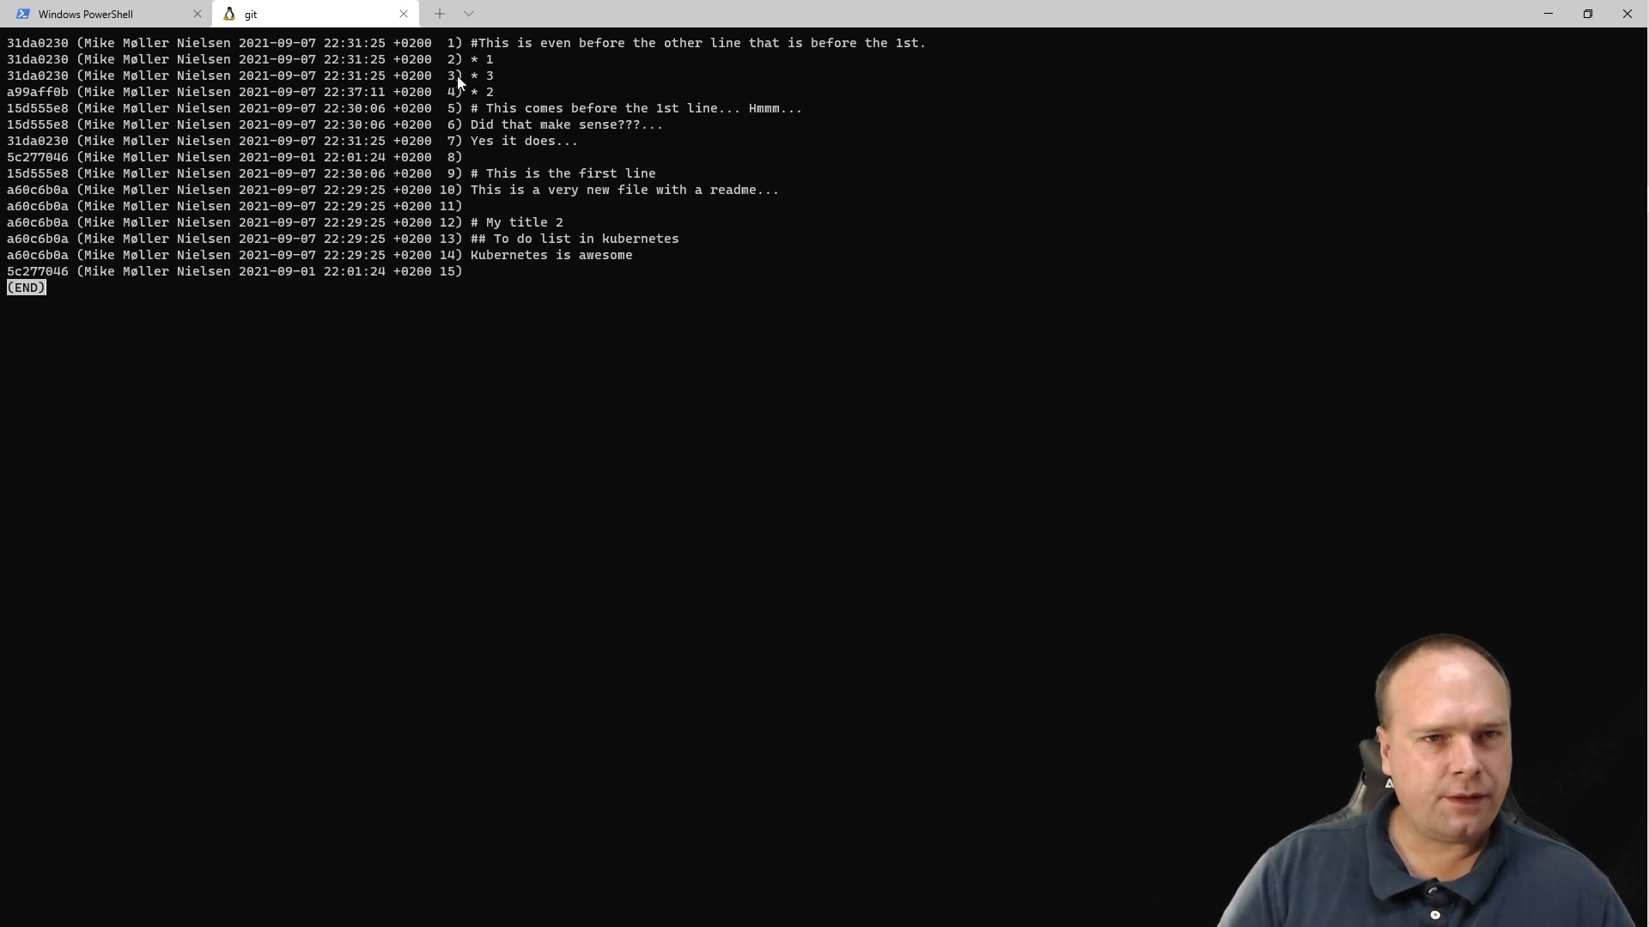
{"action": "mouse_move", "coordinate": [175, 92]}
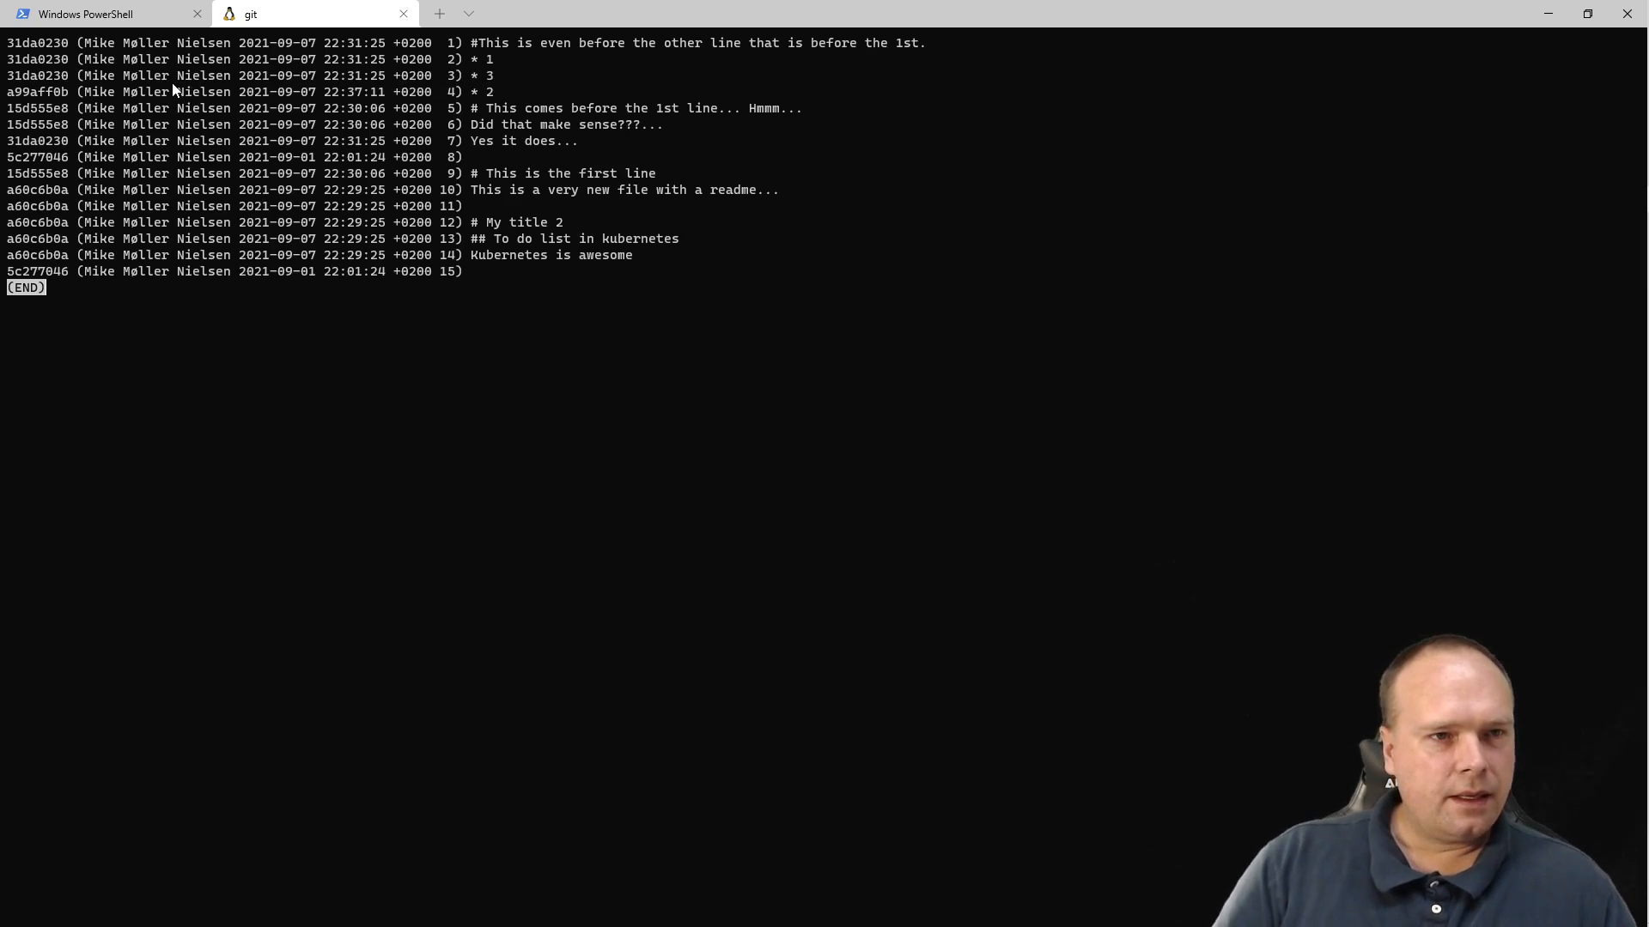
{"action": "mouse_move", "coordinate": [487, 94]}
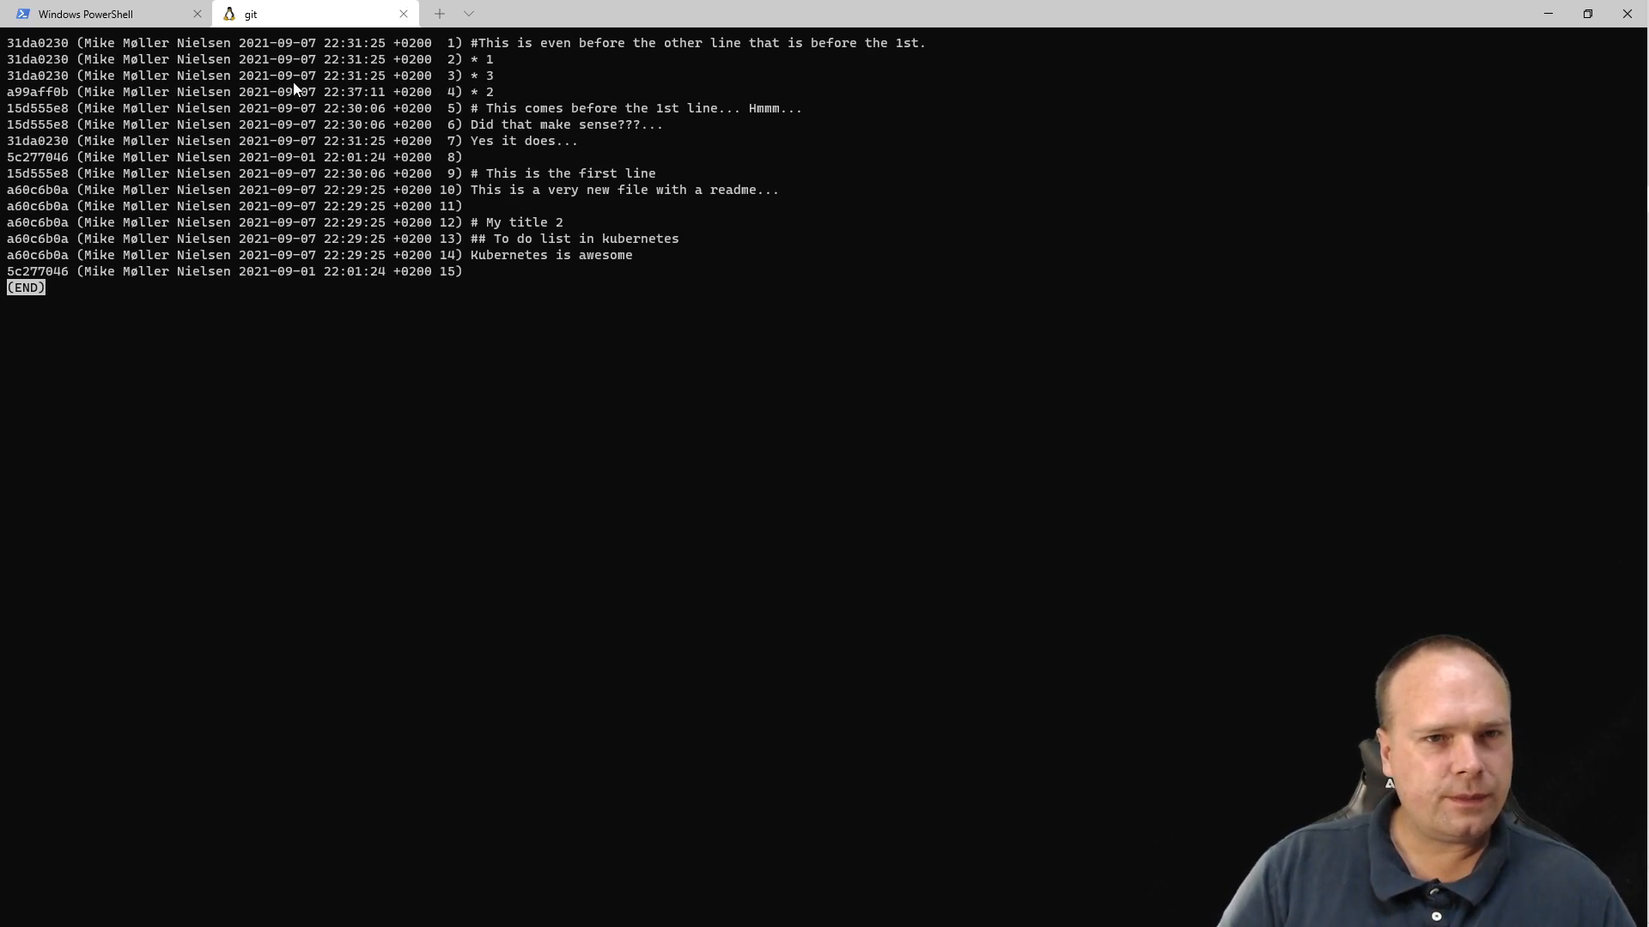
{"action": "mouse_move", "coordinate": [369, 95]}
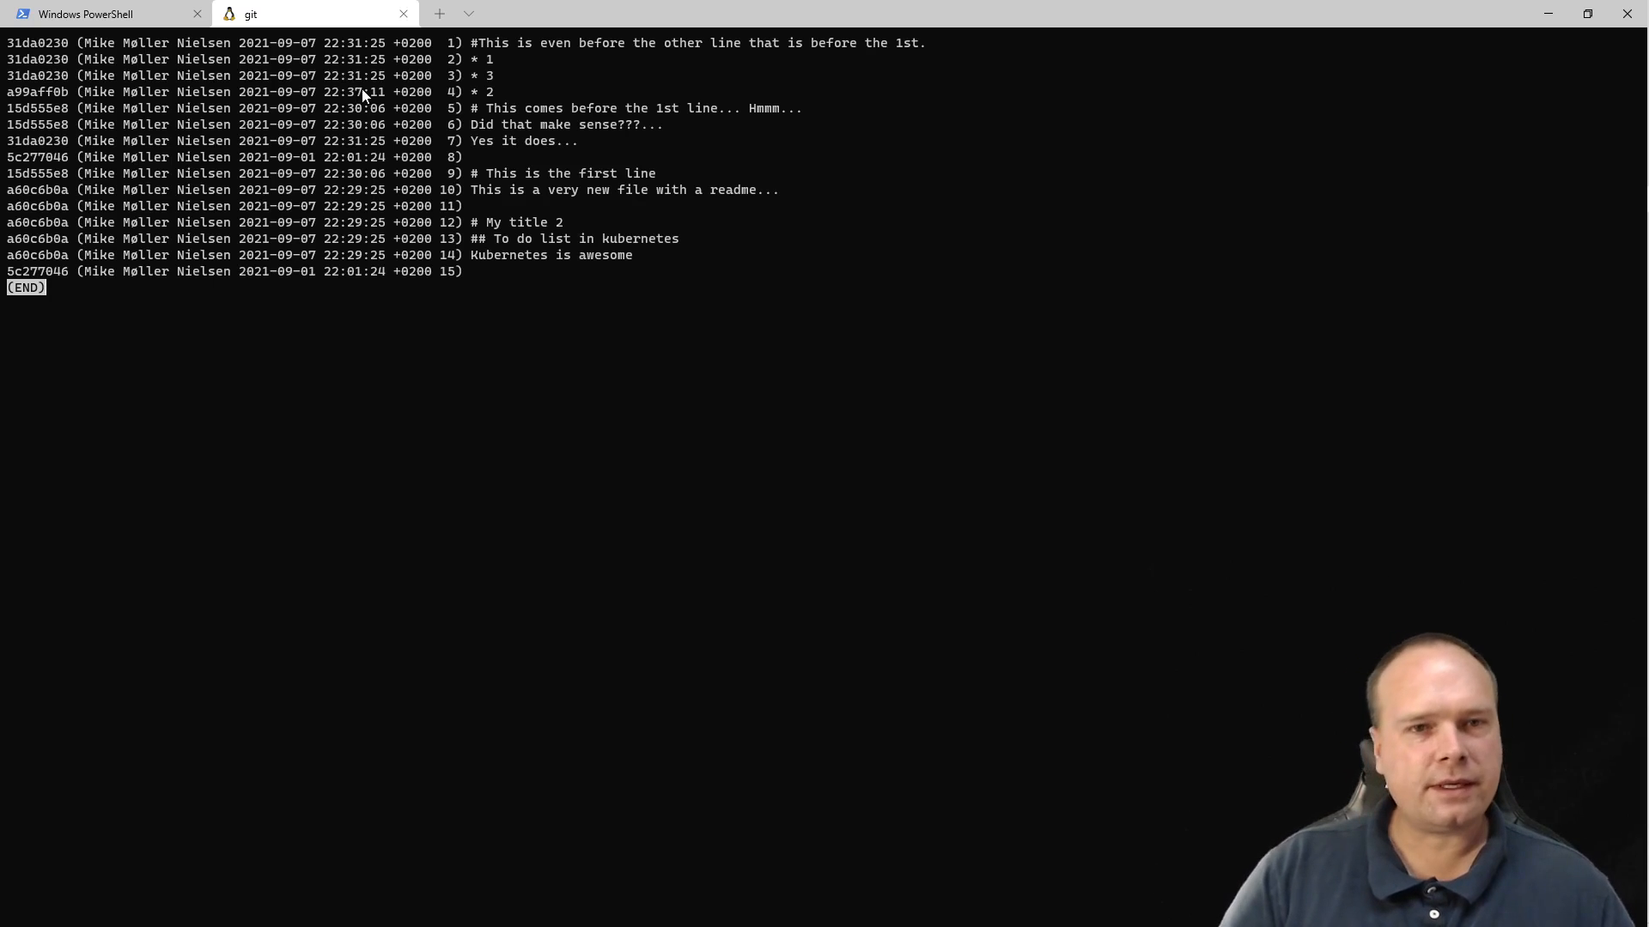
{"action": "mouse_move", "coordinate": [369, 369]}
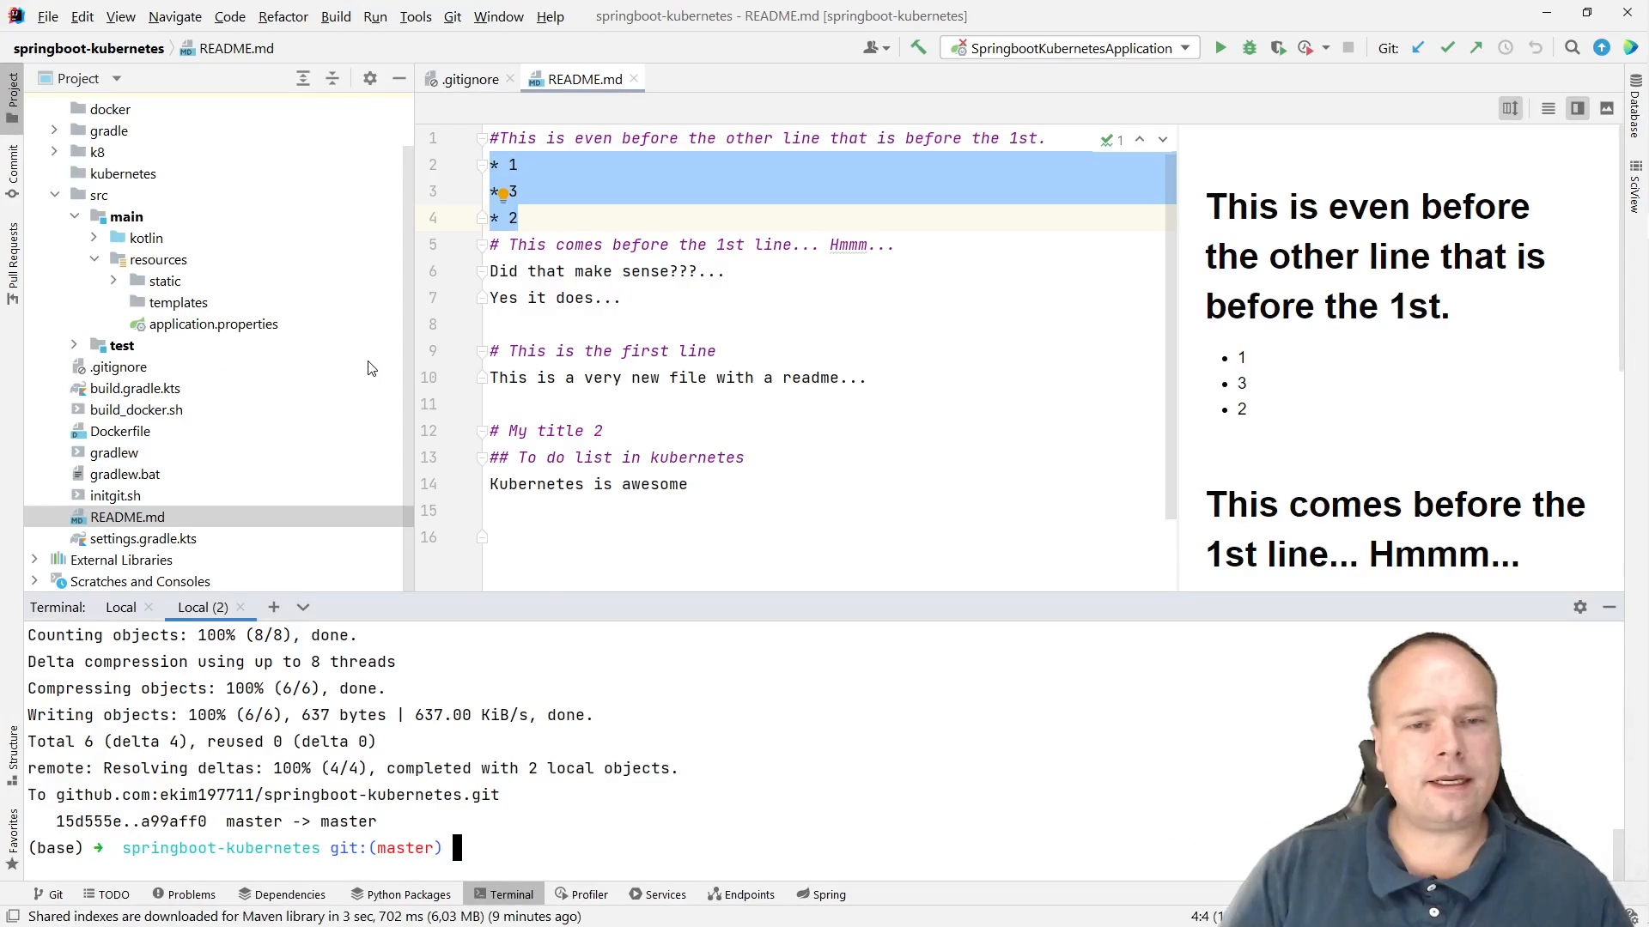
Click on the reordered bullet lines in IntelliJ, then return to Windows Terminal.
{"action": "left_click", "coordinate": [523, 218]}
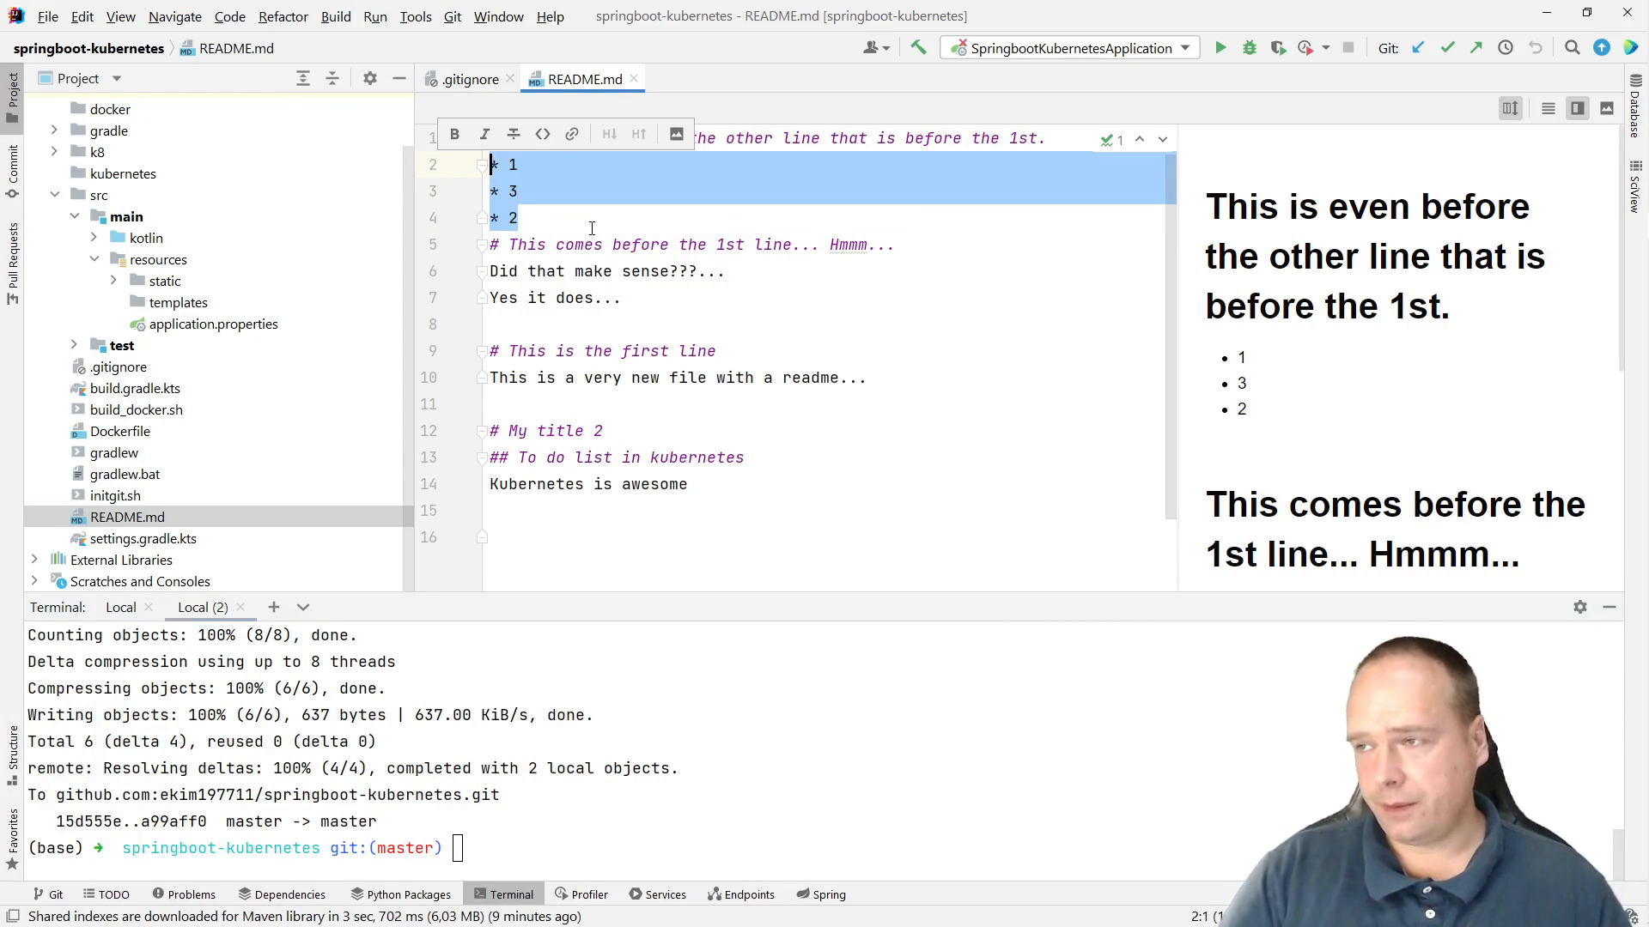
{"action": "left_click", "coordinate": [587, 217]}
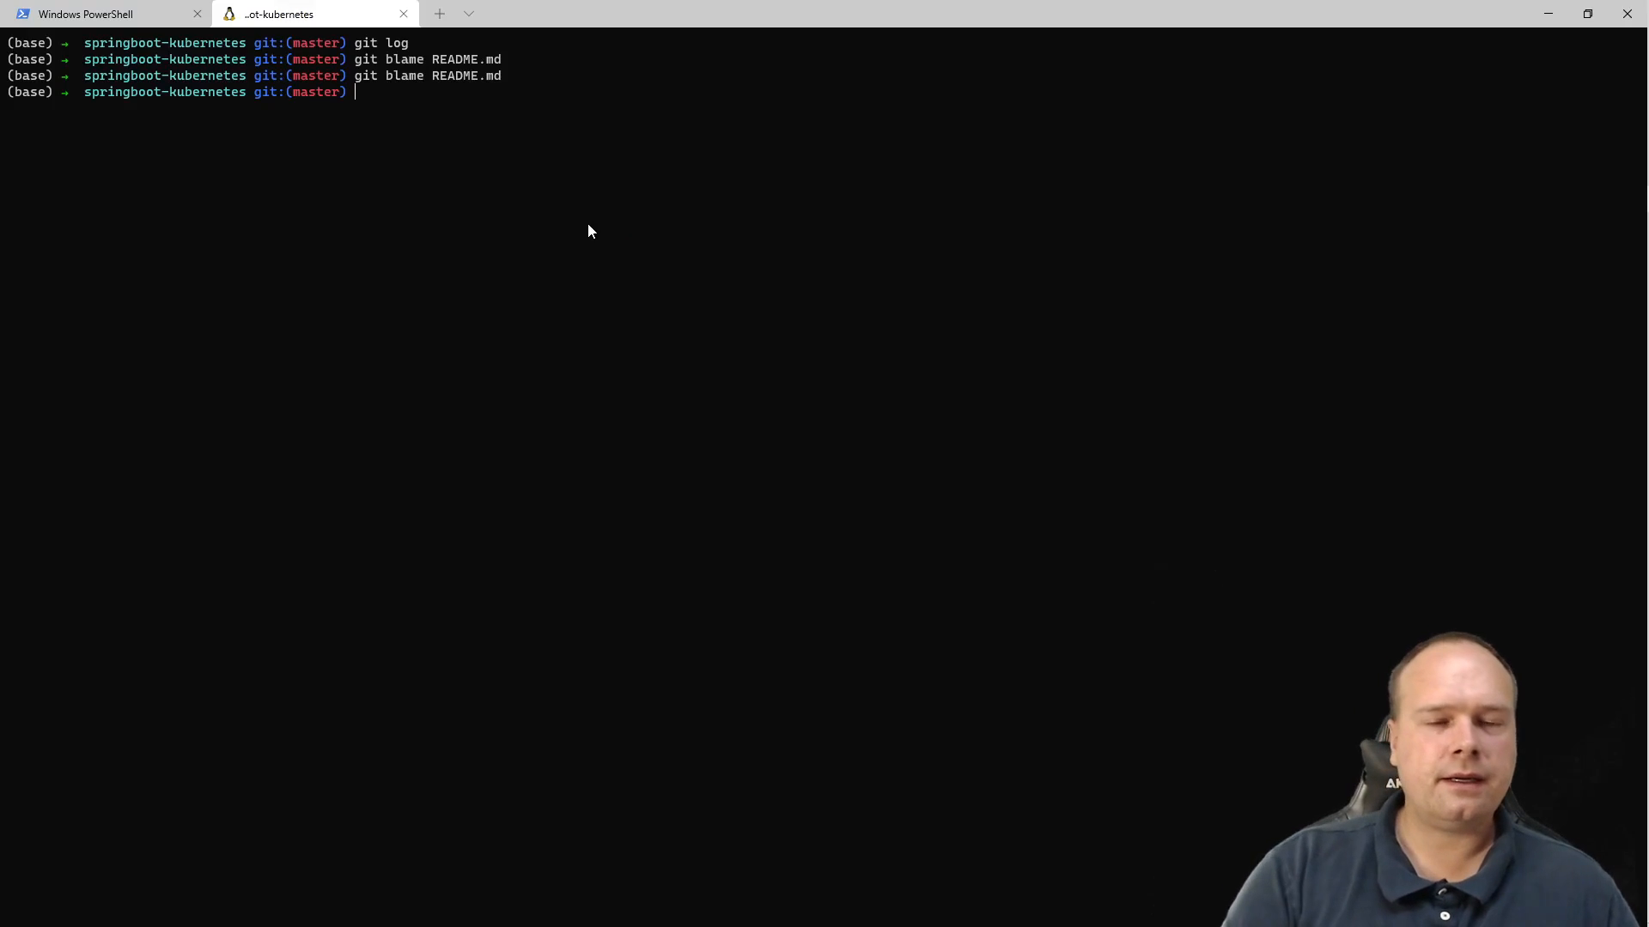
Run git blame README.md restricted to lines 2–4 with -L 2,4.
{"action": "type", "text": "git blame README.md"}
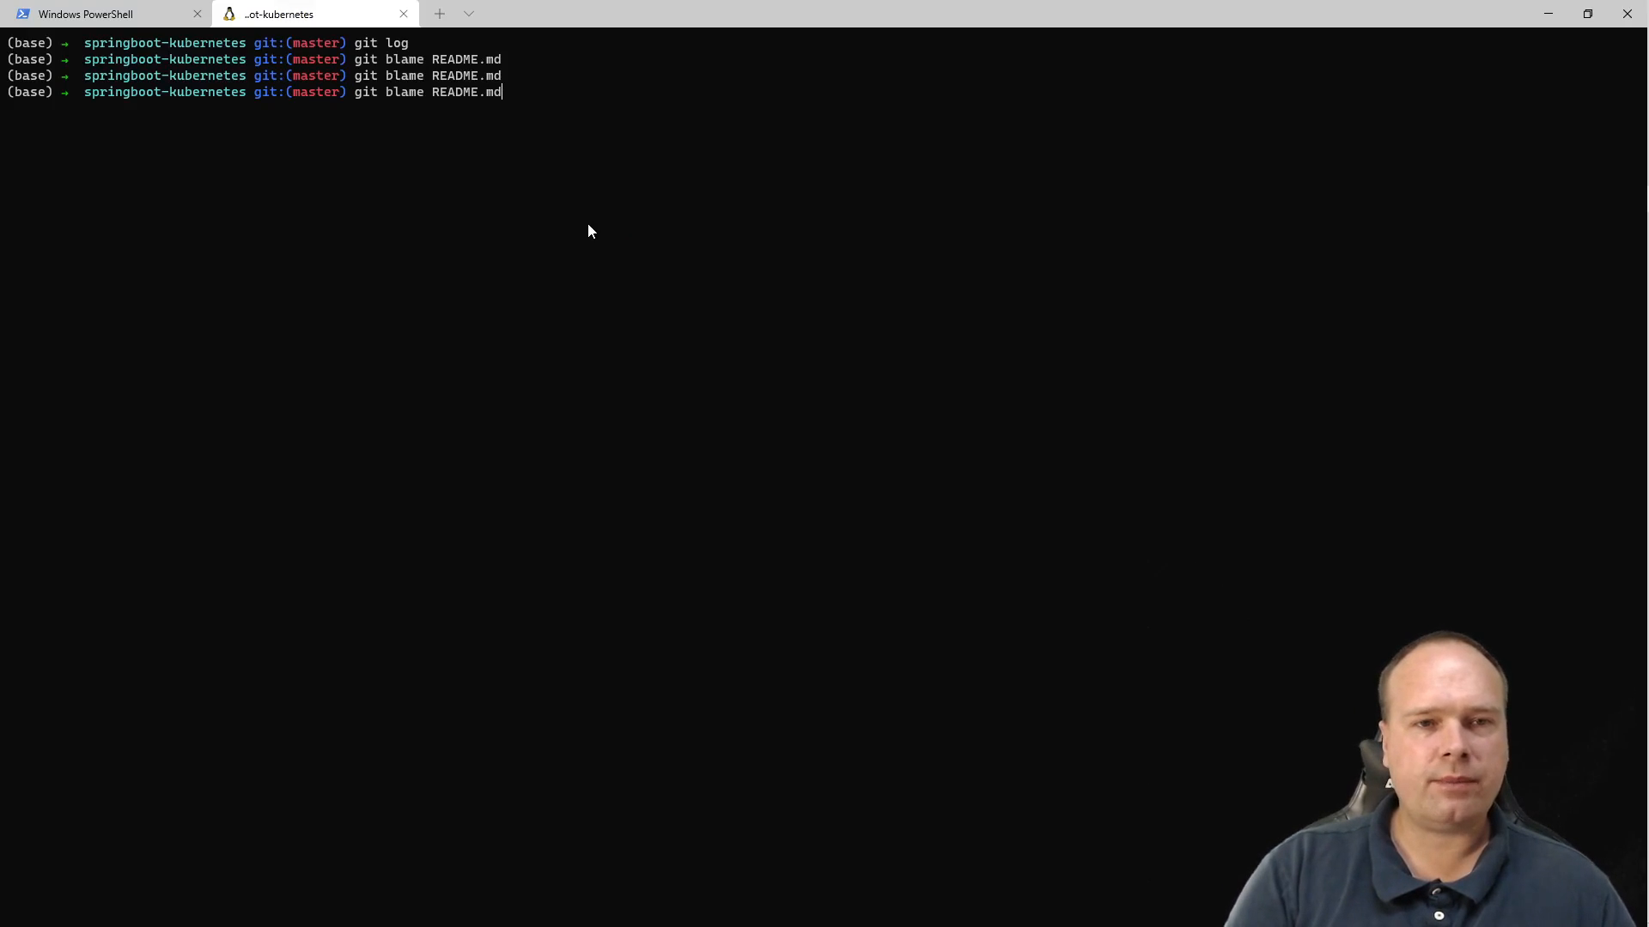
{"action": "type", "text": "-L 2,4"}
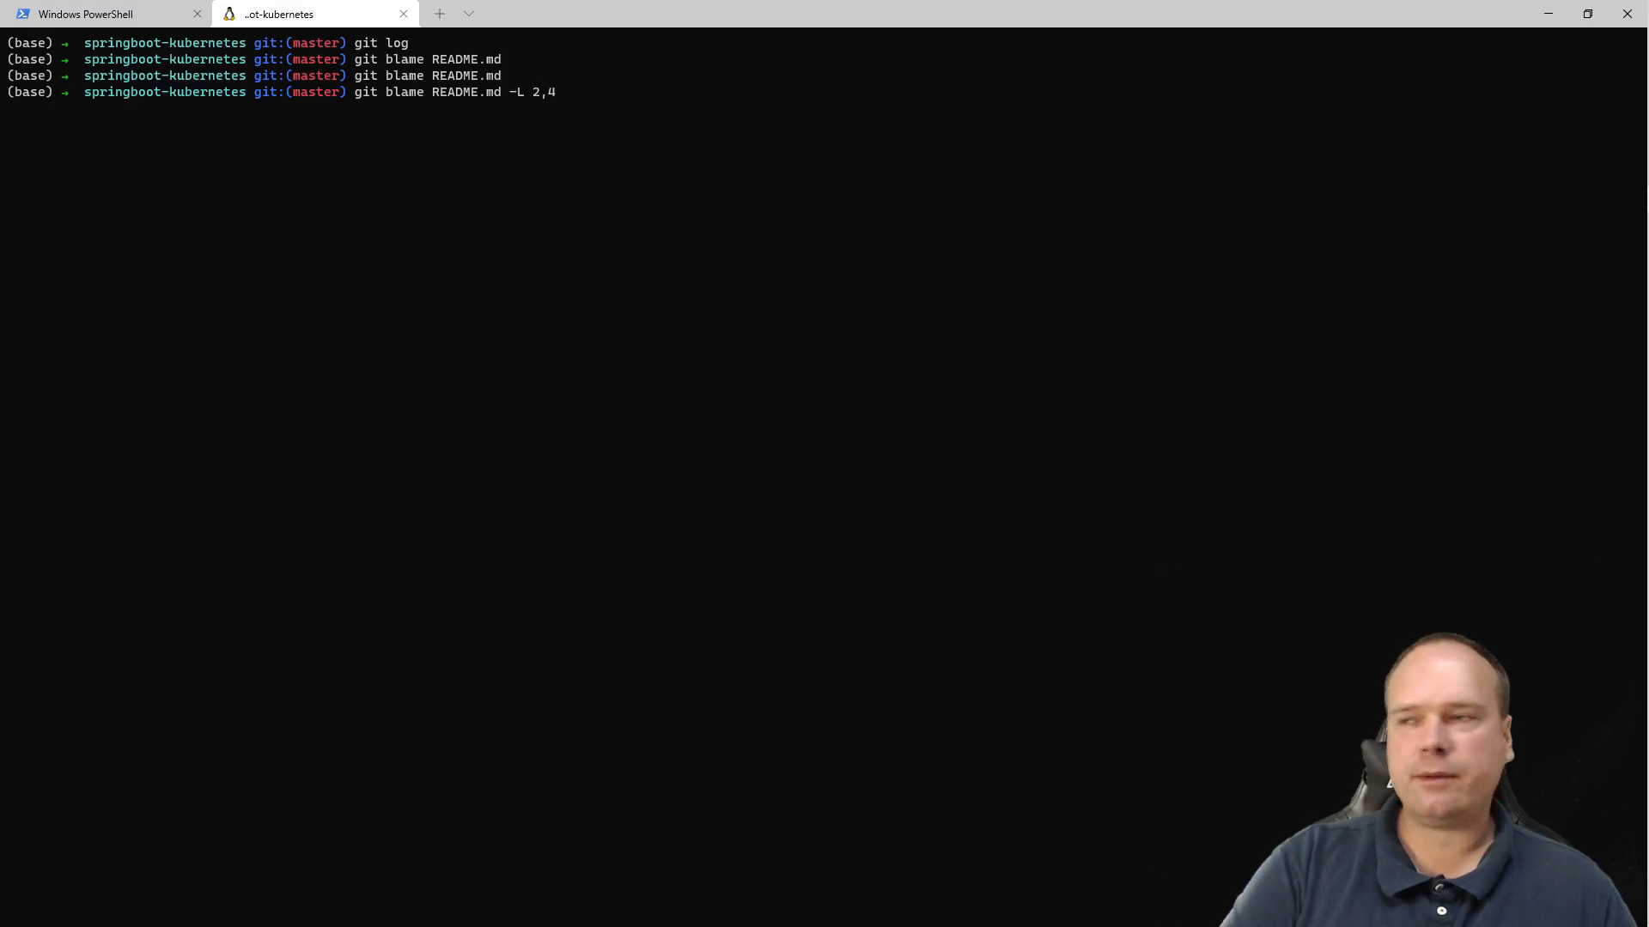
{"action": "key", "text": "Return"}
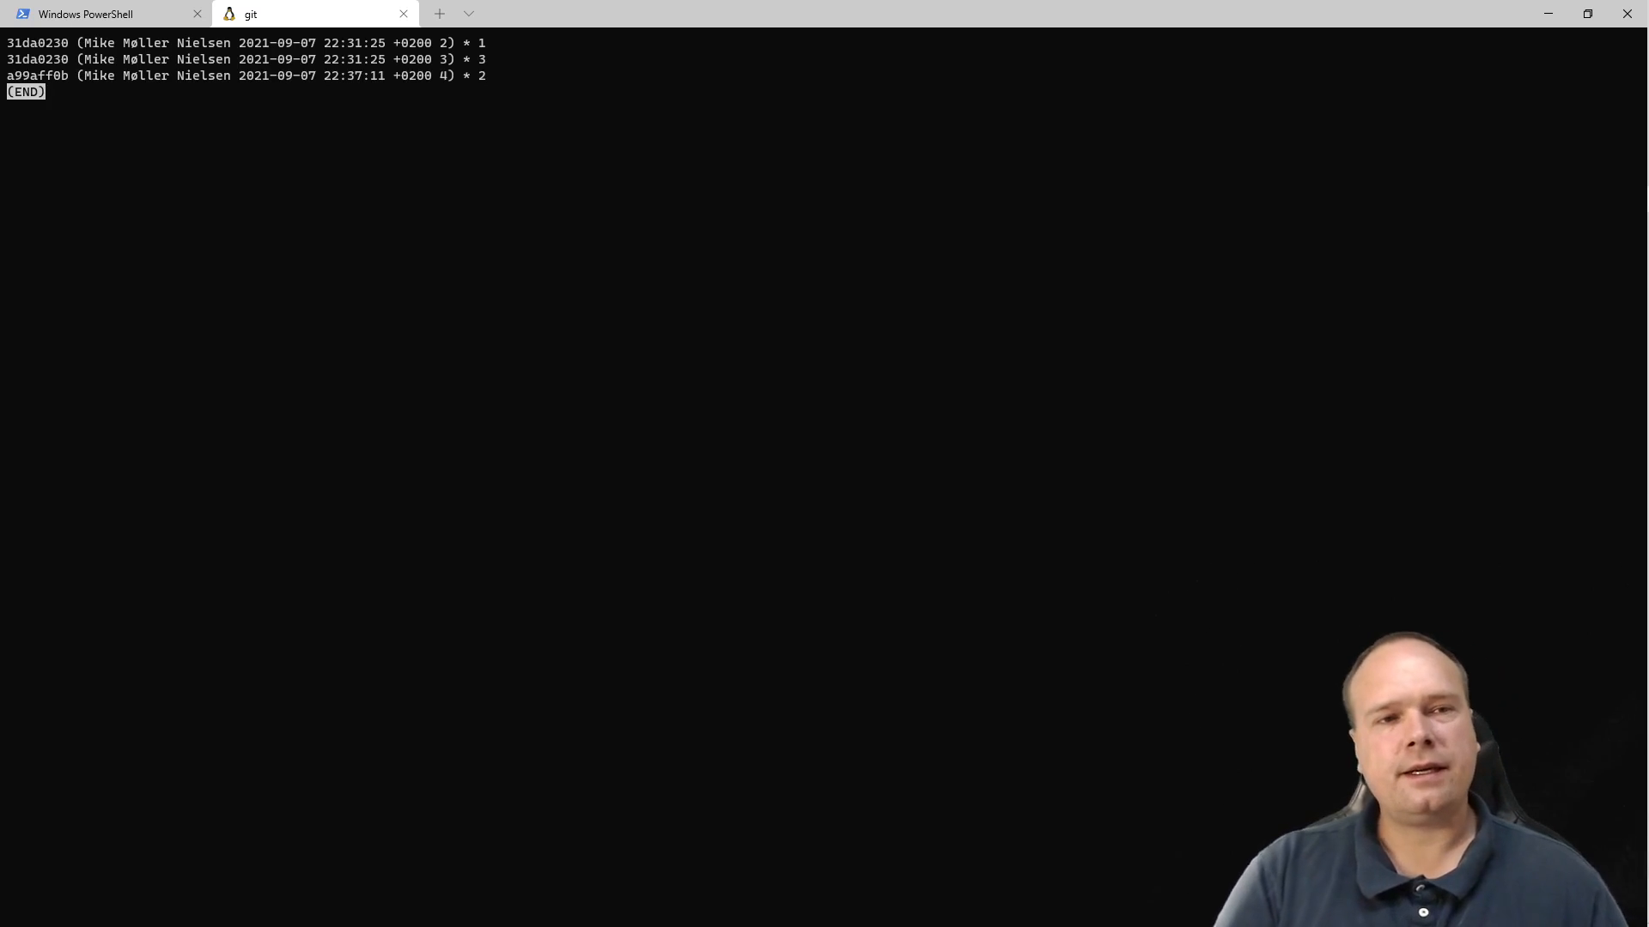
Quit the pager and retype git blame README.md -L 2,4 to add -e.
{"action": "key", "text": "q"}
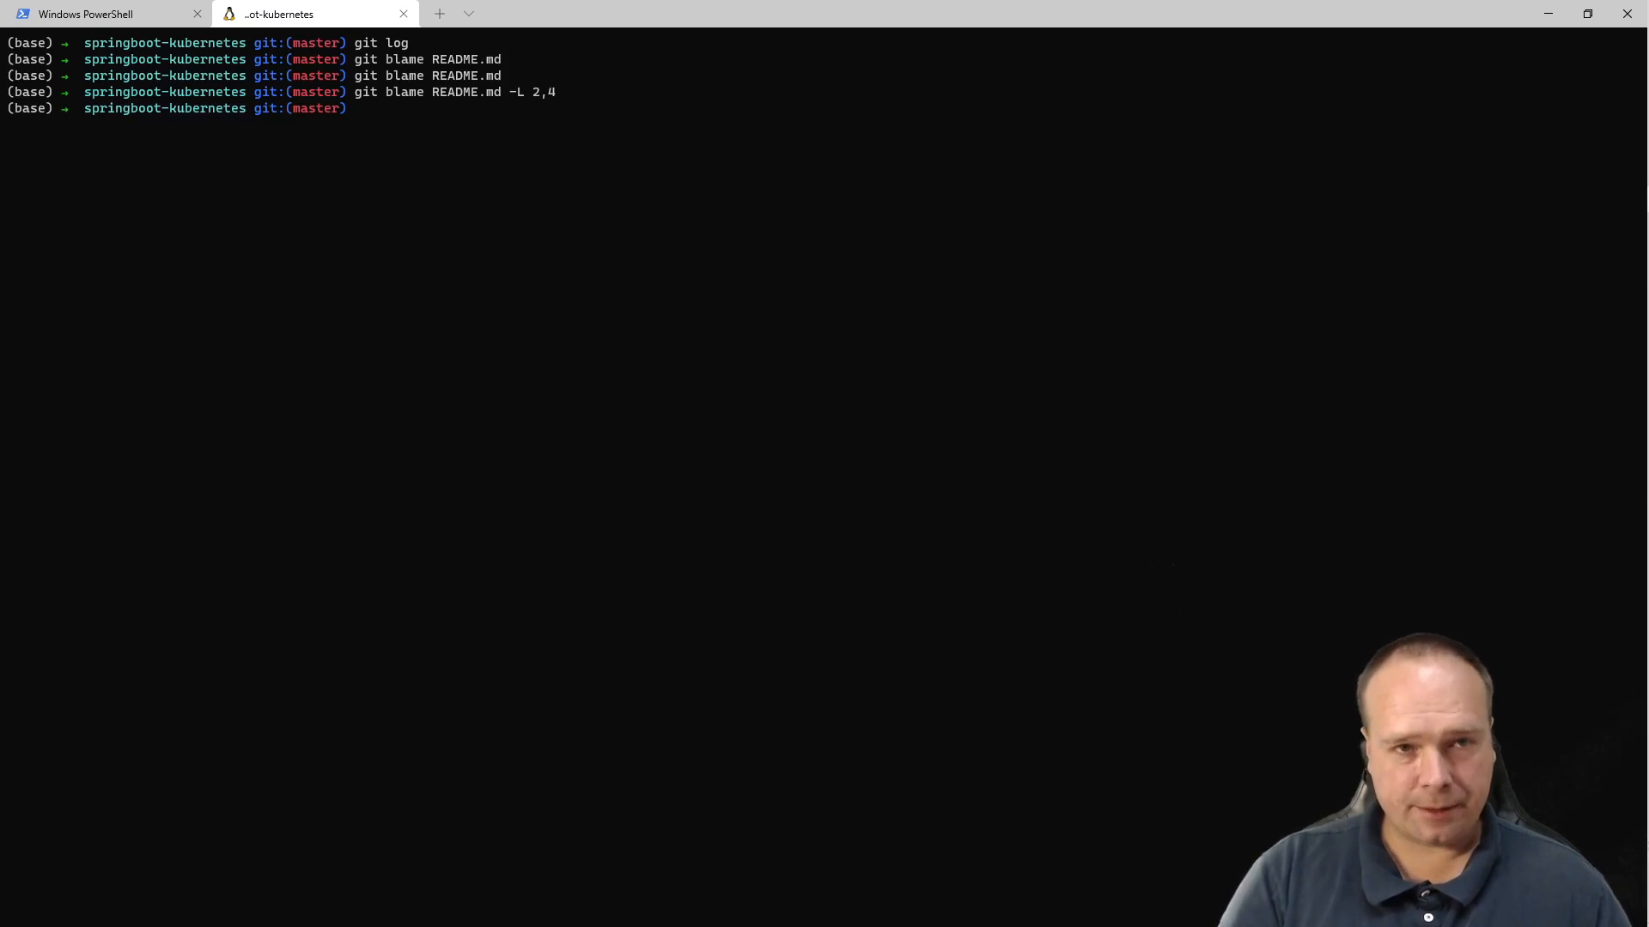
{"action": "type", "text": "git blame README.md -L 2,4"}
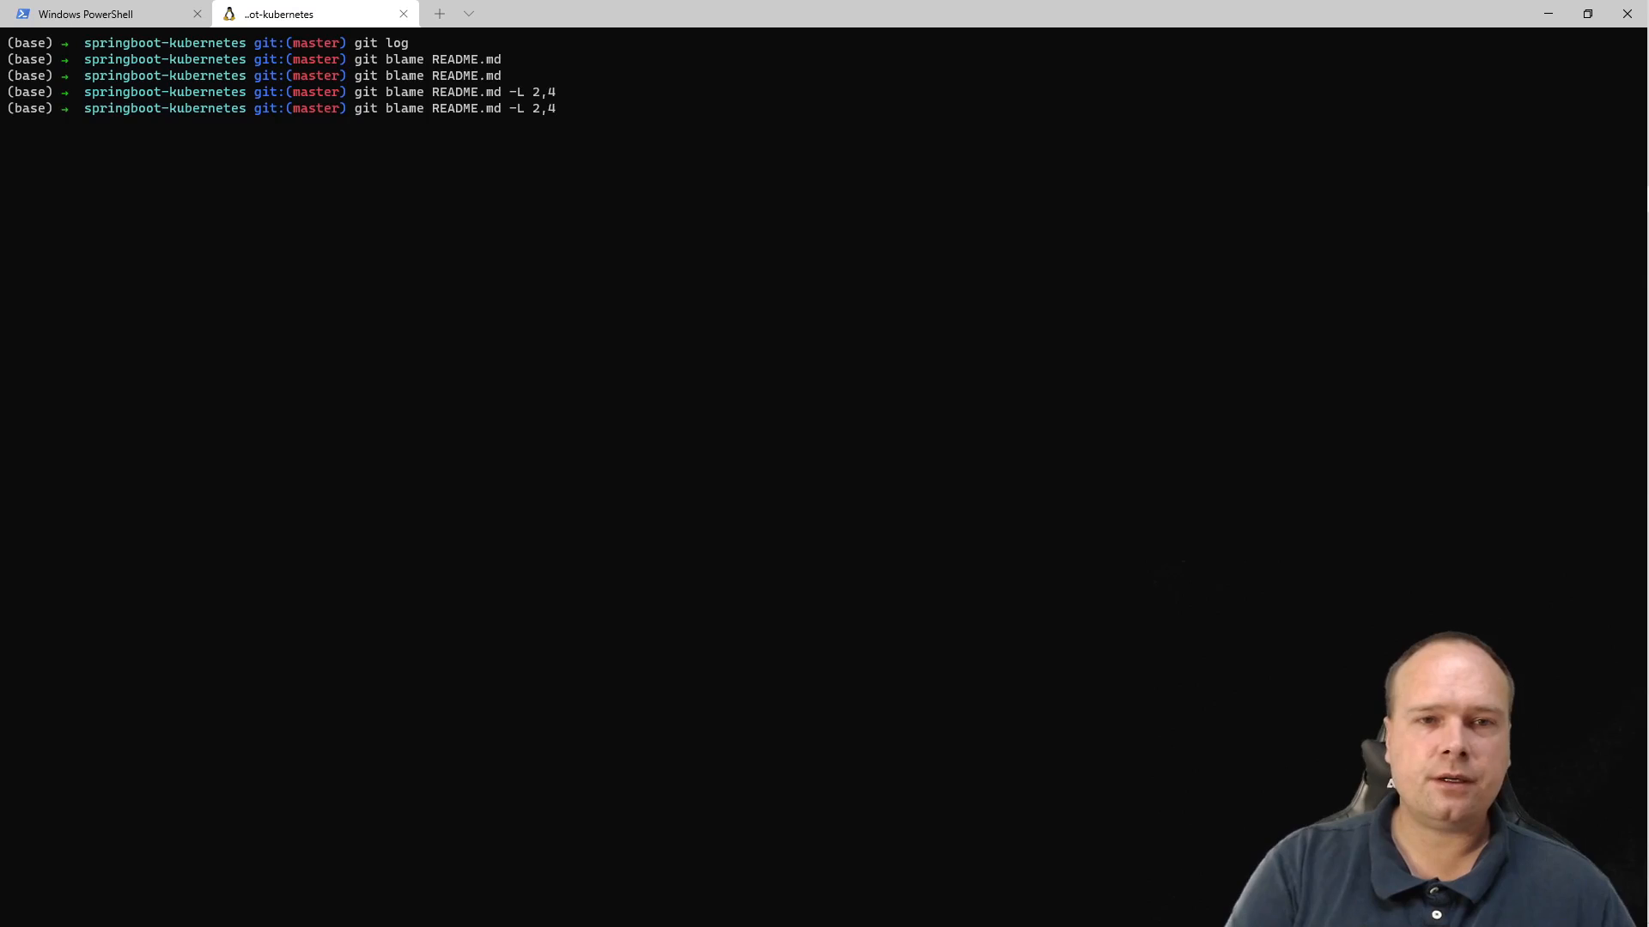
{"action": "key", "text": "Backspace"}
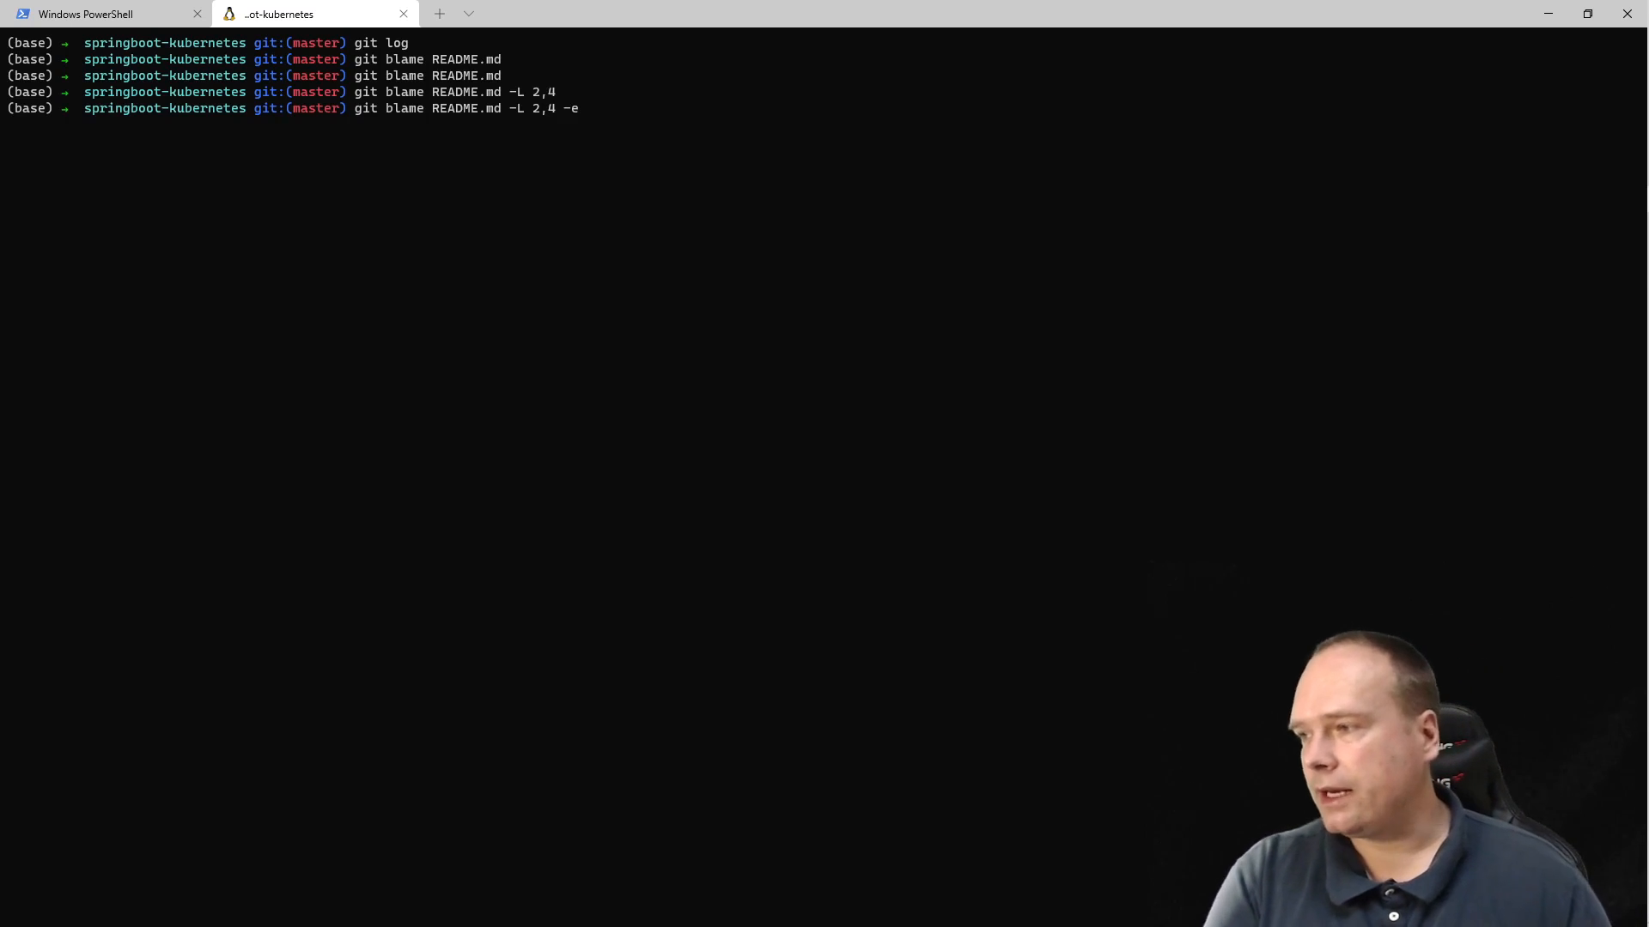
Run the -e blame of README.md lines 2–4, then refocus the terminal at an empty prompt.
{"action": "key", "text": "Return"}
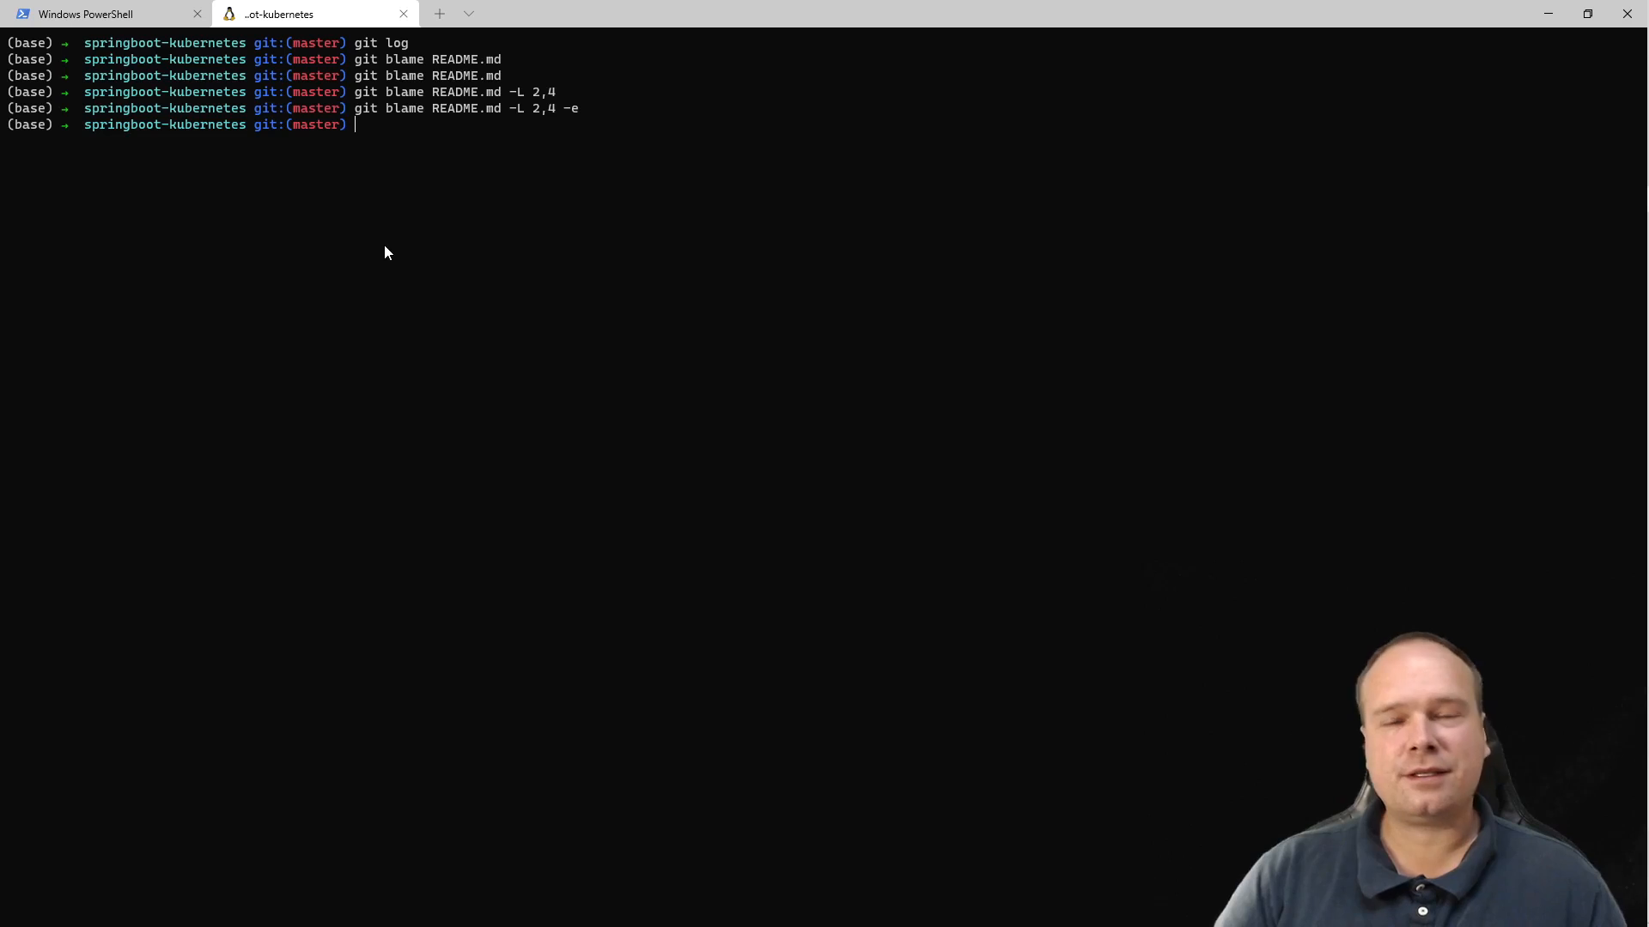
{"action": "mouse_move", "coordinate": [384, 135]}
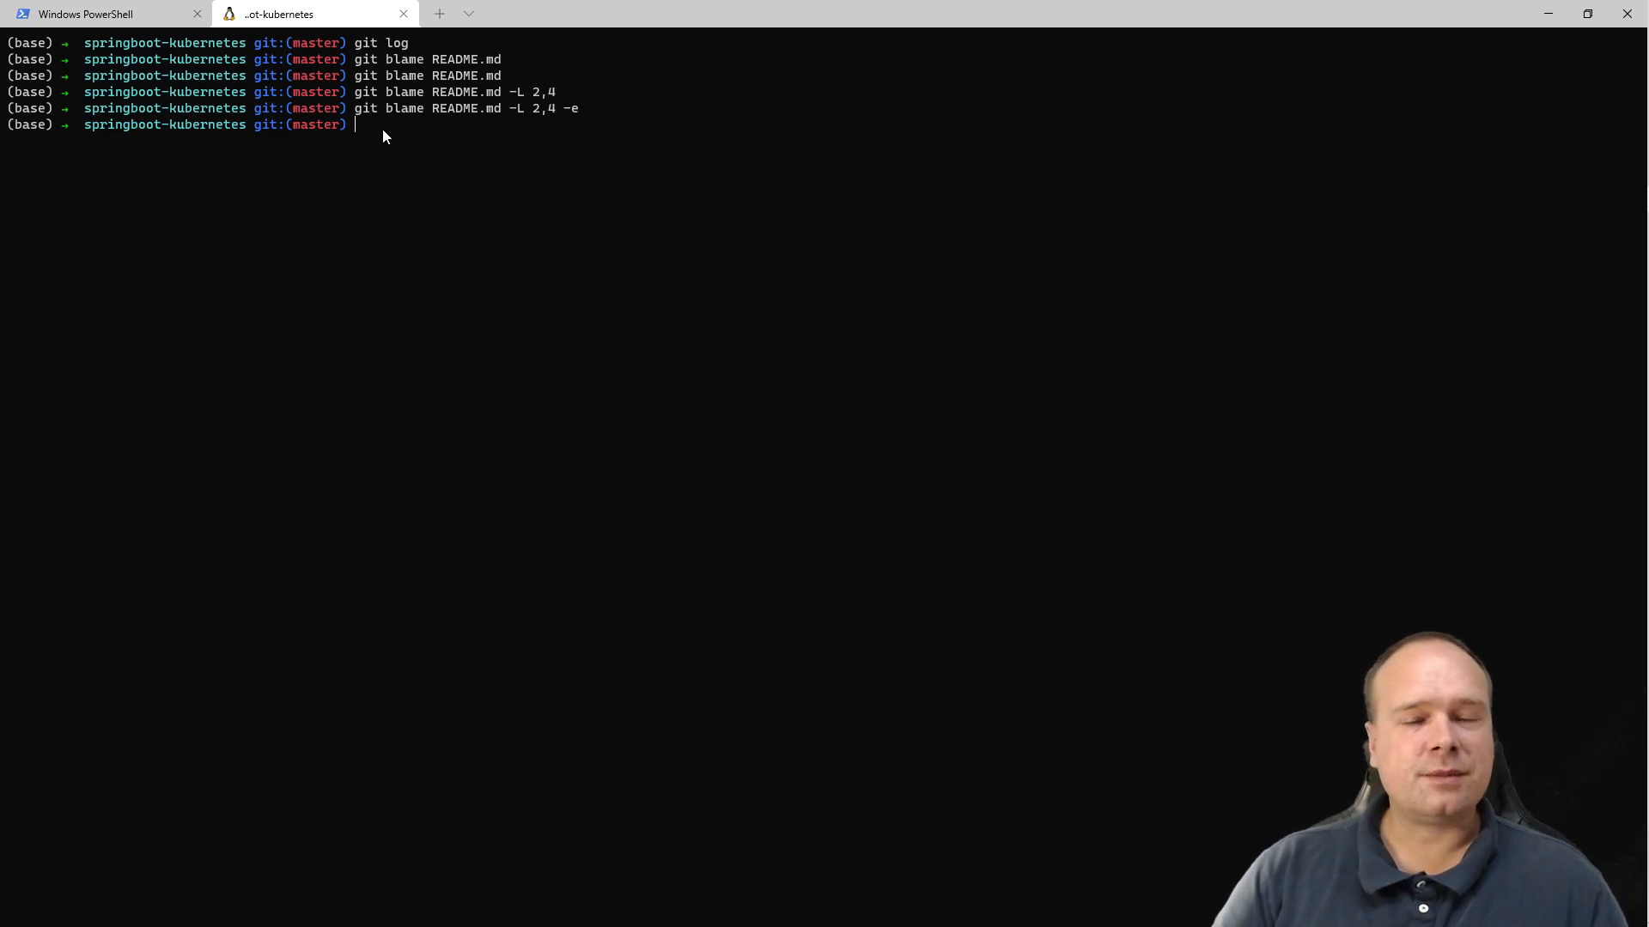
{"action": "mouse_move", "coordinate": [375, 137]}
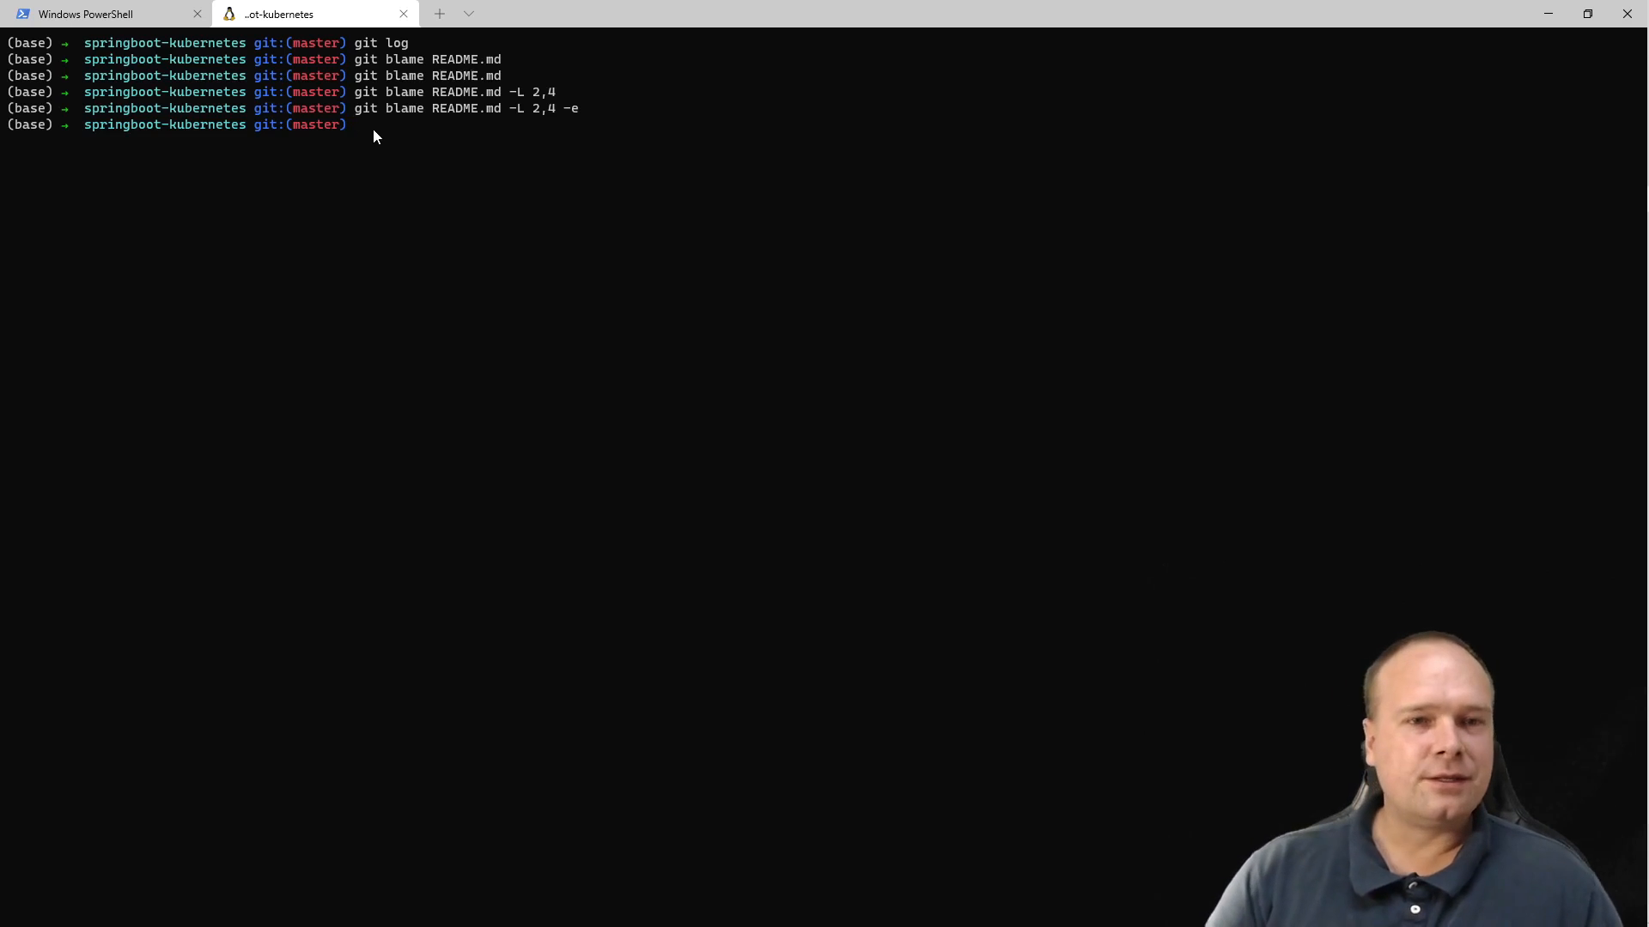
{"action": "mouse_move", "coordinate": [371, 123]}
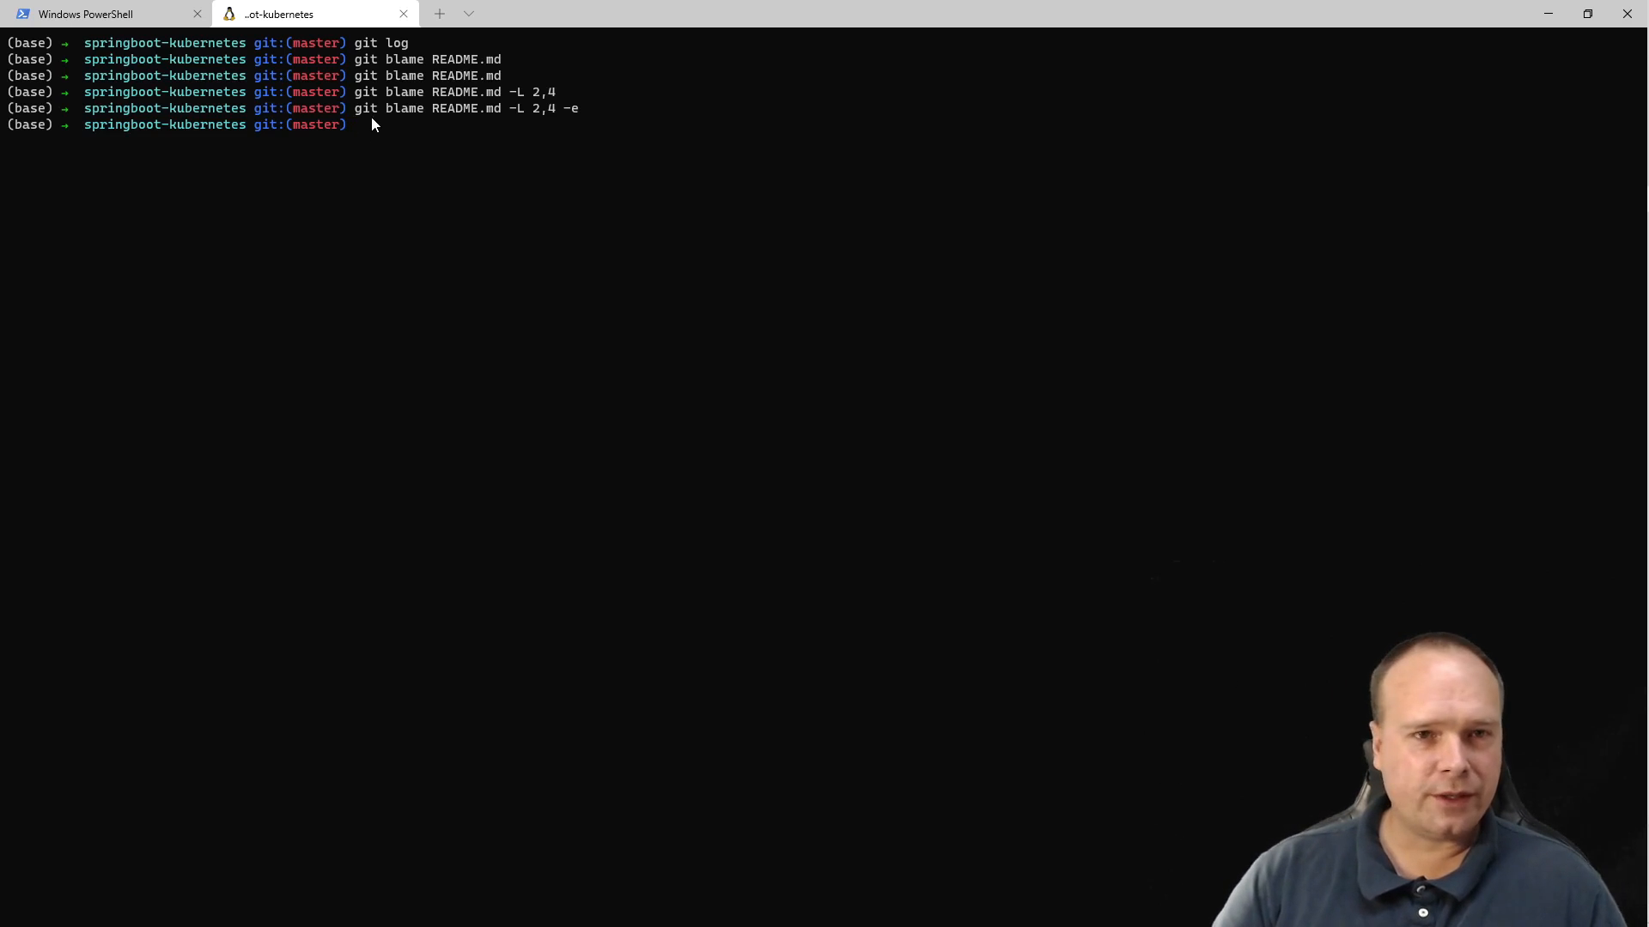
{"action": "mouse_move", "coordinate": [367, 137]}
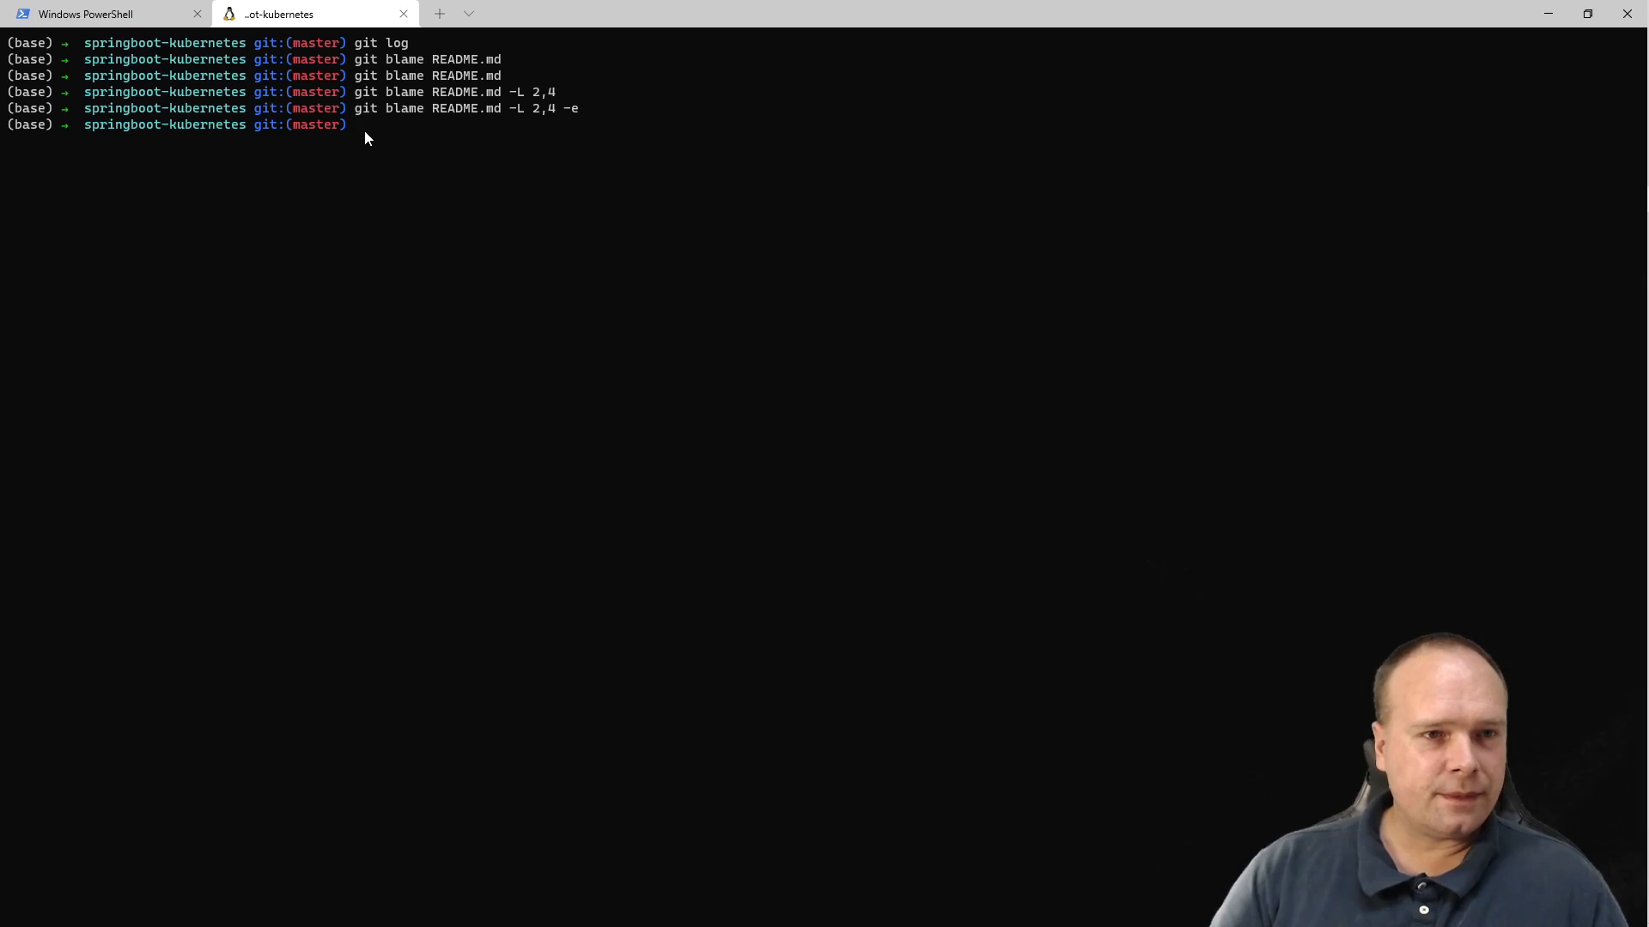
{"action": "mouse_move", "coordinate": [362, 131]}
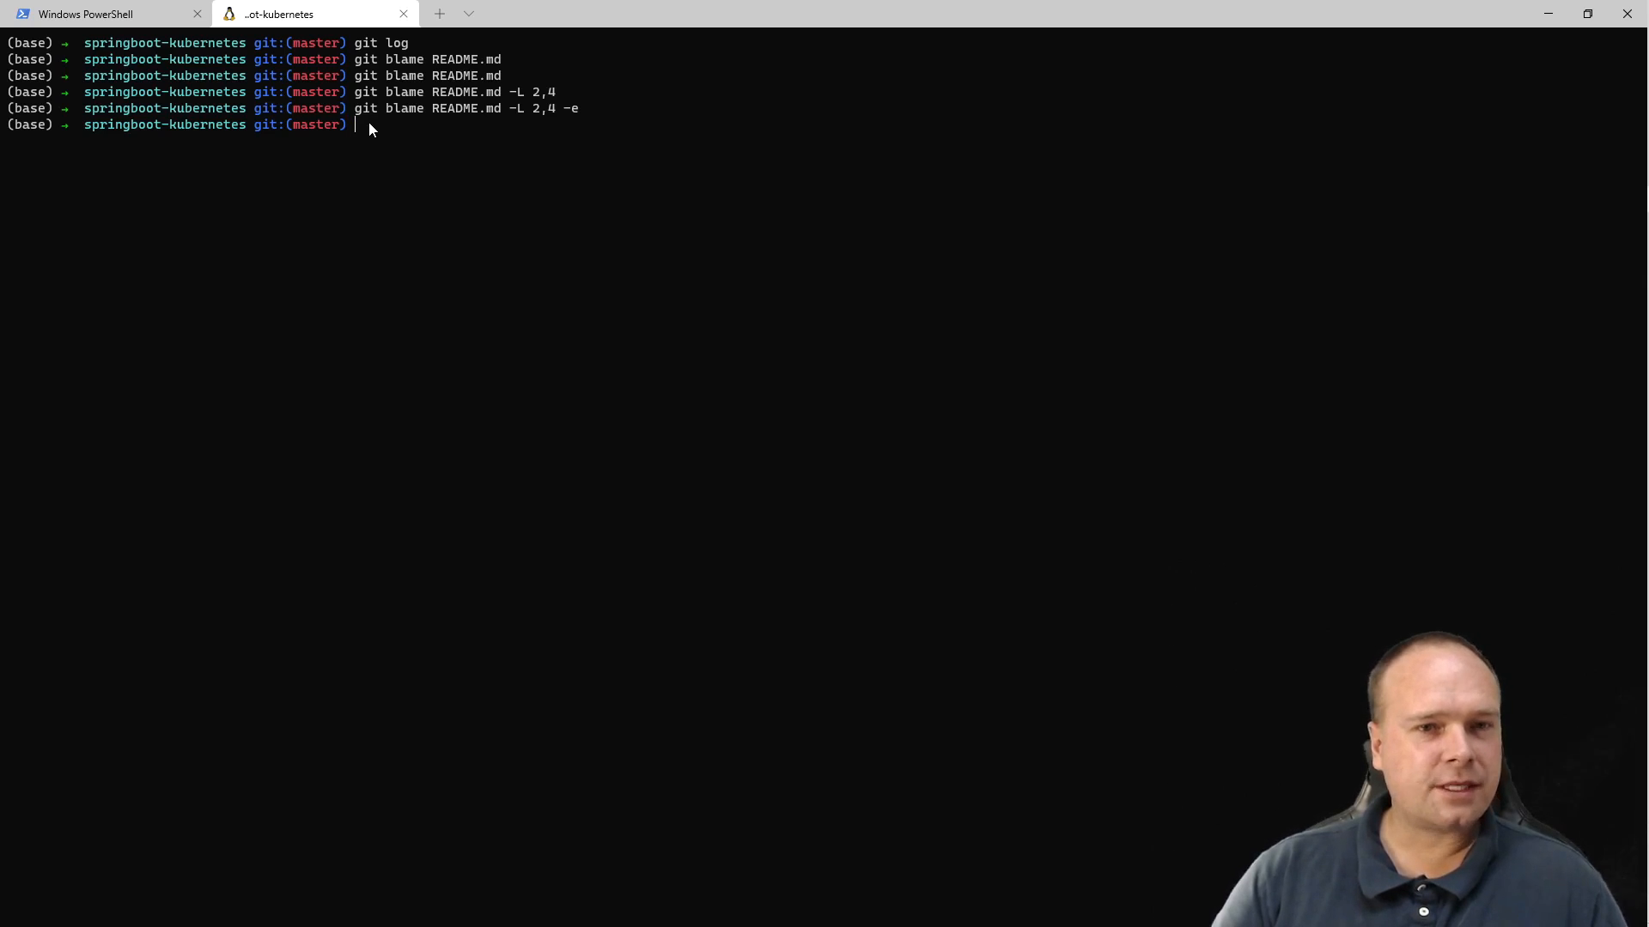
{"action": "mouse_move", "coordinate": [355, 207]}
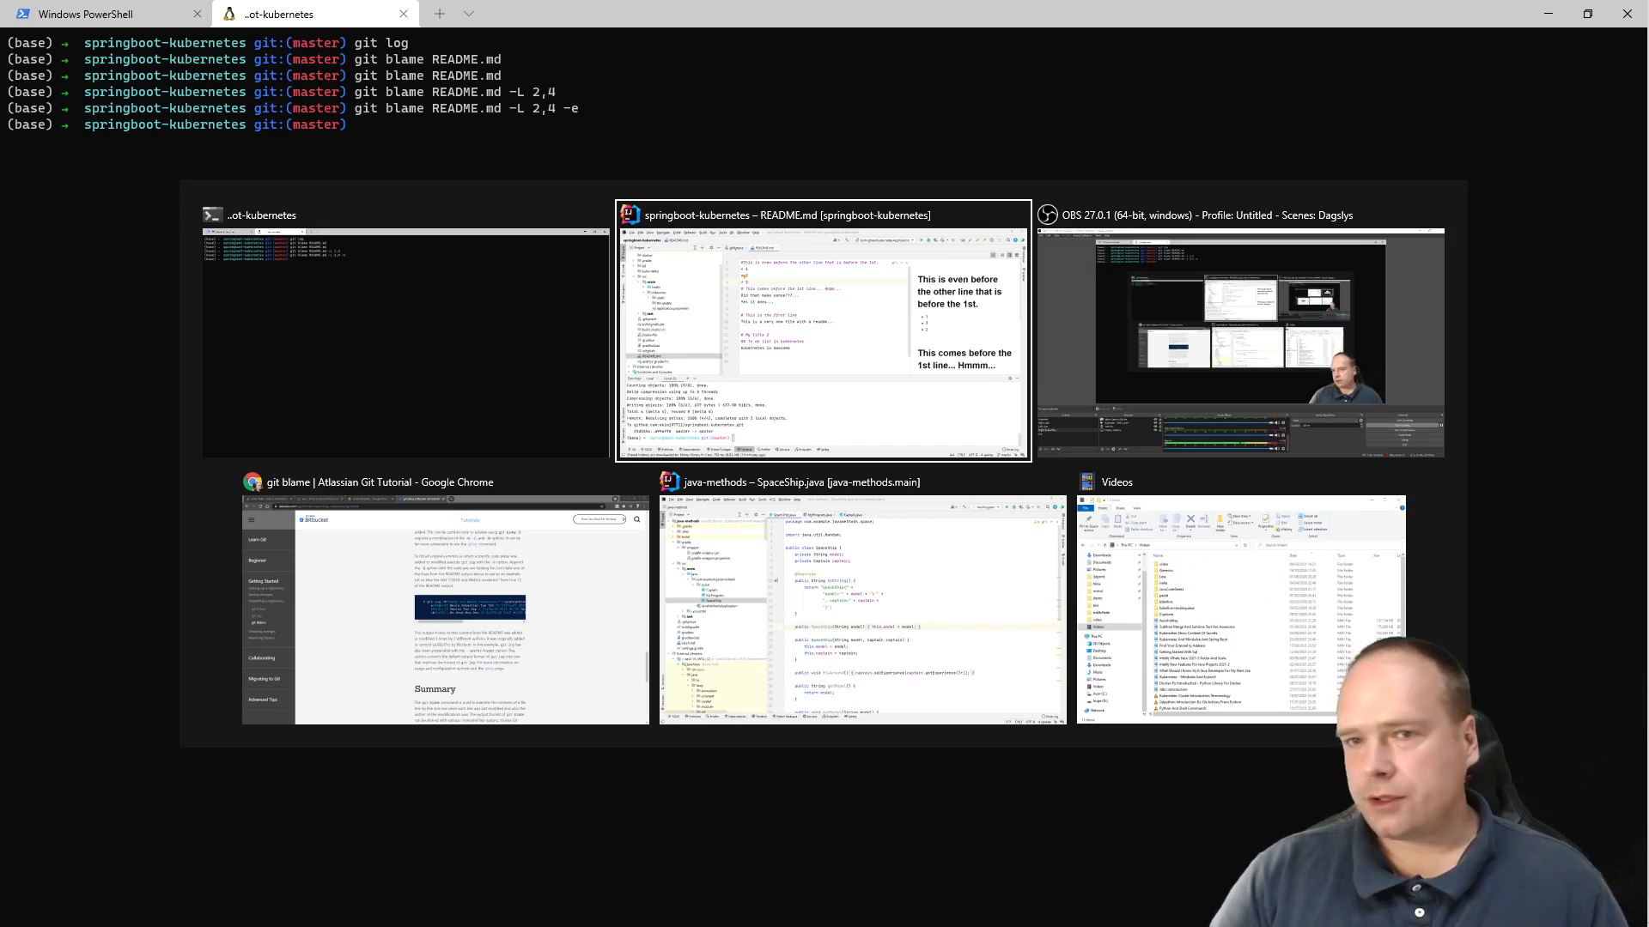
{"action": "left_click", "coordinate": [404, 331]}
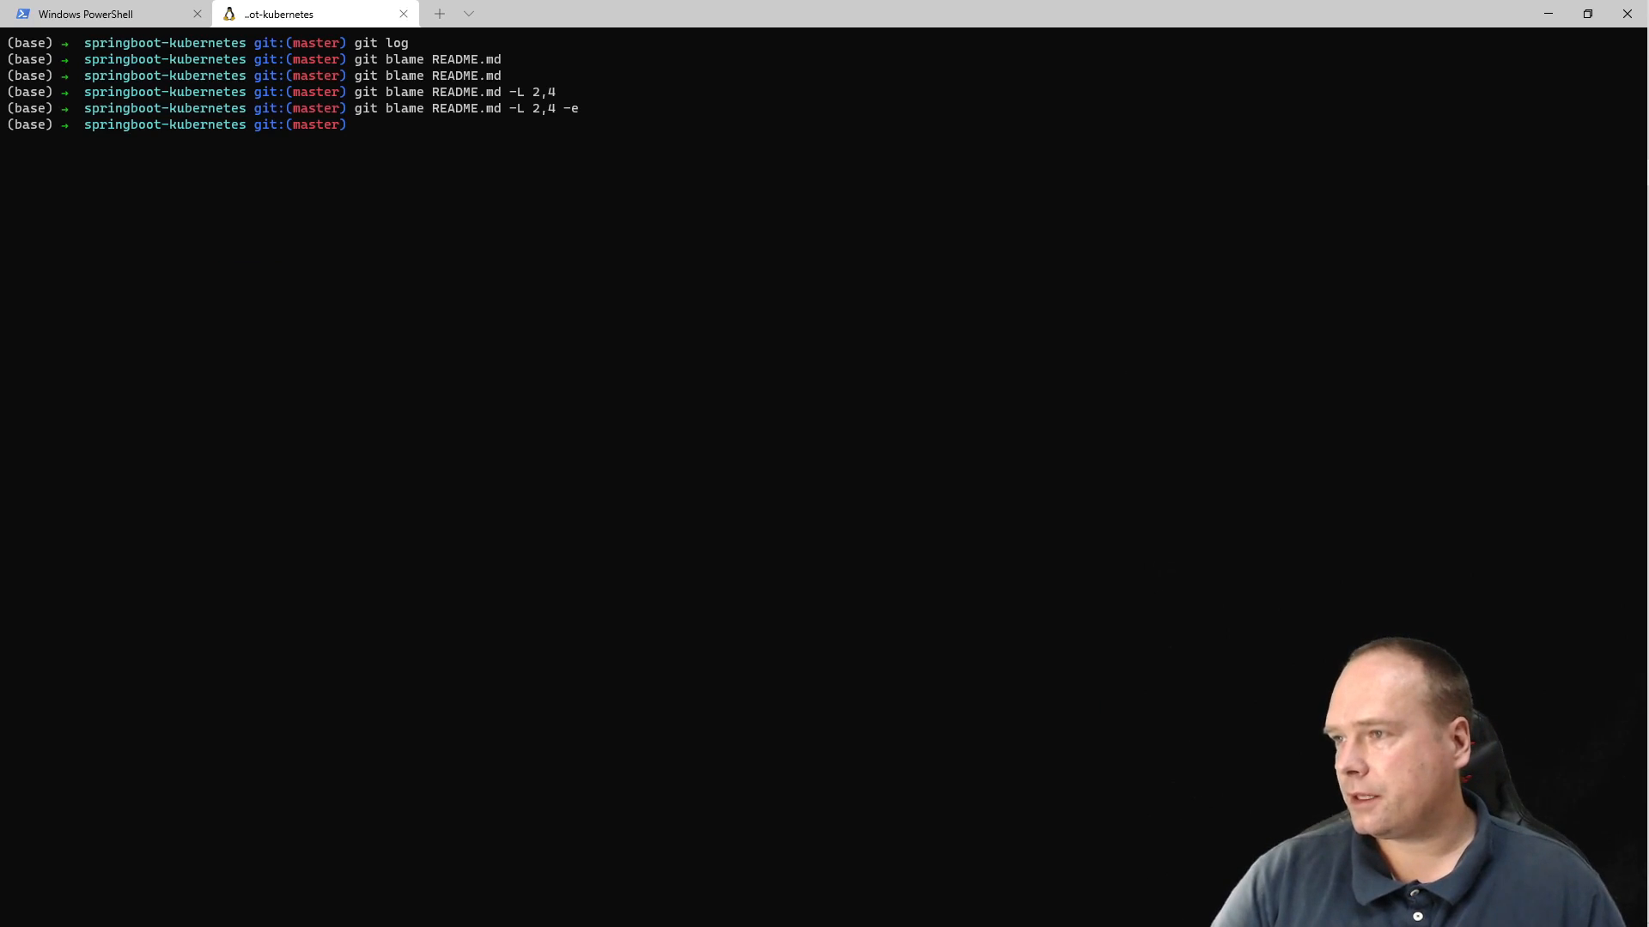
{"action": "mouse_move", "coordinate": [821, 587]}
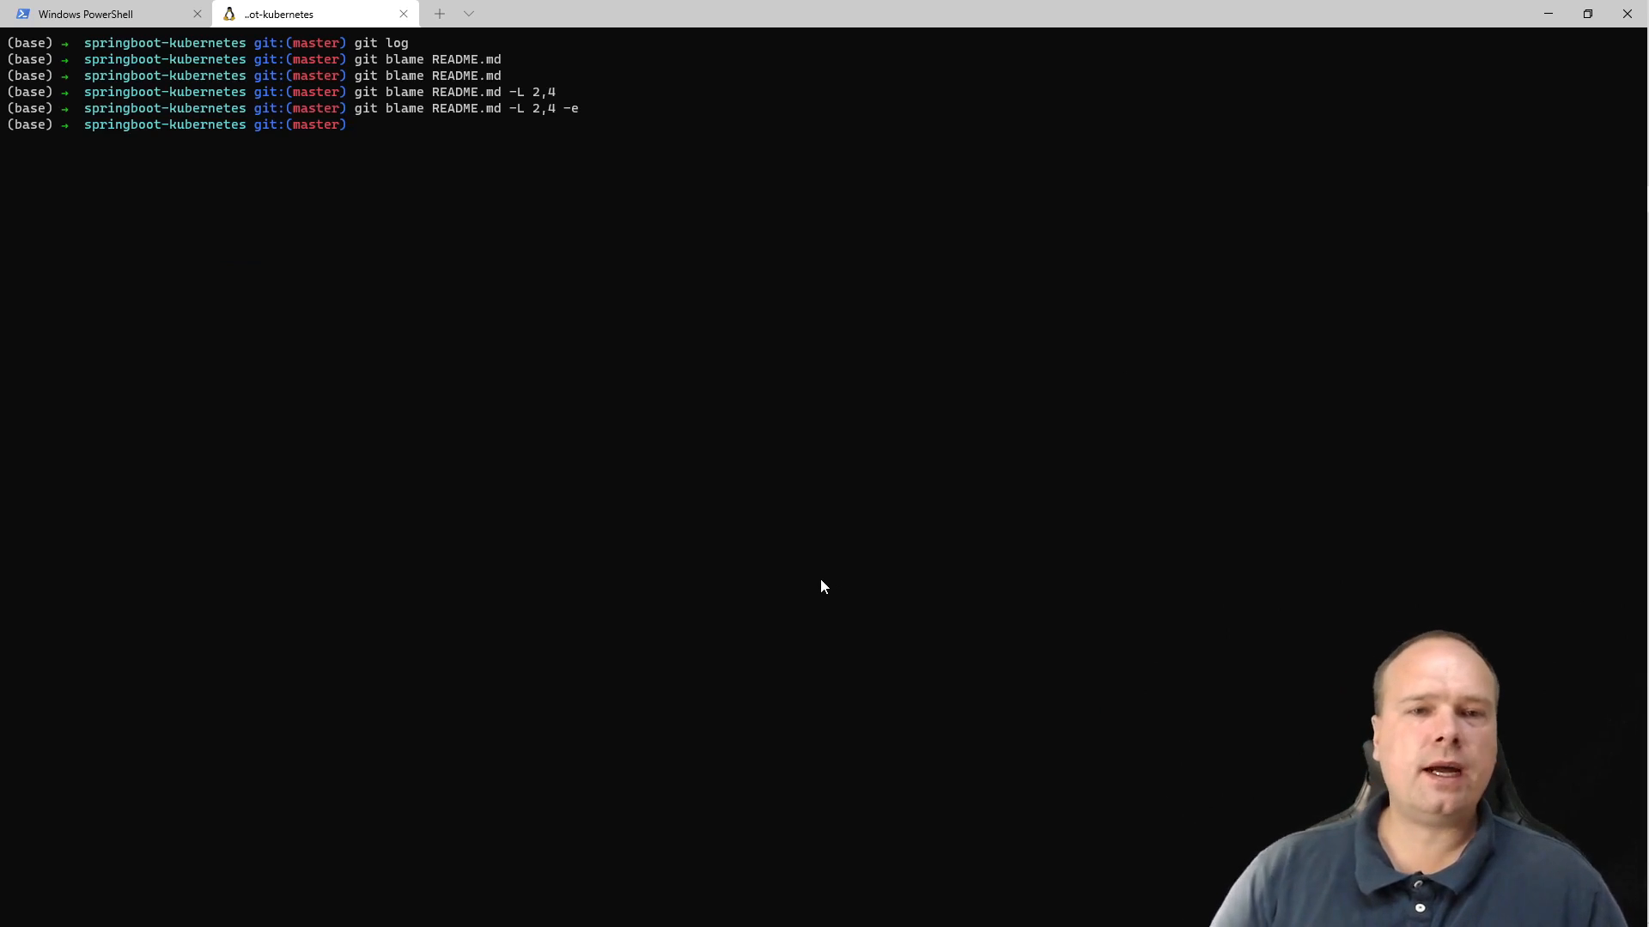
Run git blame README.md -L 2,4 -e -C, then type the same command again.
{"action": "type", "text": "git blame README.md -L 2,4 -C"}
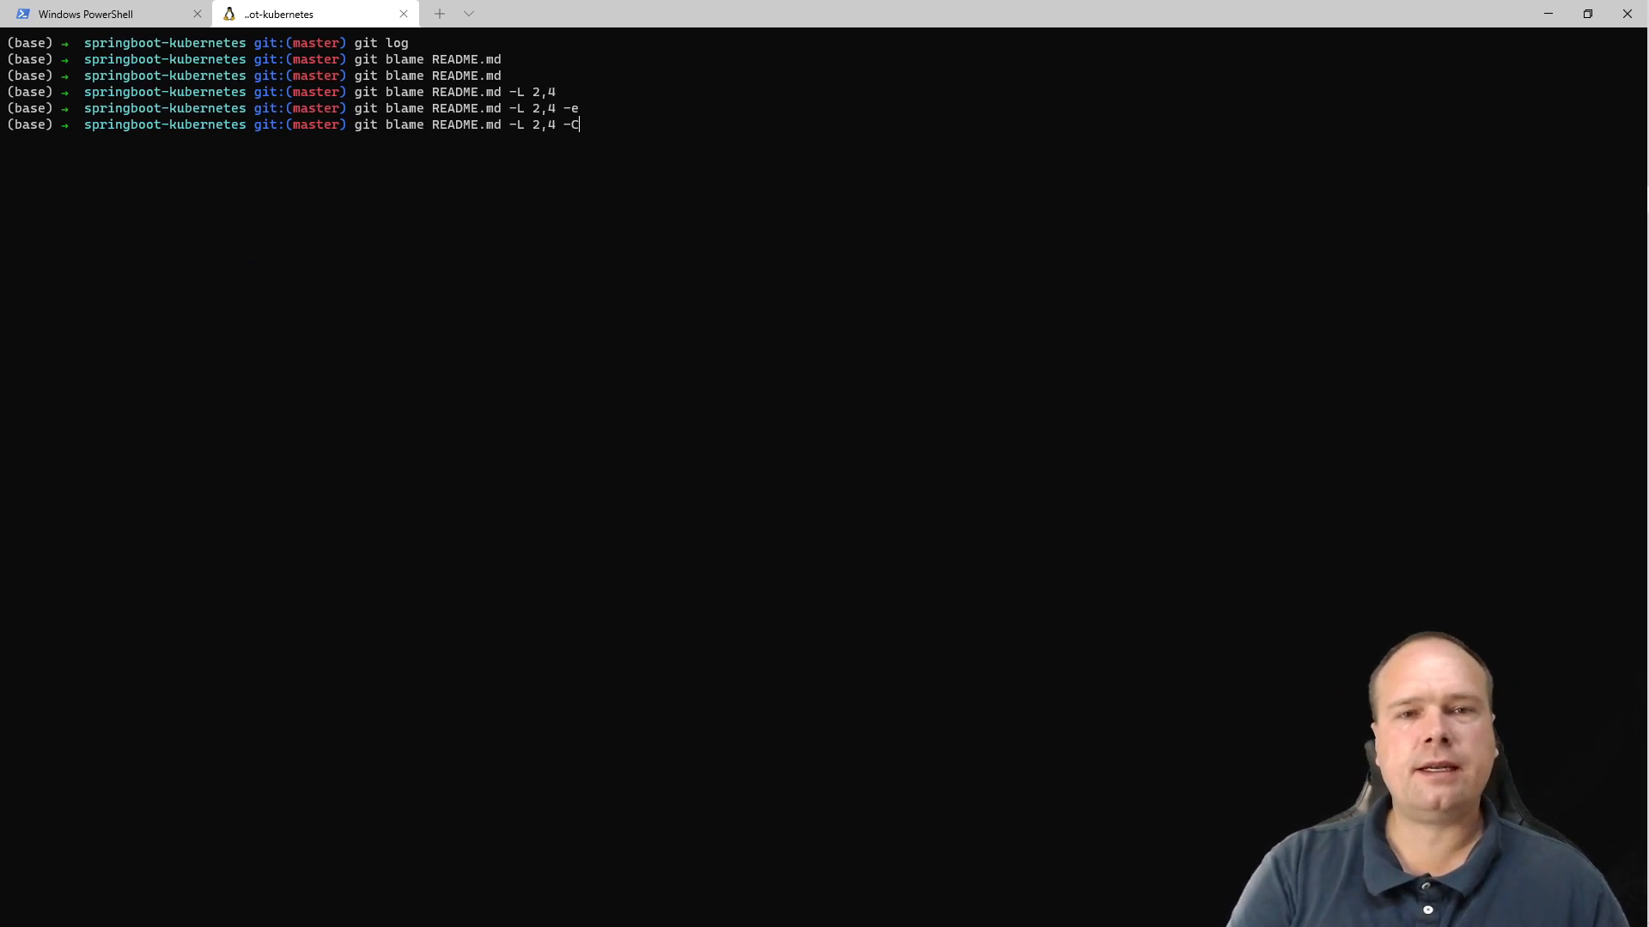
{"action": "type", "text": "-e -"}
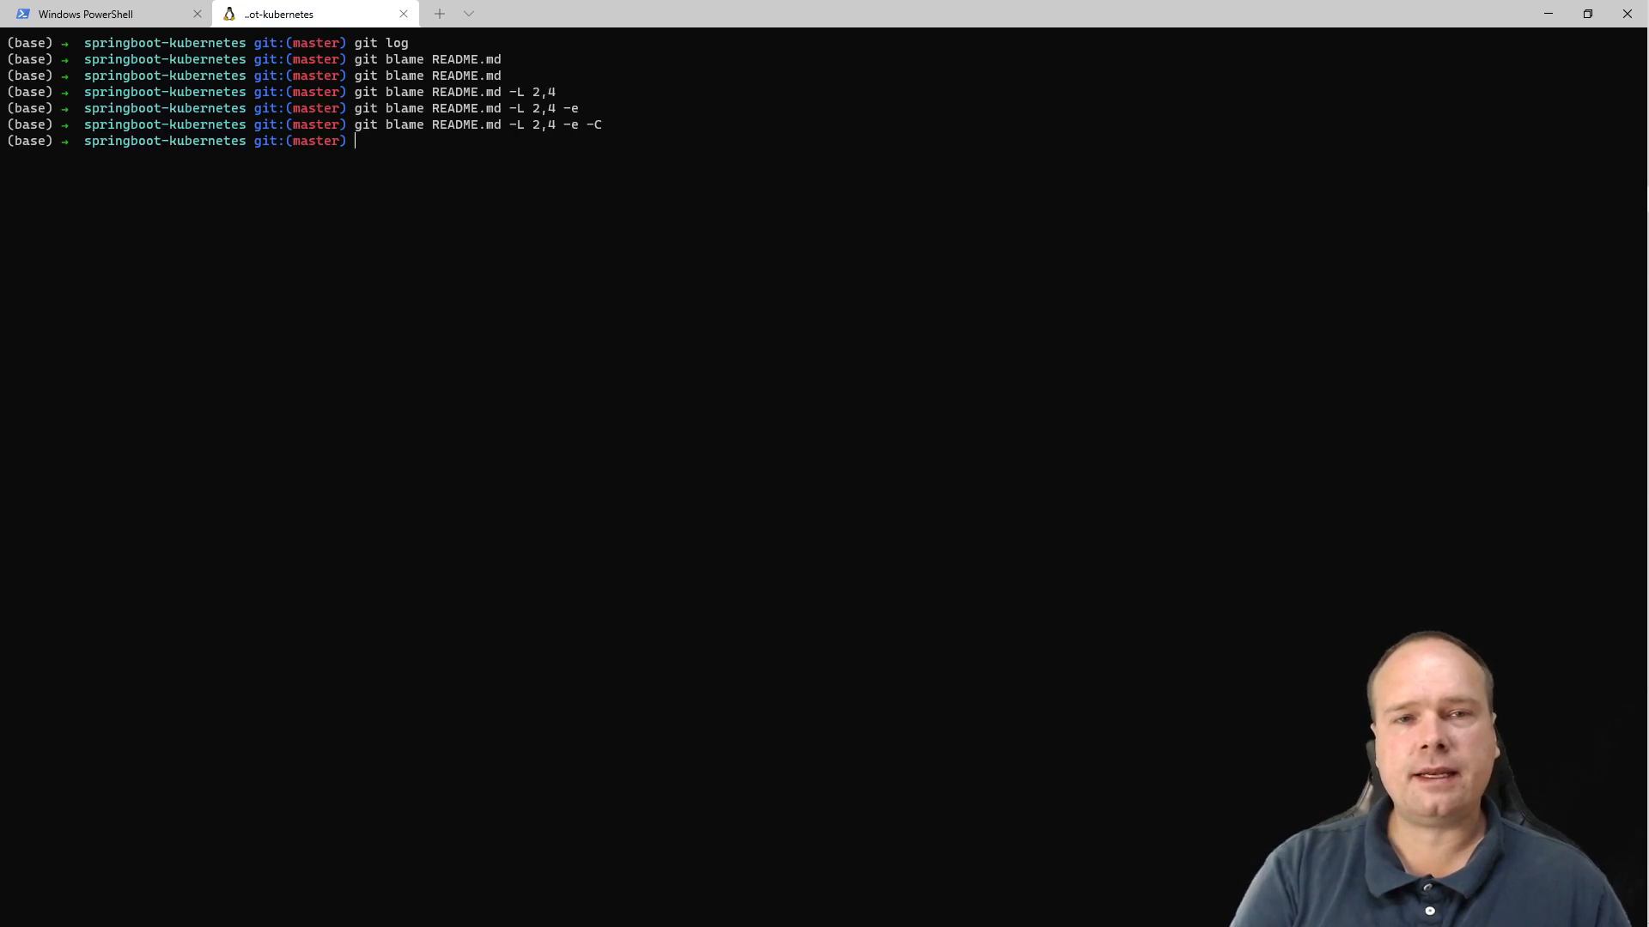
{"action": "type", "text": "git blame README.md -L 2,4 -e -C"}
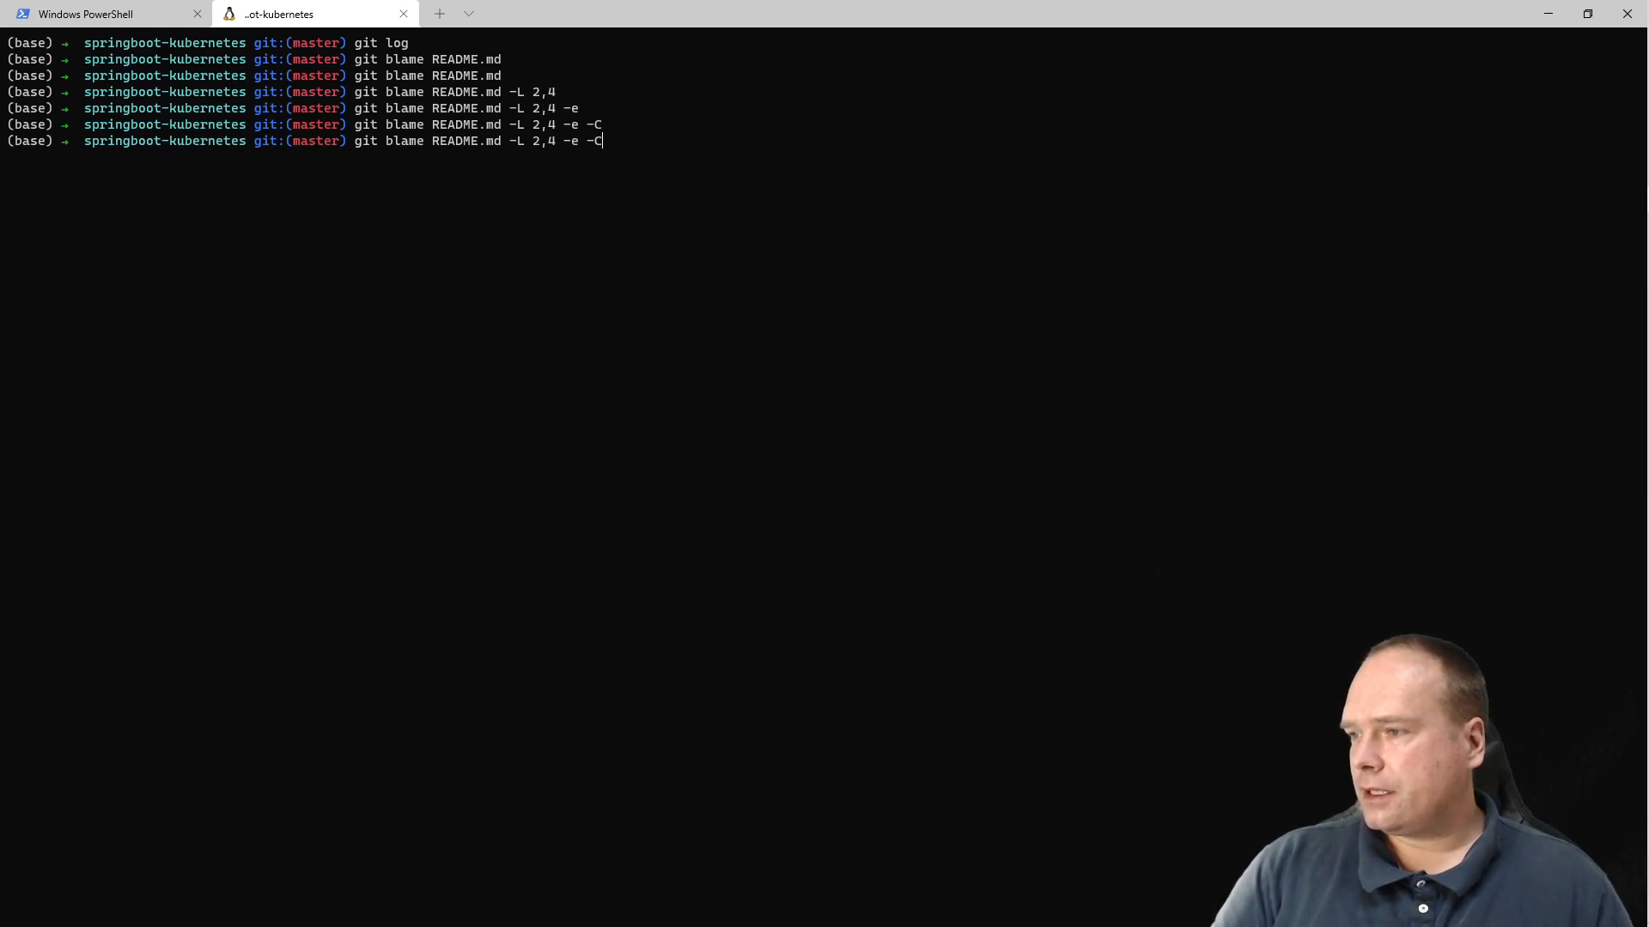
{"action": "mouse_move", "coordinate": [677, 412]}
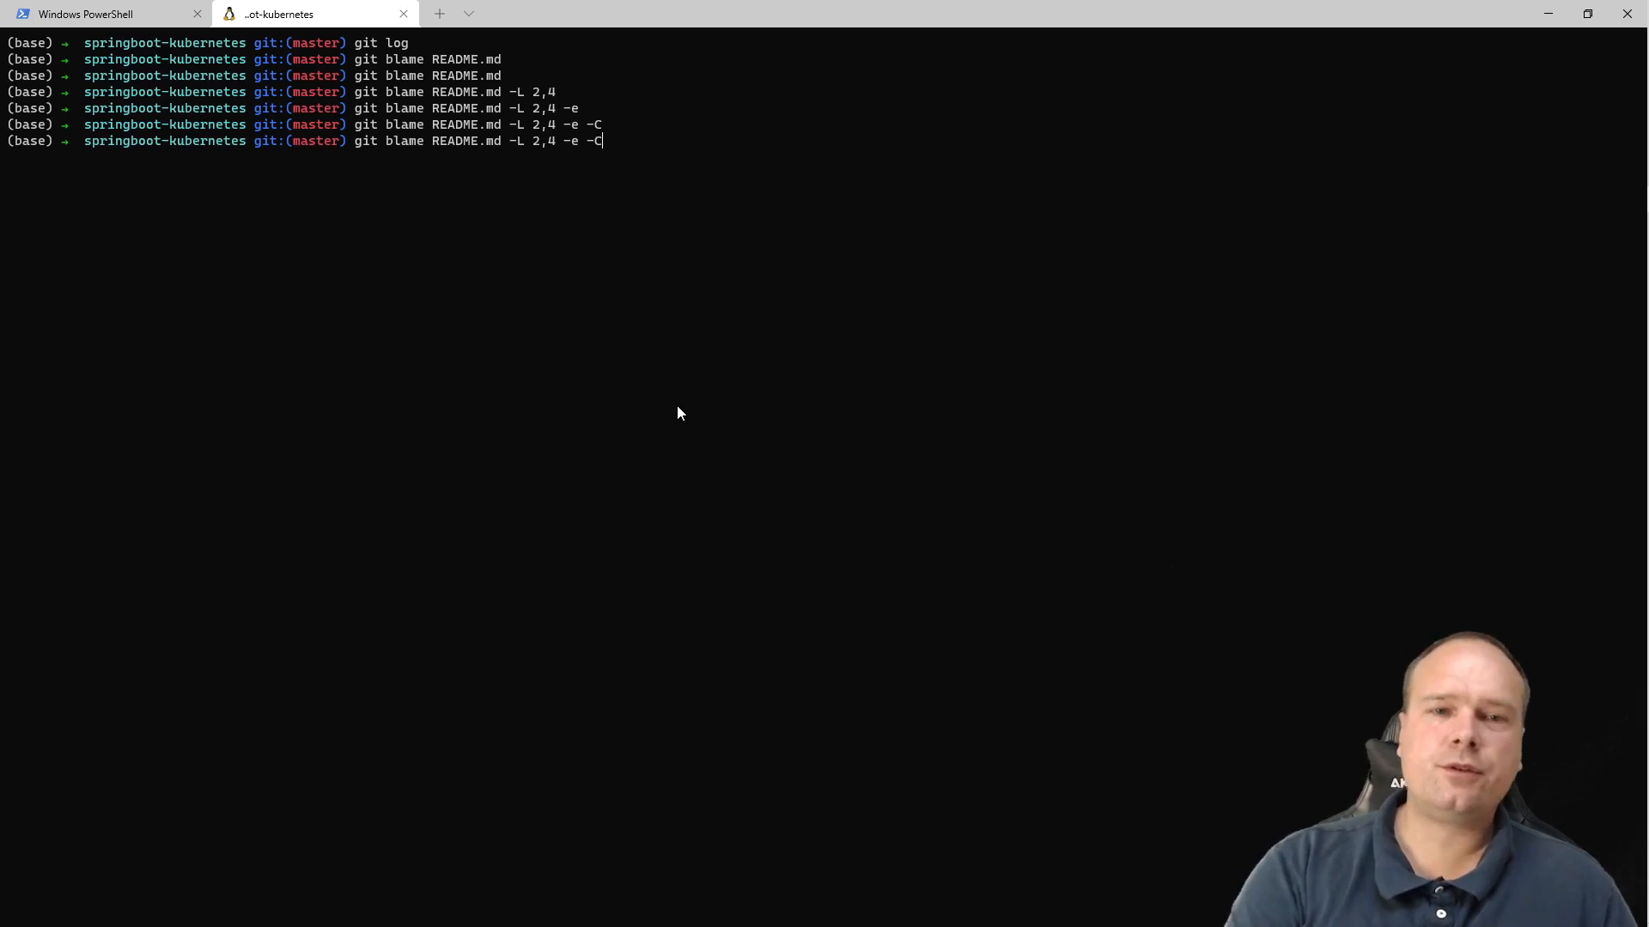
Run the blame of lines 2–4 with -e -C -w, quit the pager, and refocus the terminal.
{"action": "key", "text": "Return"}
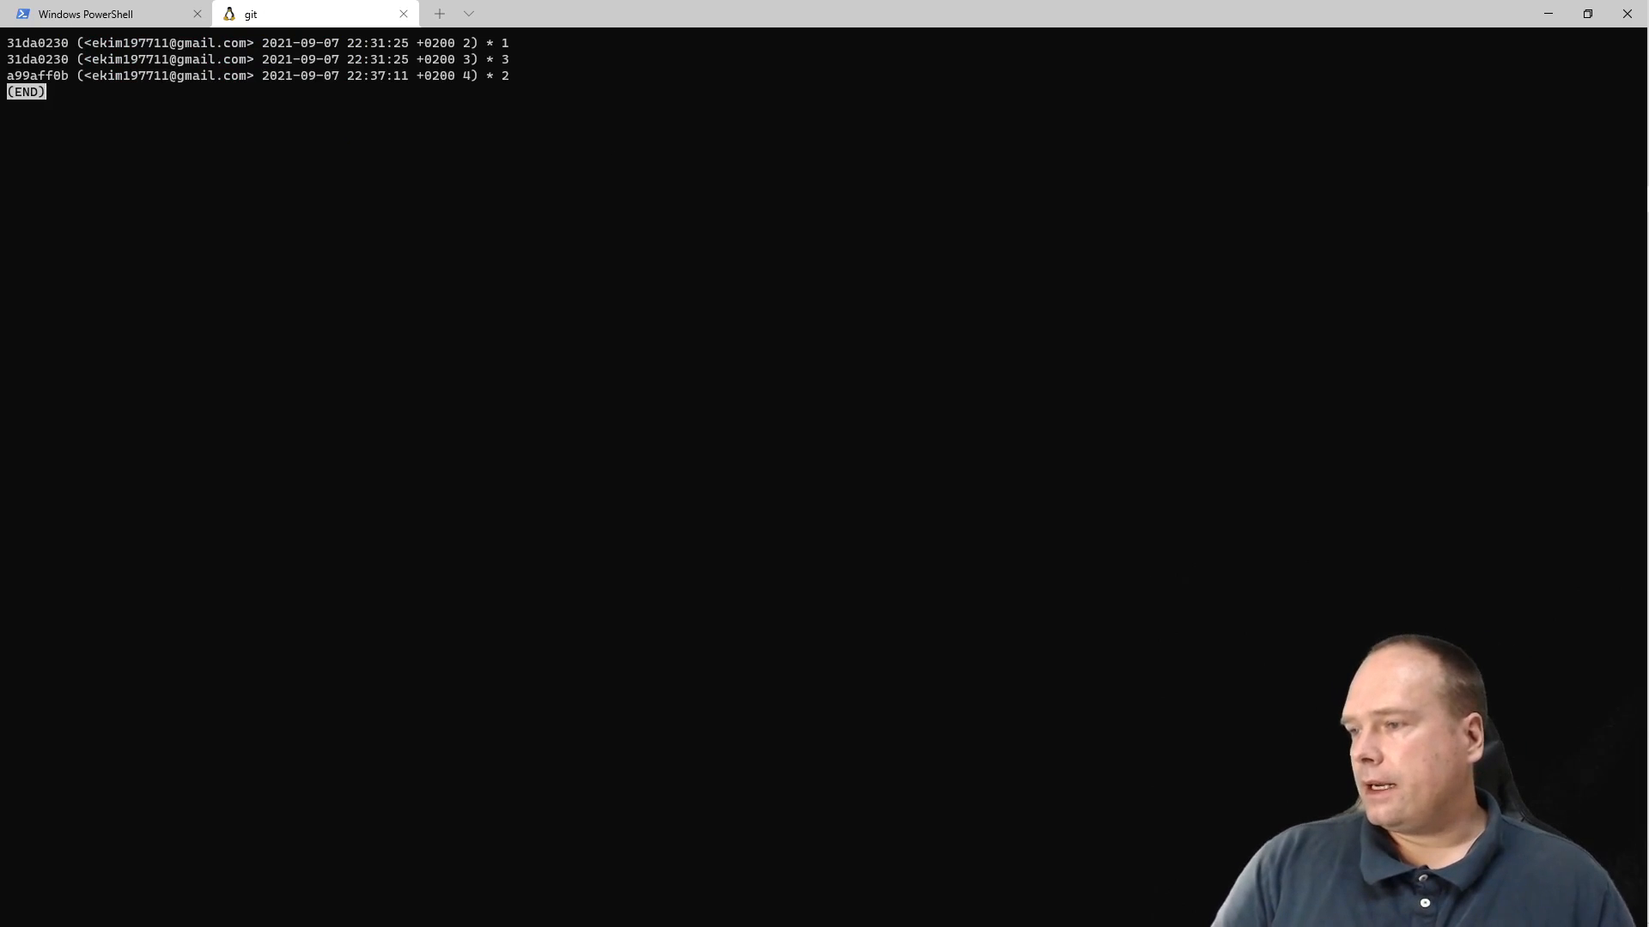
{"action": "mouse_move", "coordinate": [809, 534]}
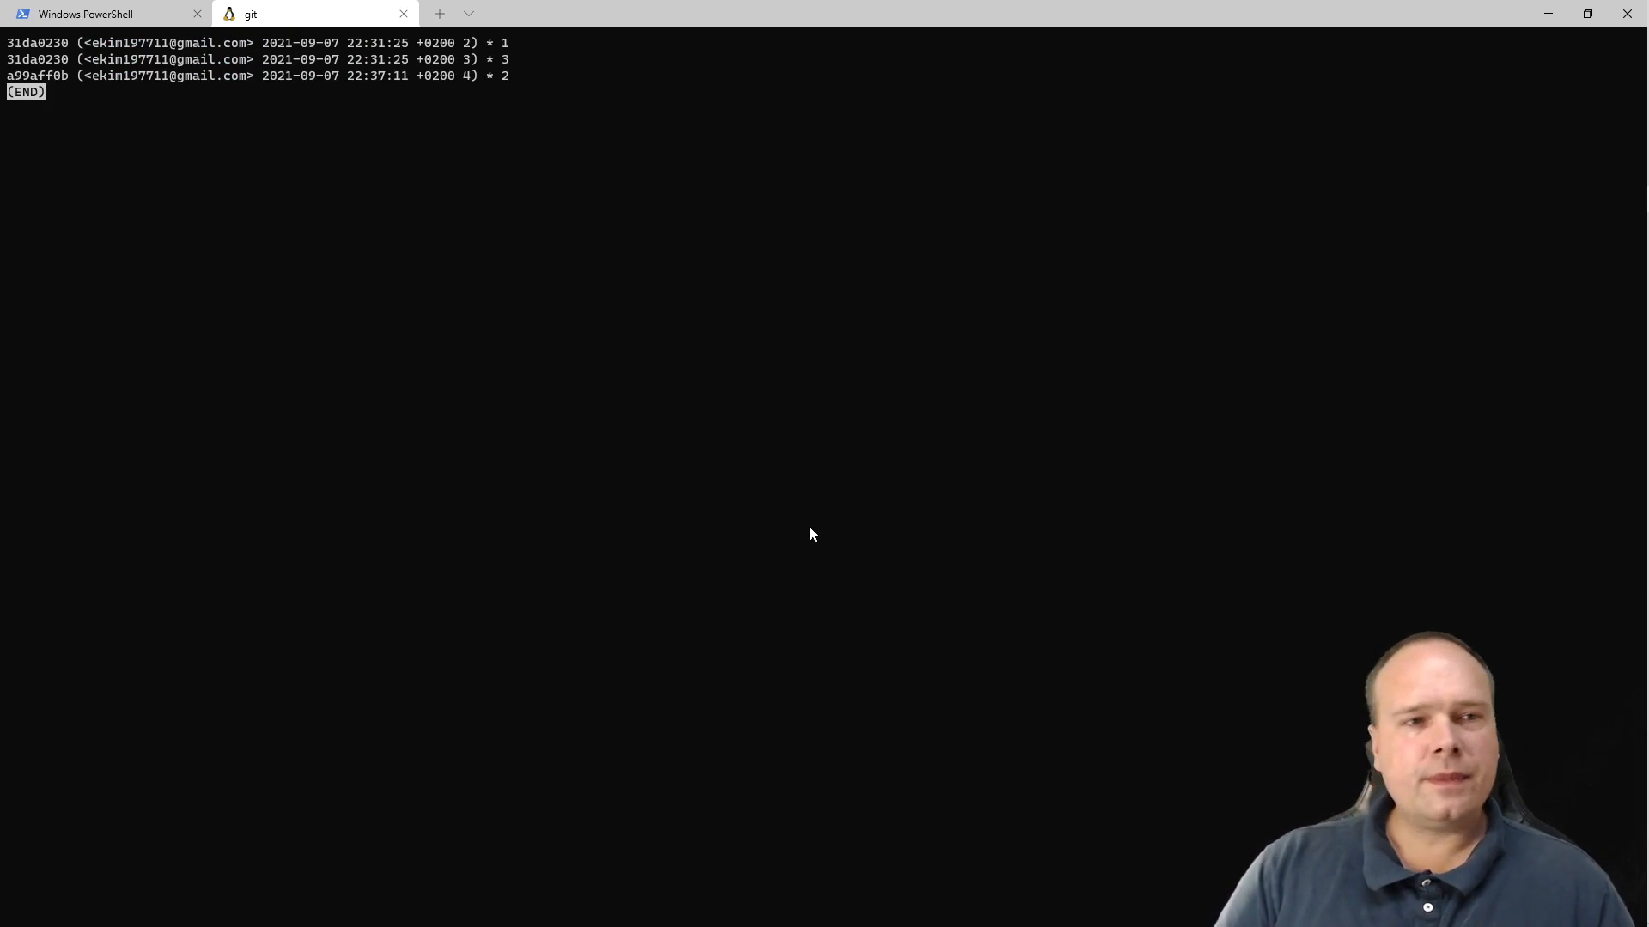
{"action": "key", "text": "q"}
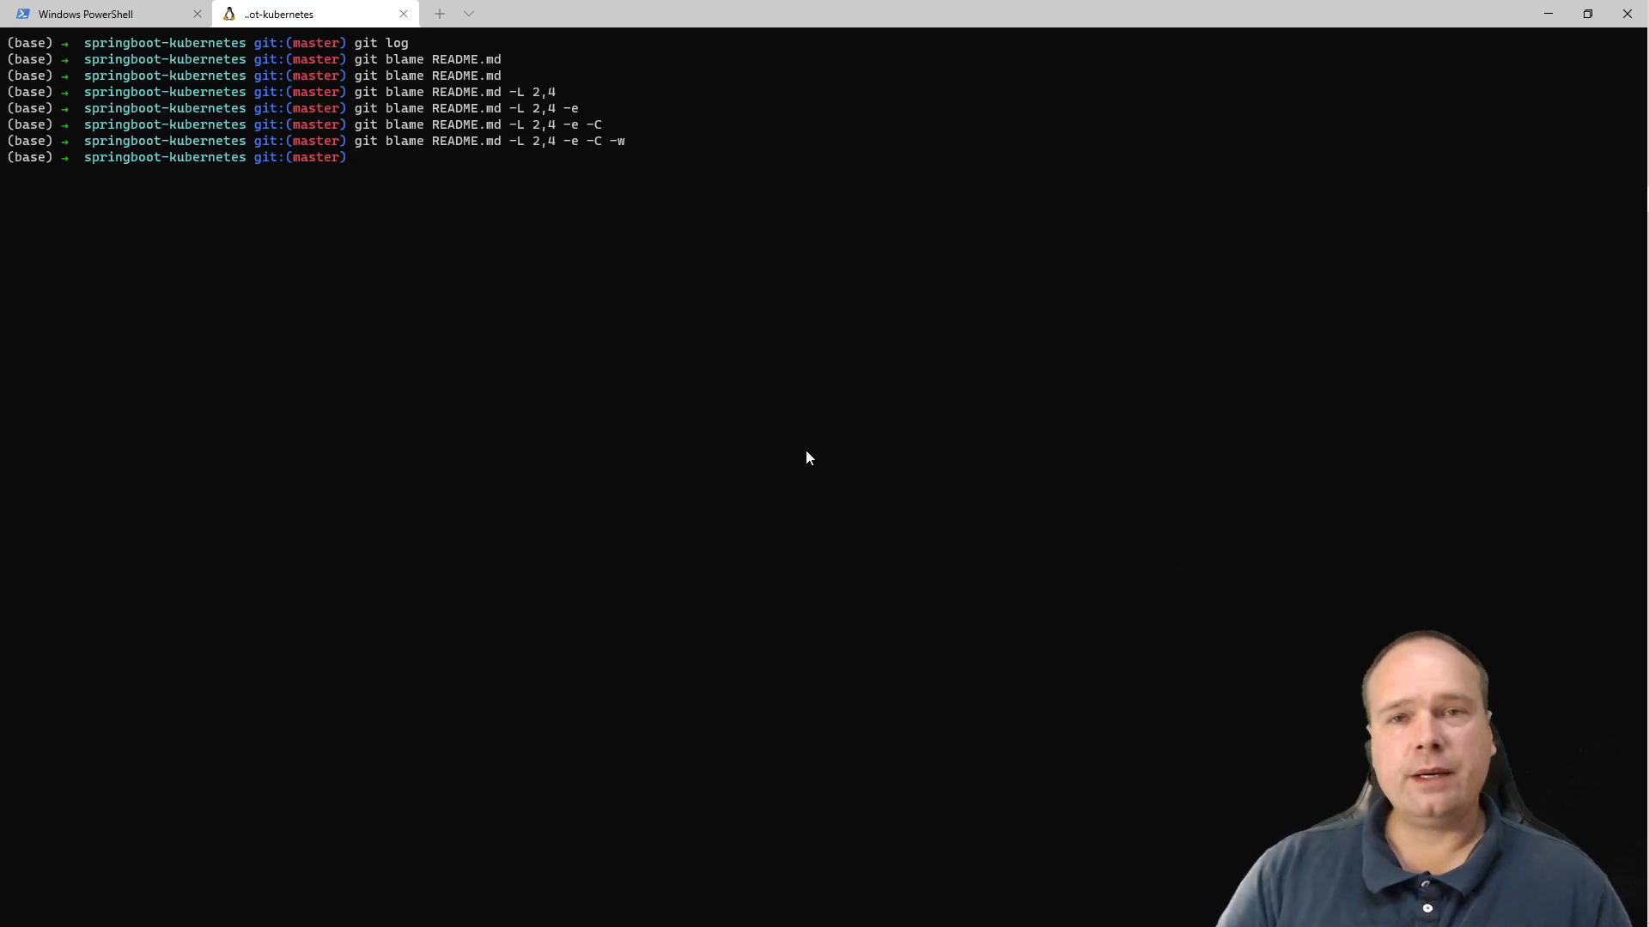
{"action": "mouse_move", "coordinate": [1188, 351]}
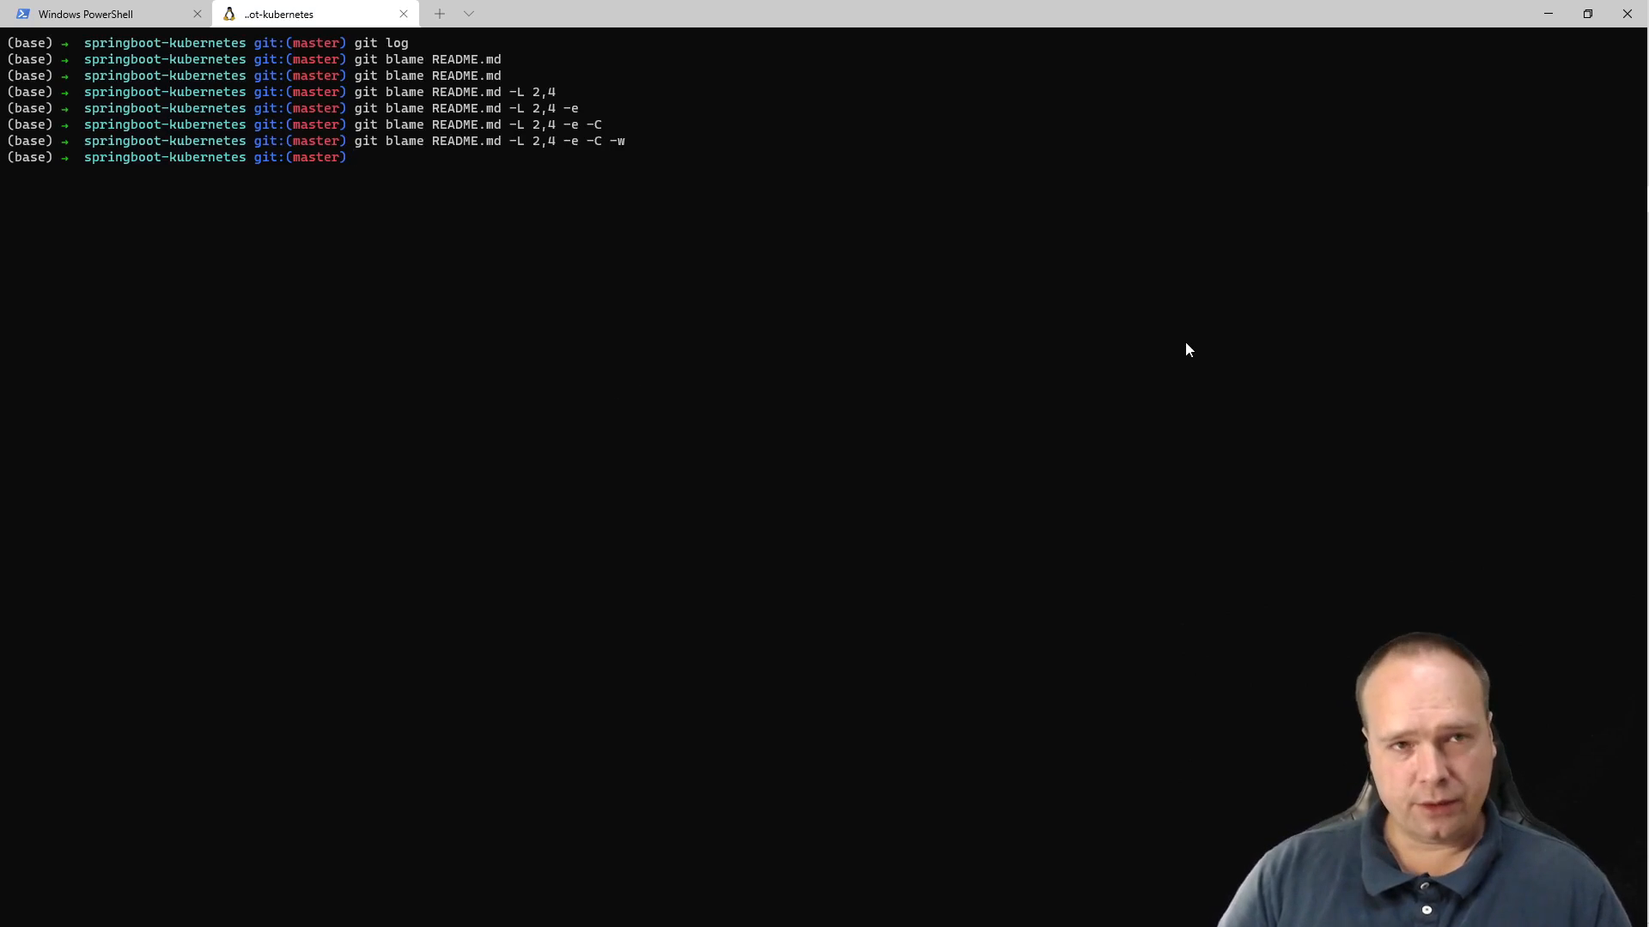
{"action": "mouse_move", "coordinate": [1147, 390]}
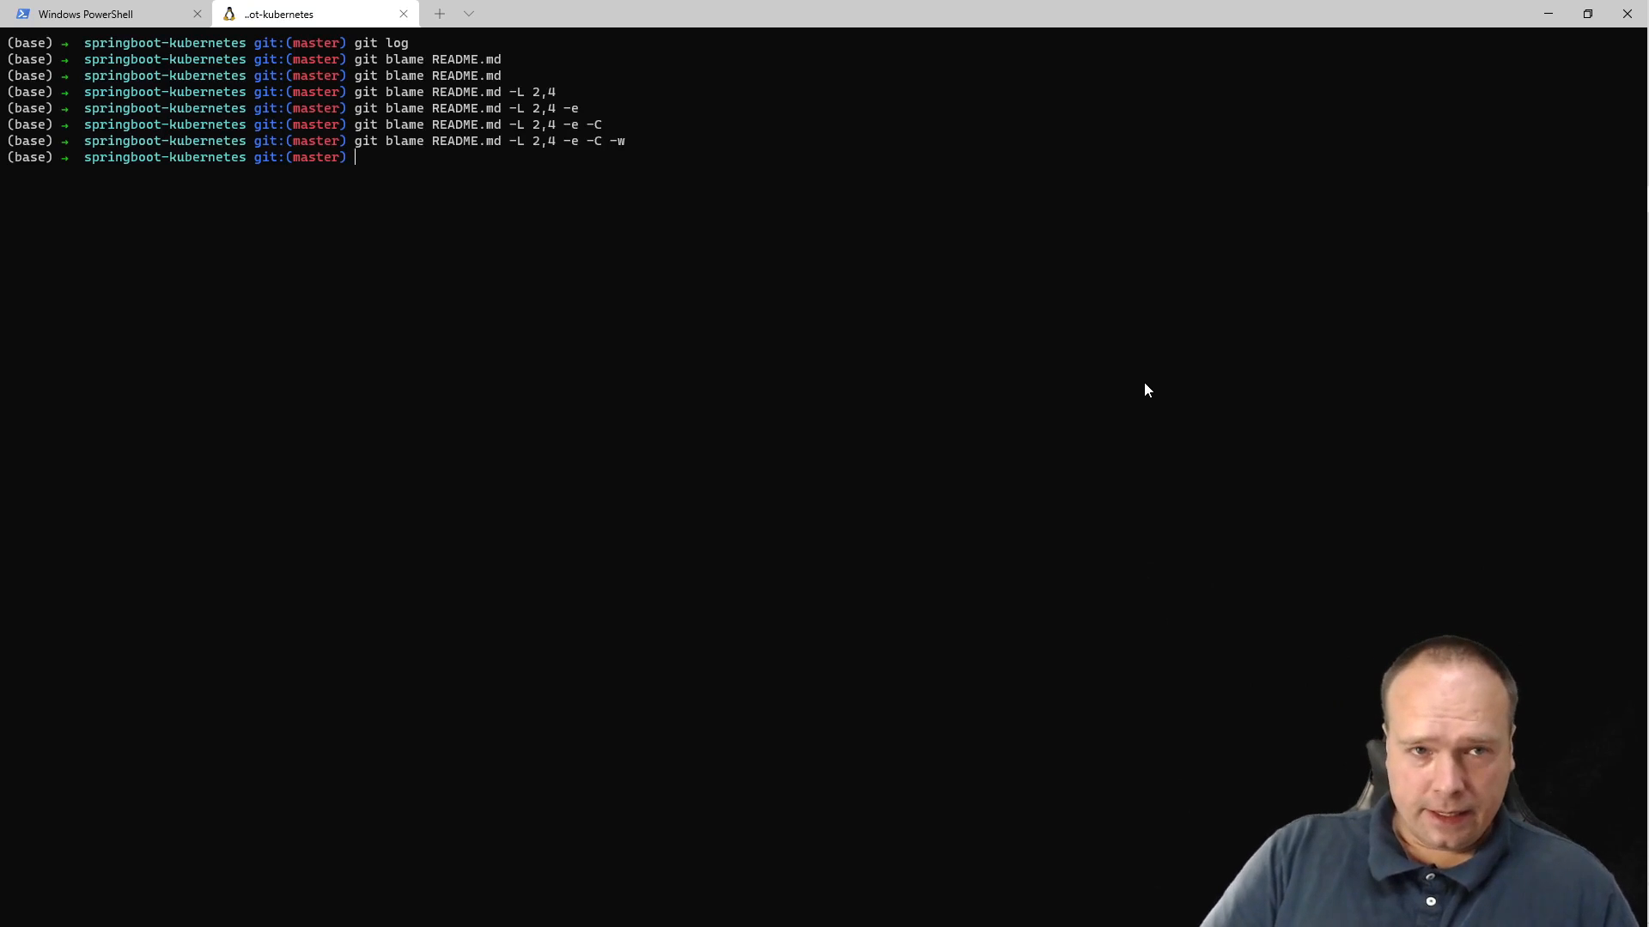
{"action": "mouse_move", "coordinate": [426, 217]}
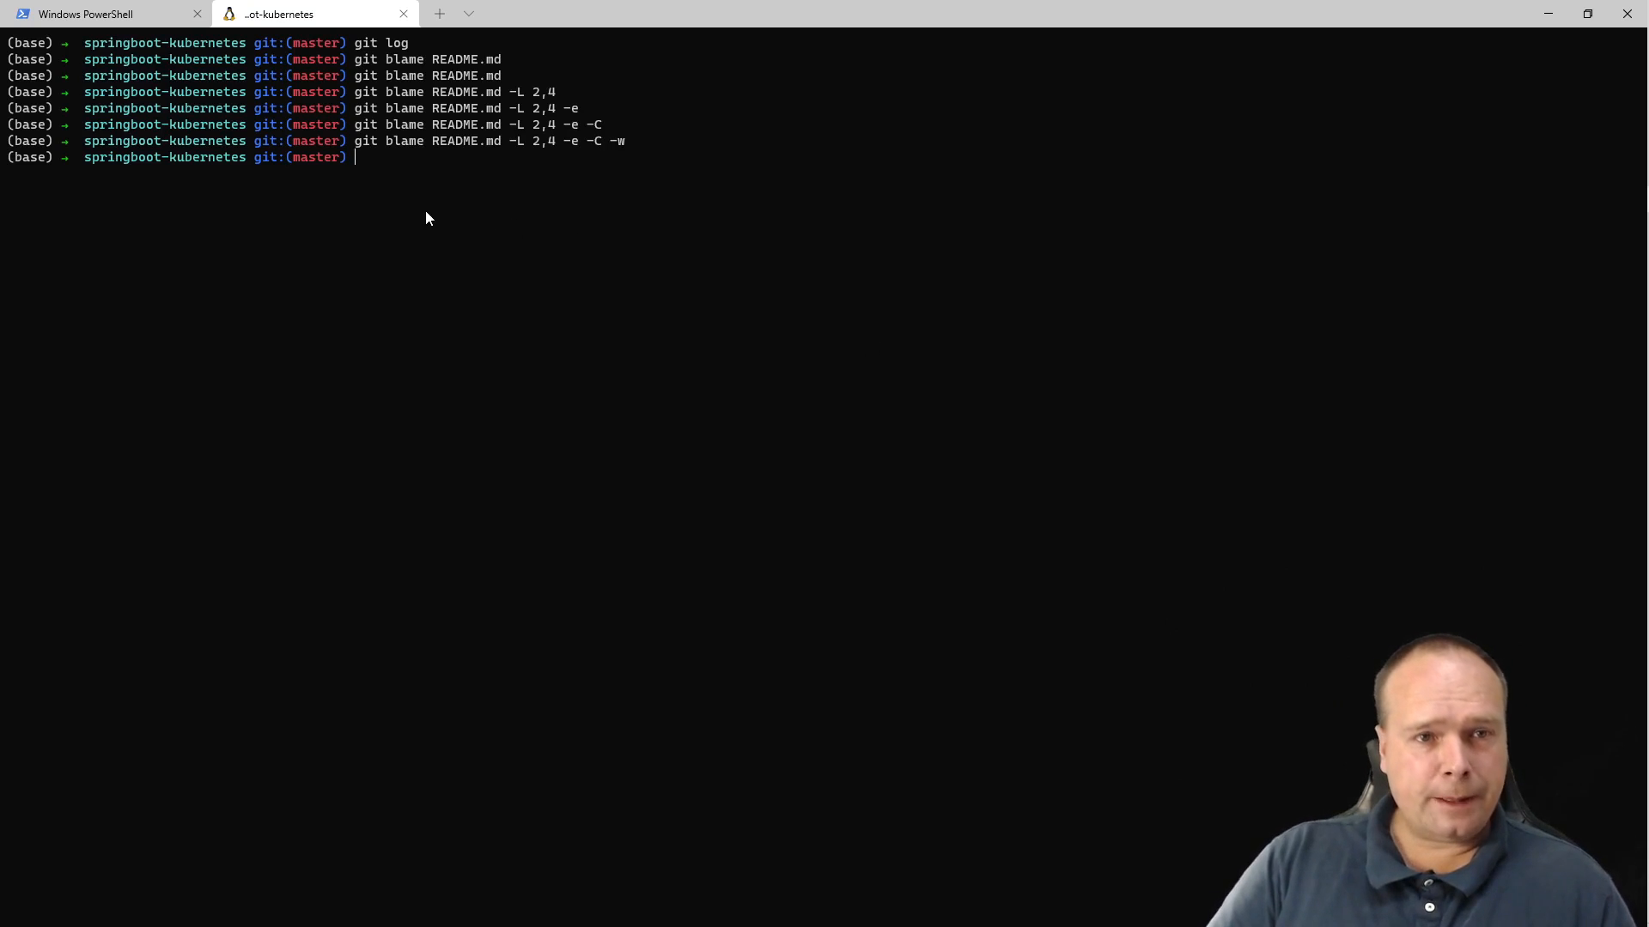
{"action": "mouse_move", "coordinate": [382, 355]}
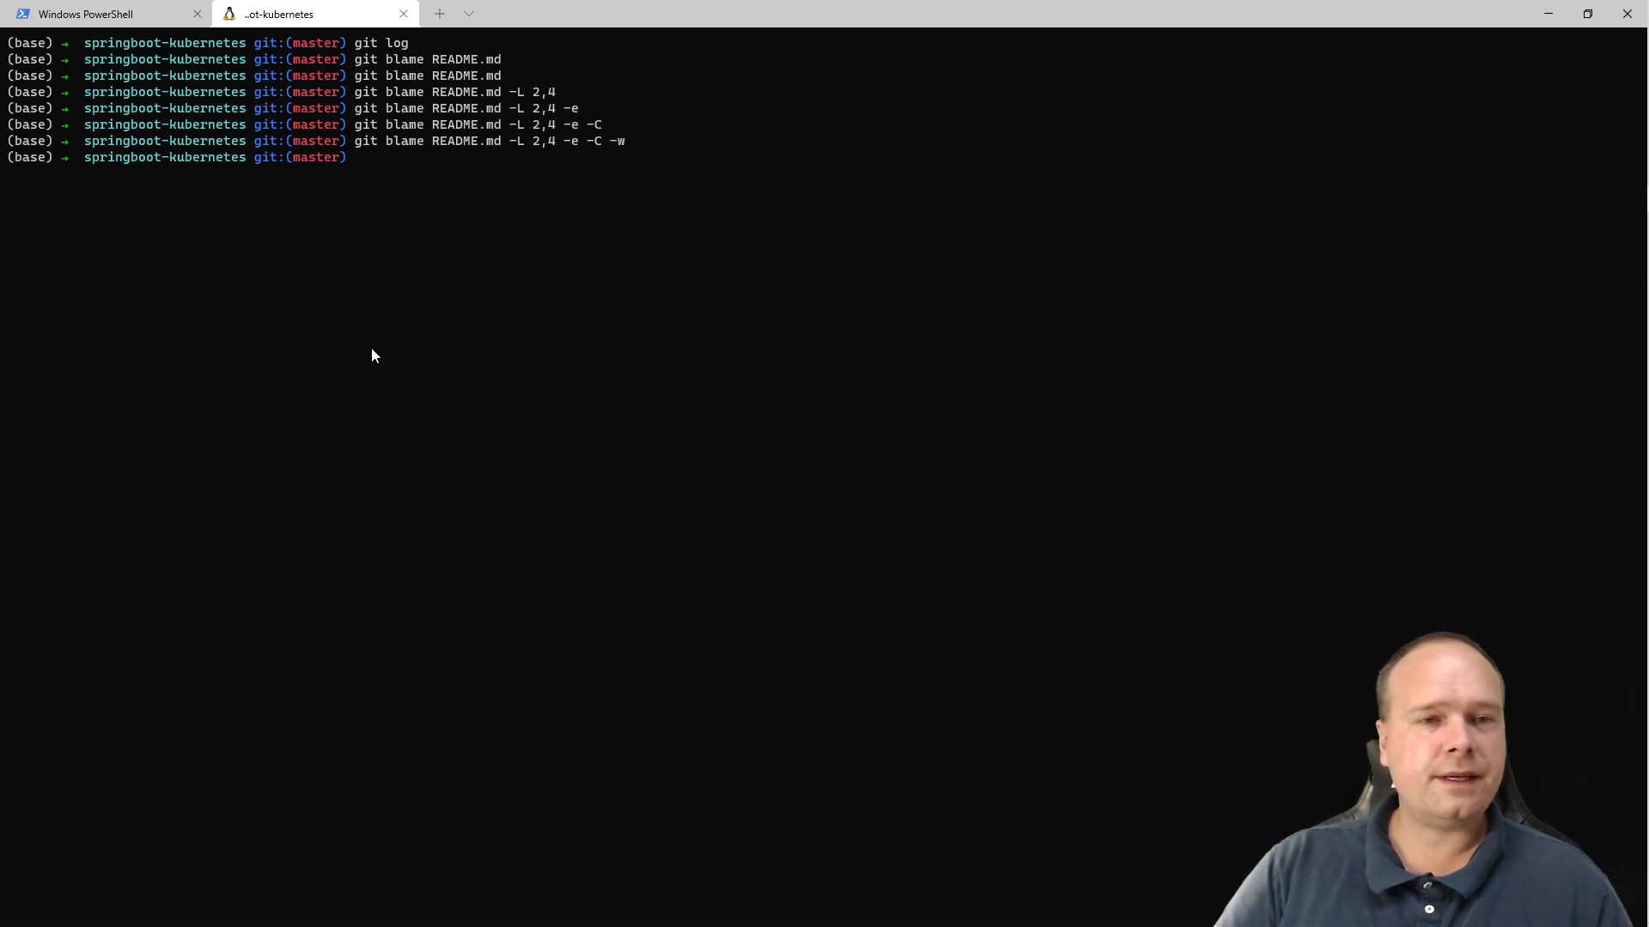
{"action": "mouse_move", "coordinate": [371, 243]}
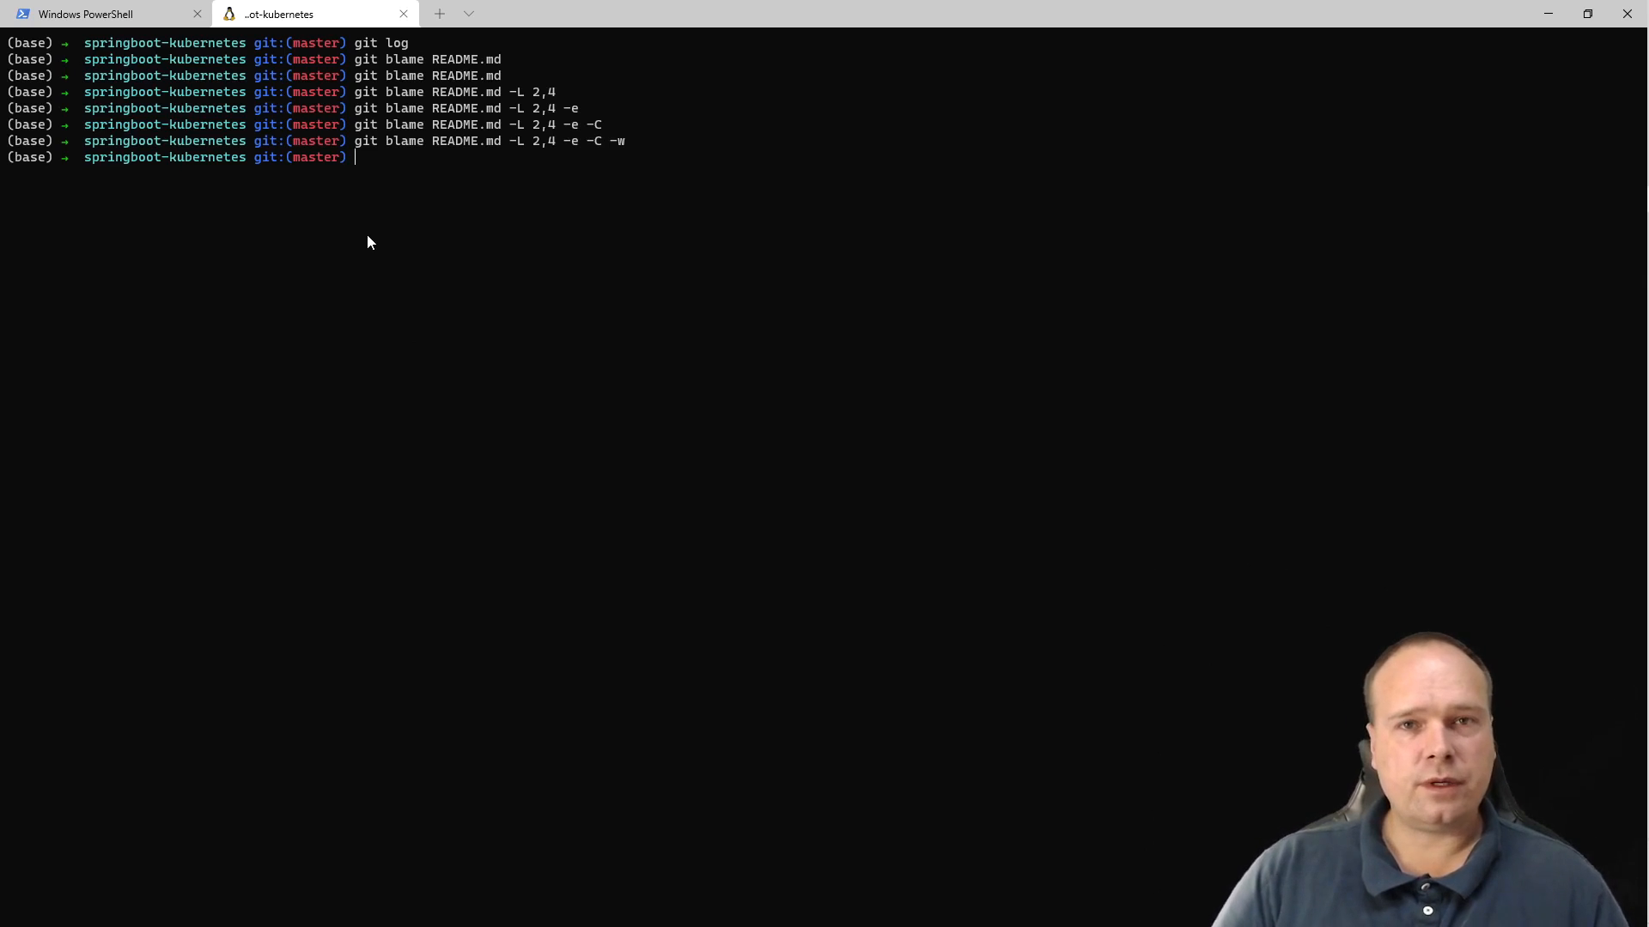
{"action": "key", "text": "alt+tab"}
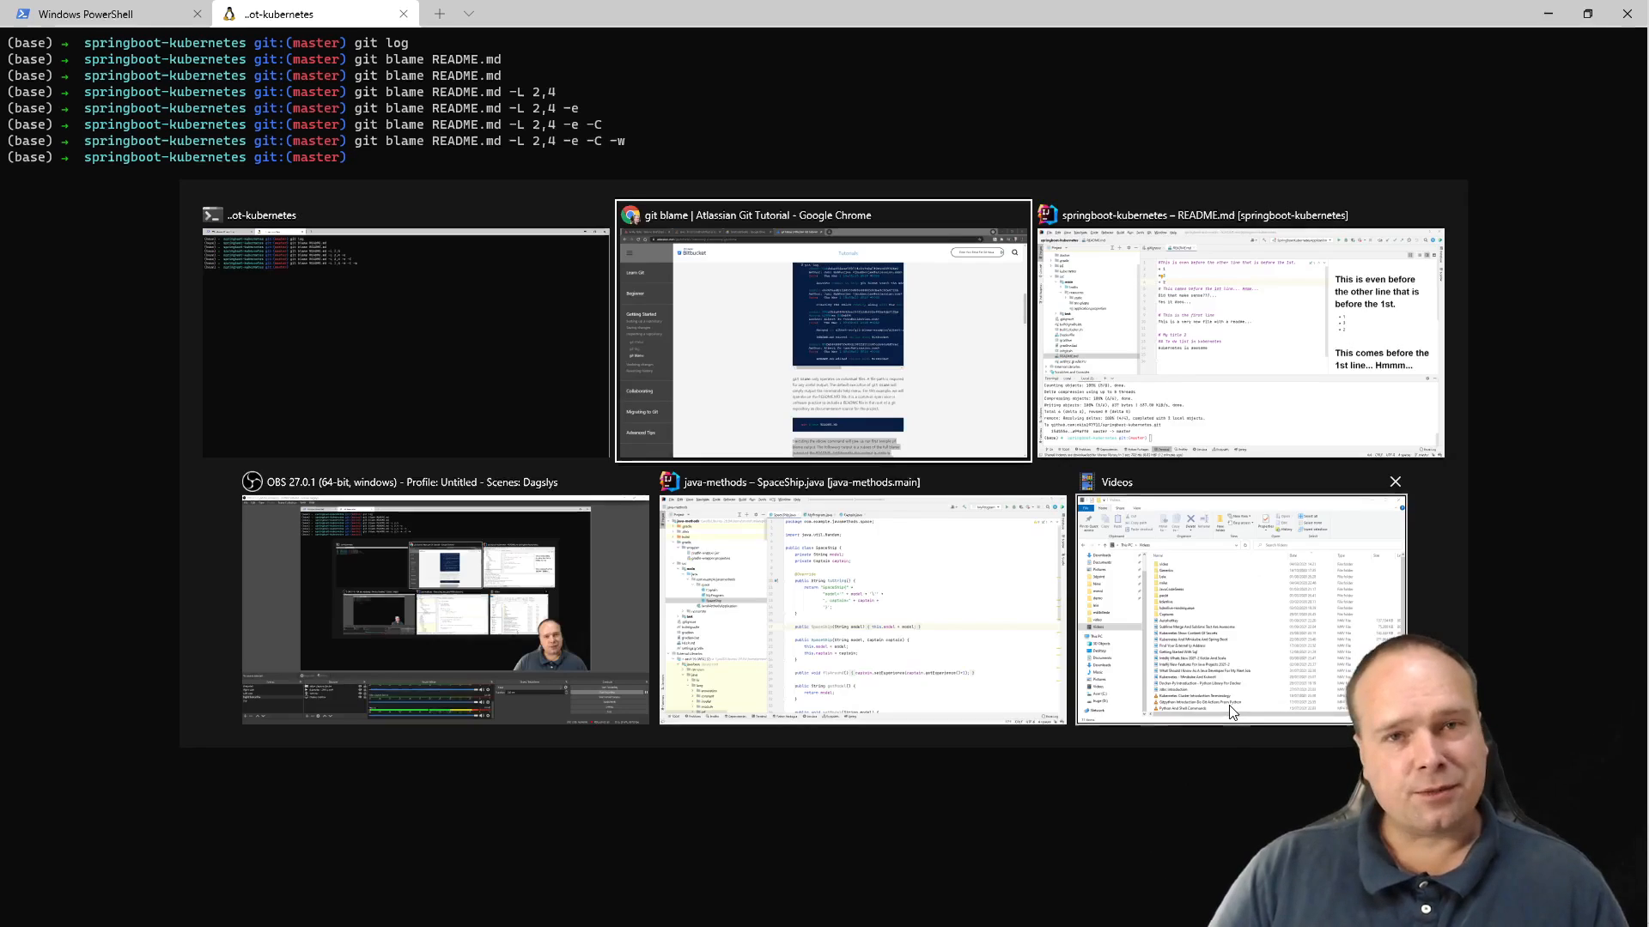
{"action": "left_click", "coordinate": [405, 332]}
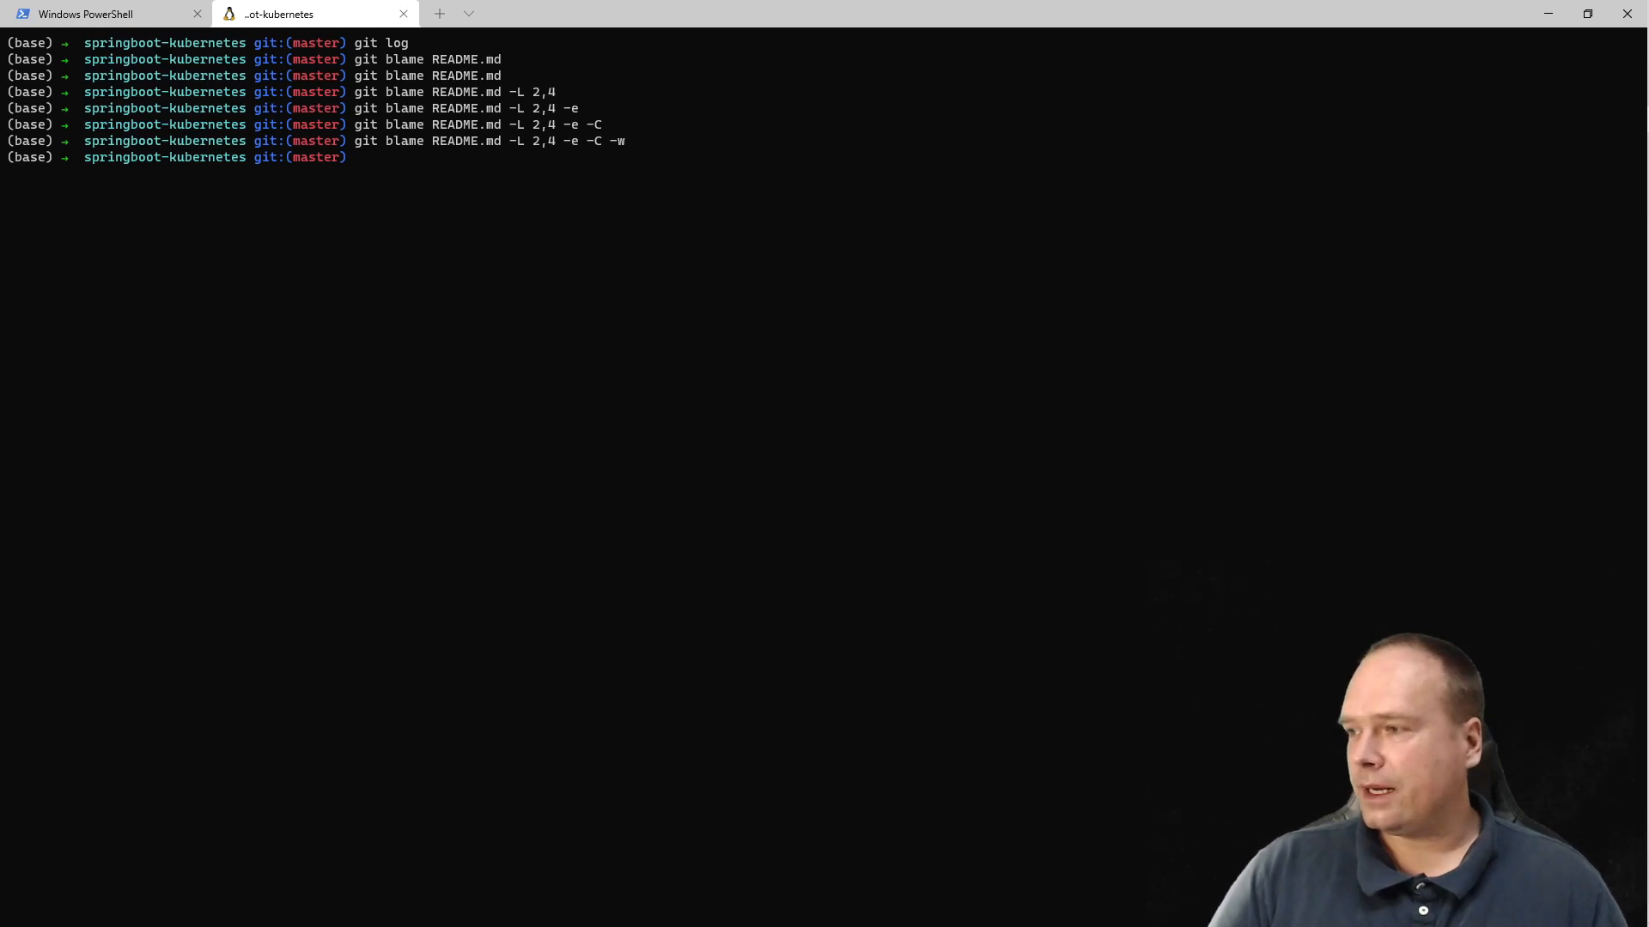